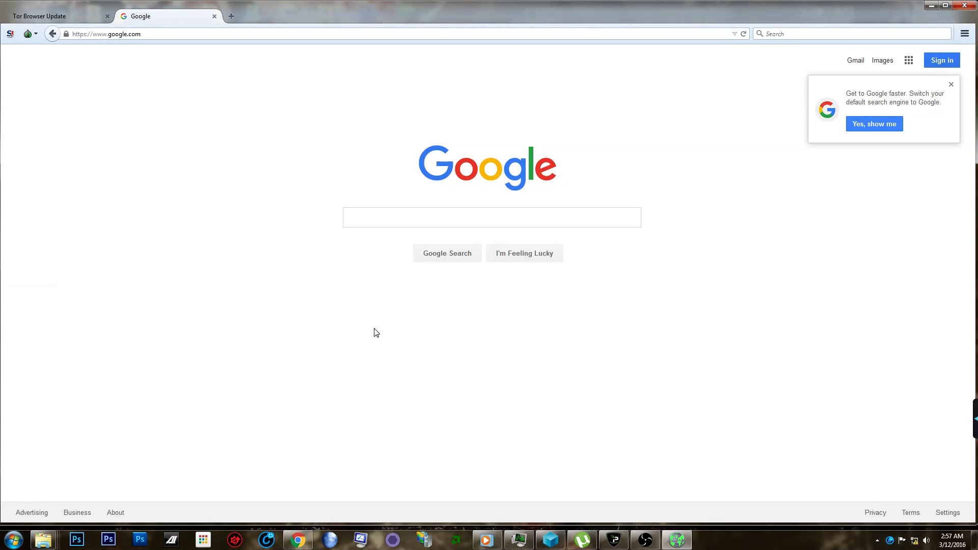
mouse_move(185, 227)
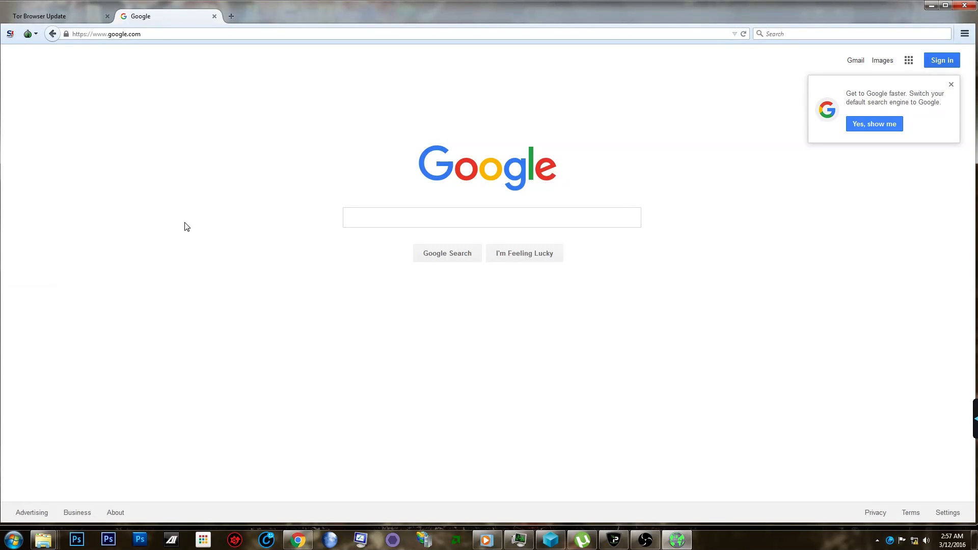
mouse_move(54, 138)
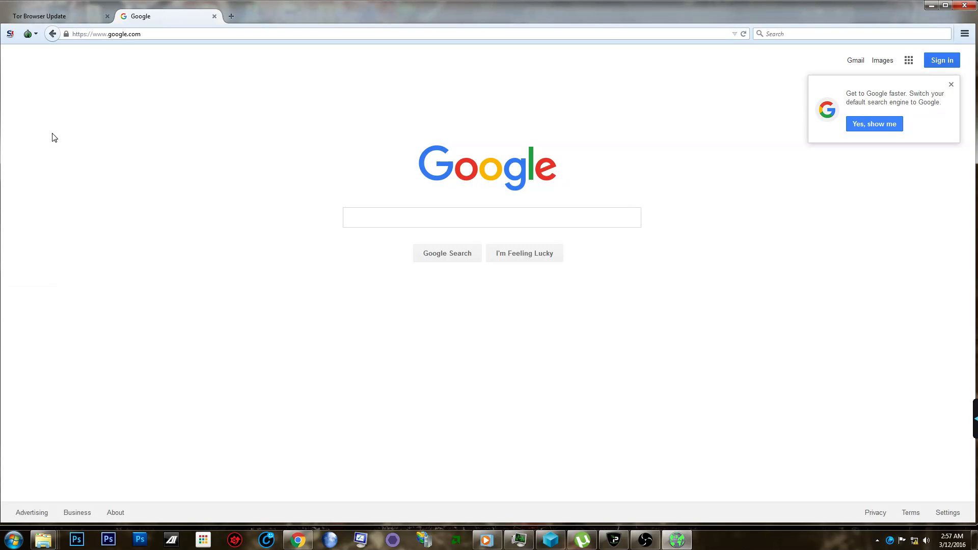
mouse_move(73, 112)
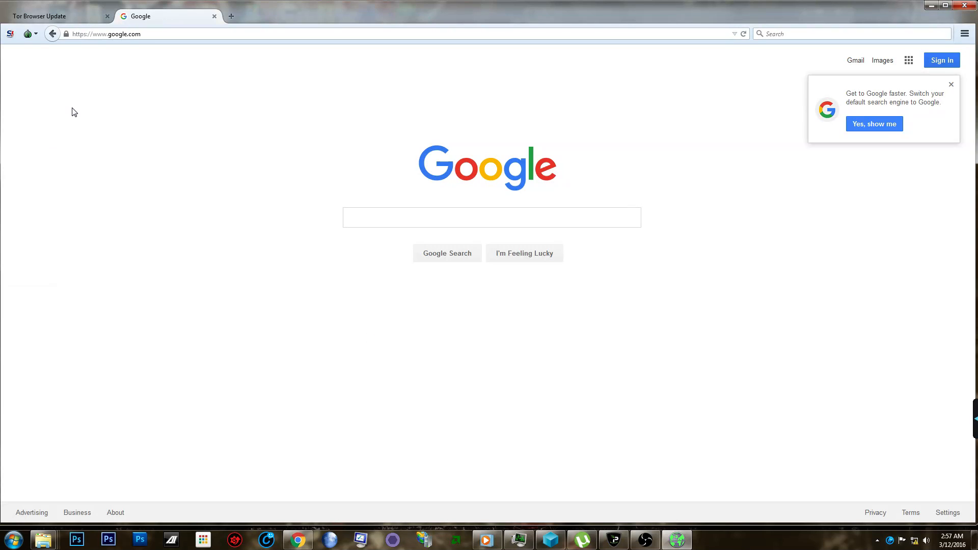
mouse_move(51, 83)
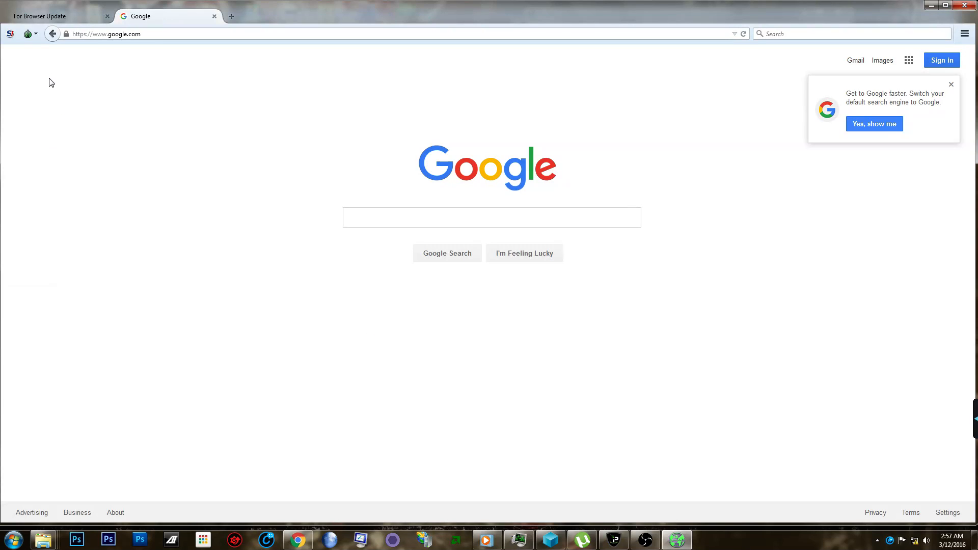
mouse_move(387, 251)
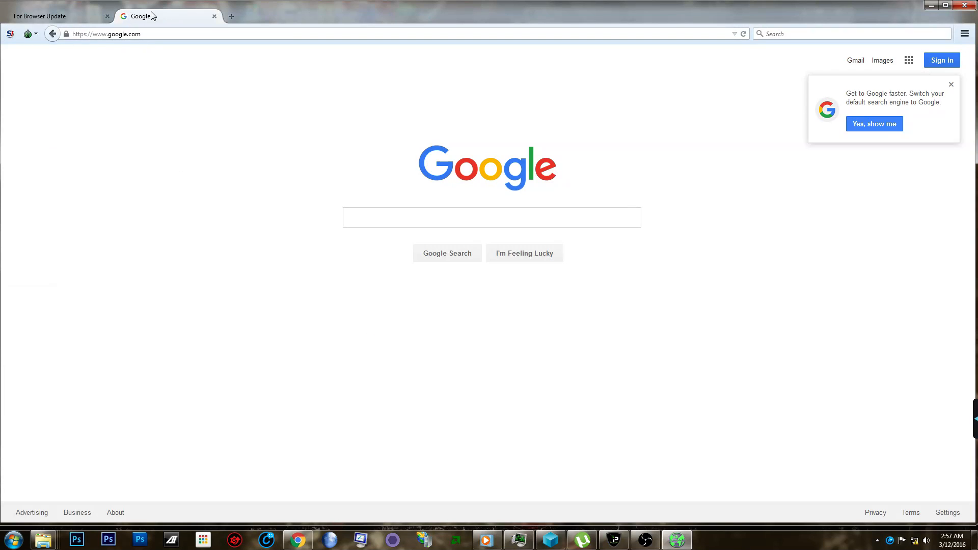
mouse_move(118, 151)
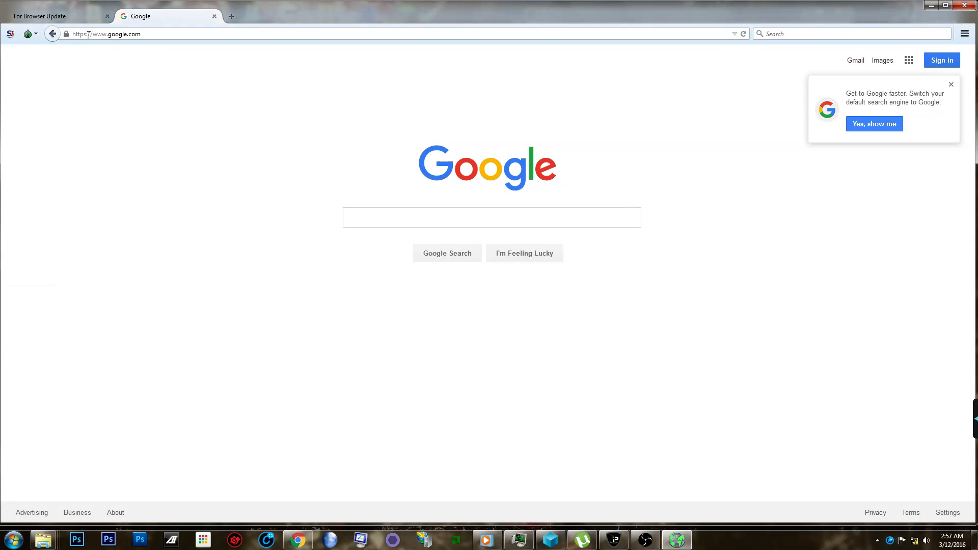
mouse_move(133, 49)
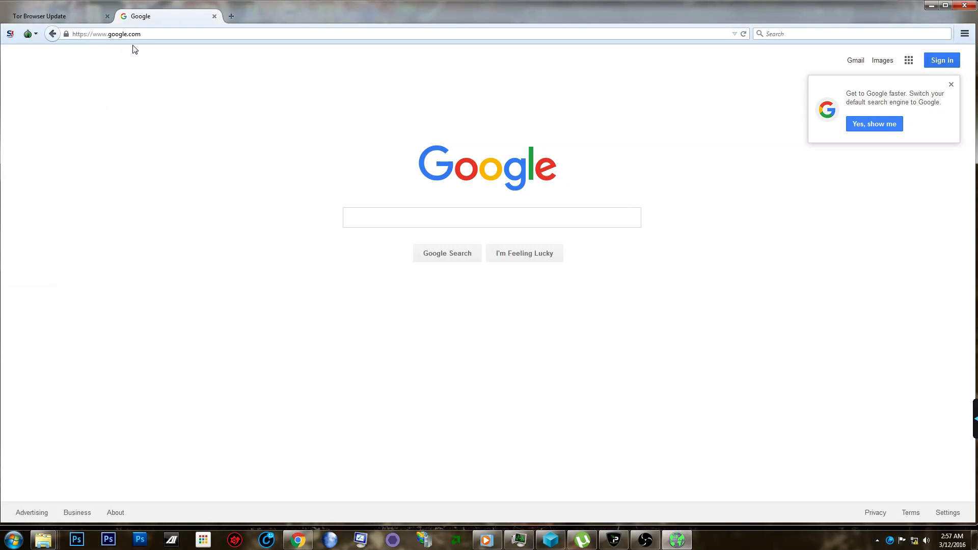
mouse_move(135, 74)
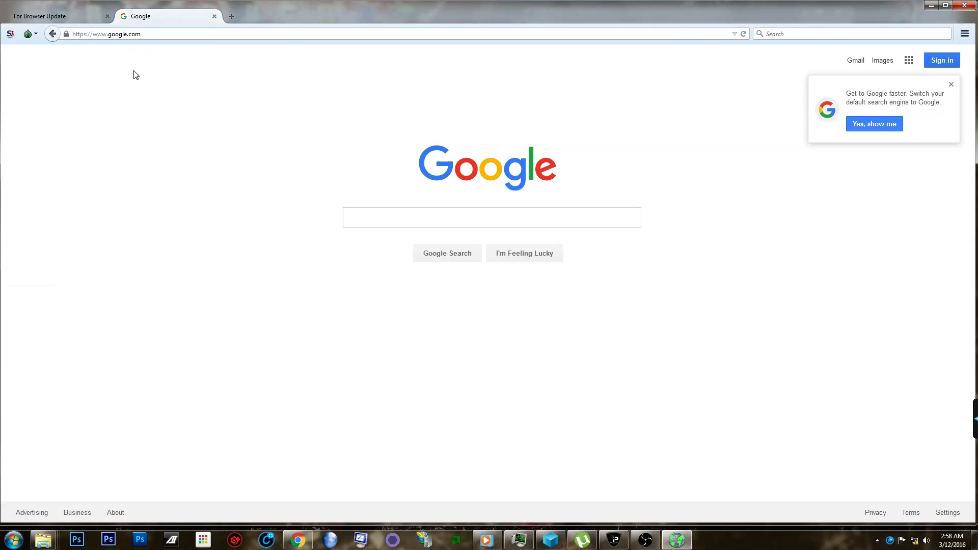
mouse_move(272, 110)
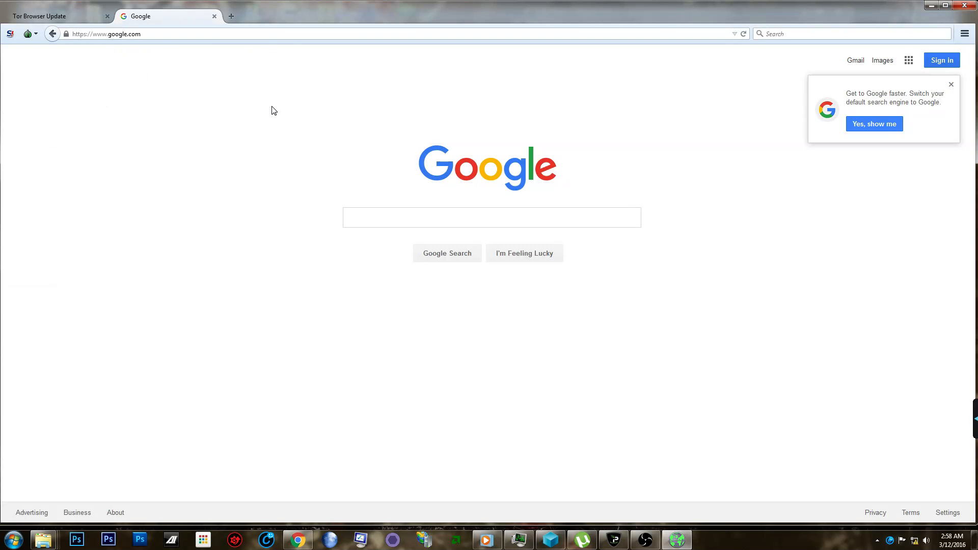
mouse_move(278, 186)
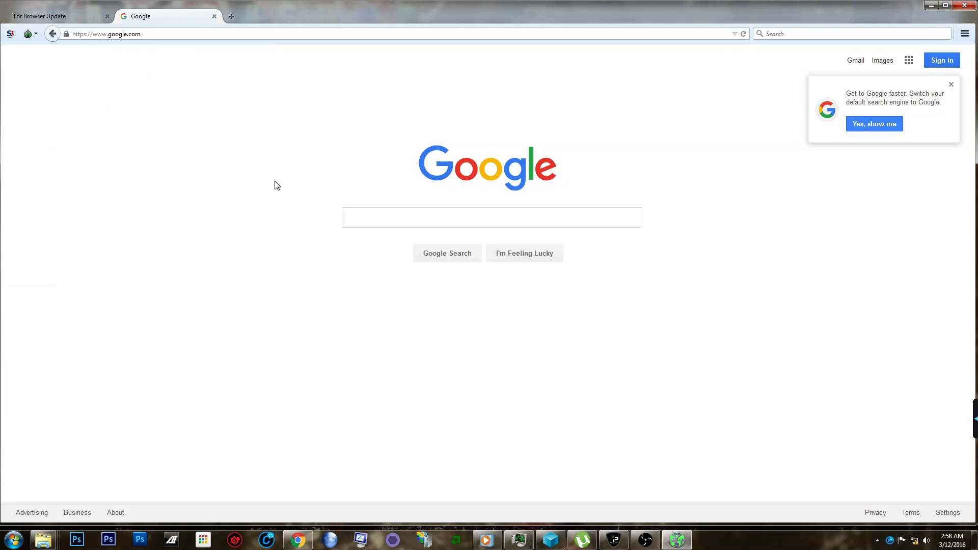
mouse_move(202, 155)
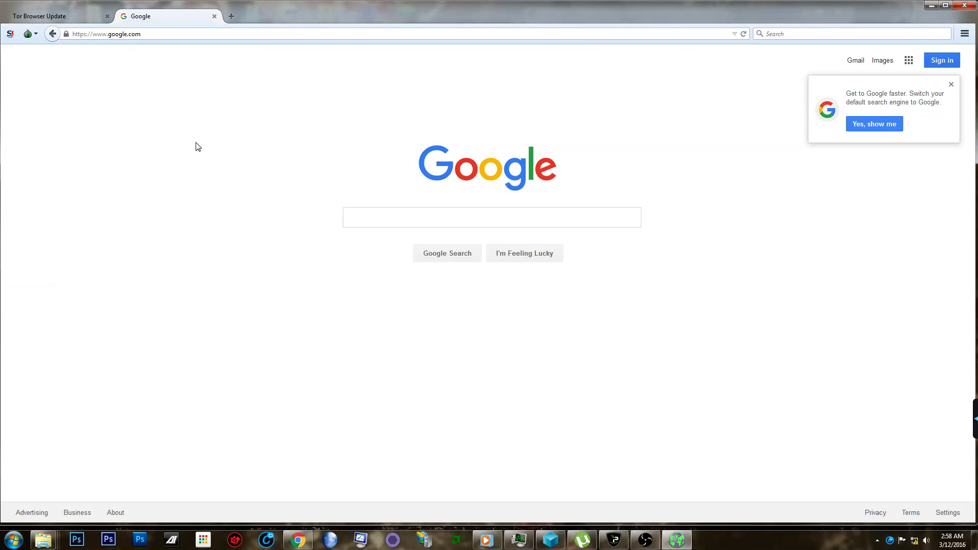
mouse_move(189, 114)
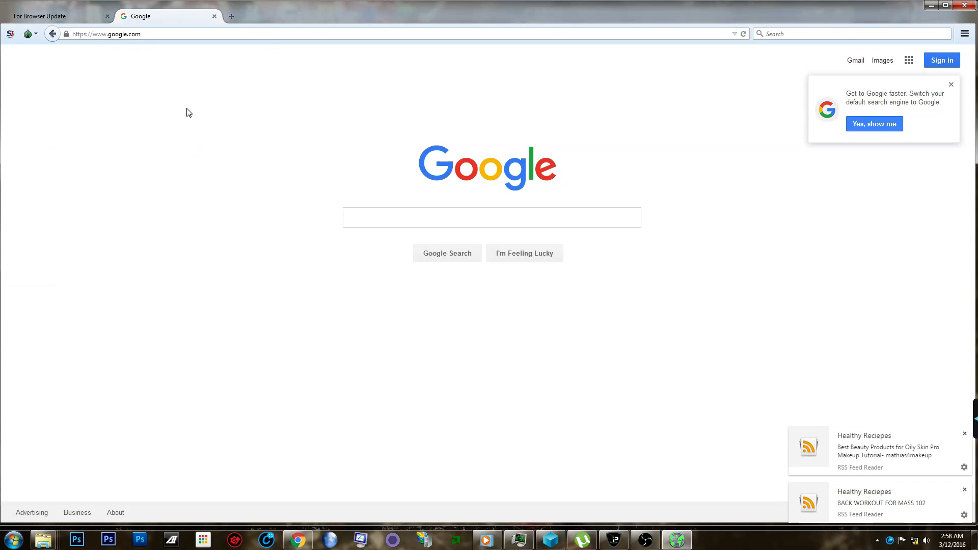
mouse_move(167, 124)
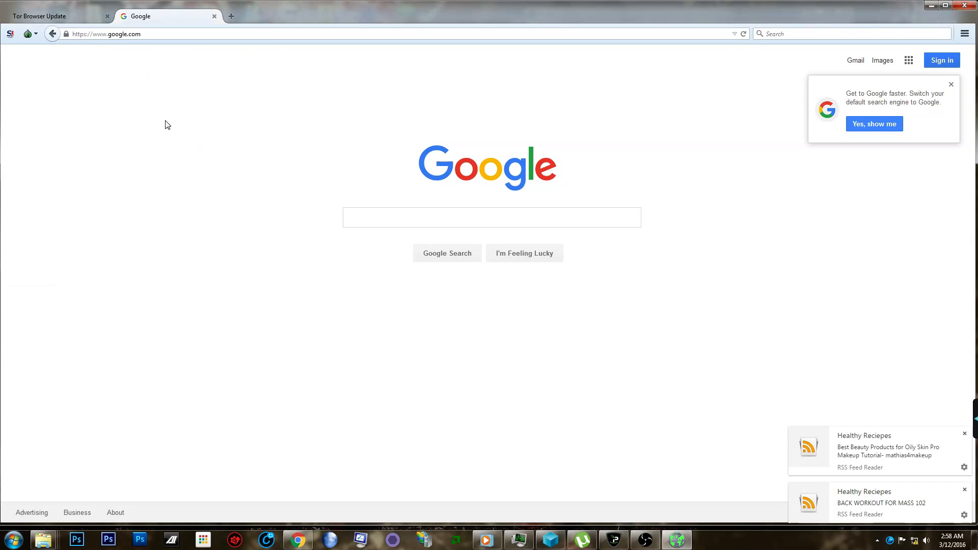
mouse_move(163, 140)
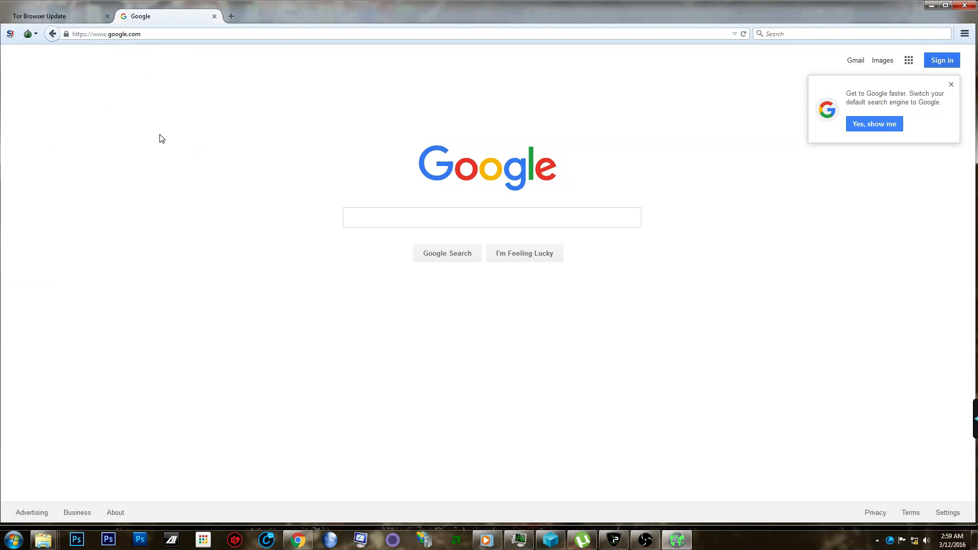
mouse_move(397, 336)
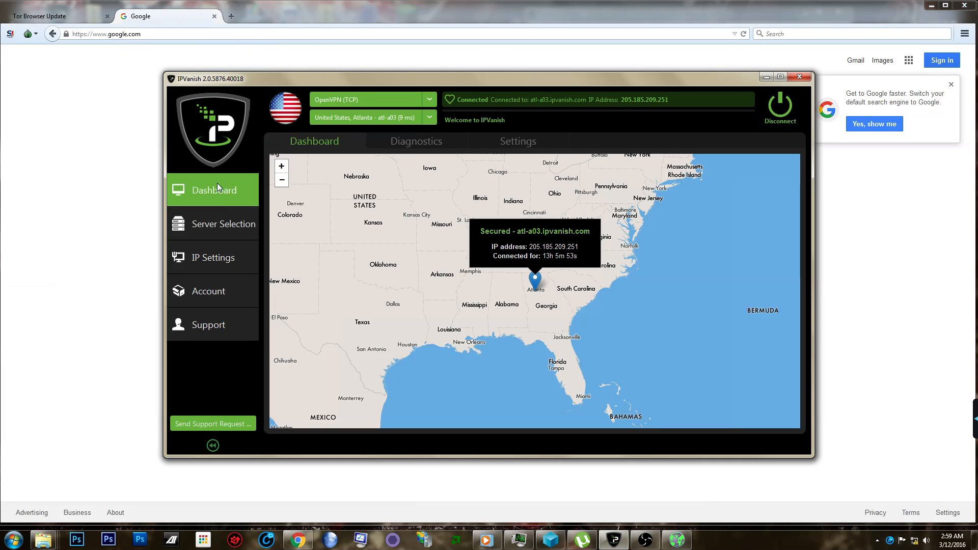
mouse_move(265, 93)
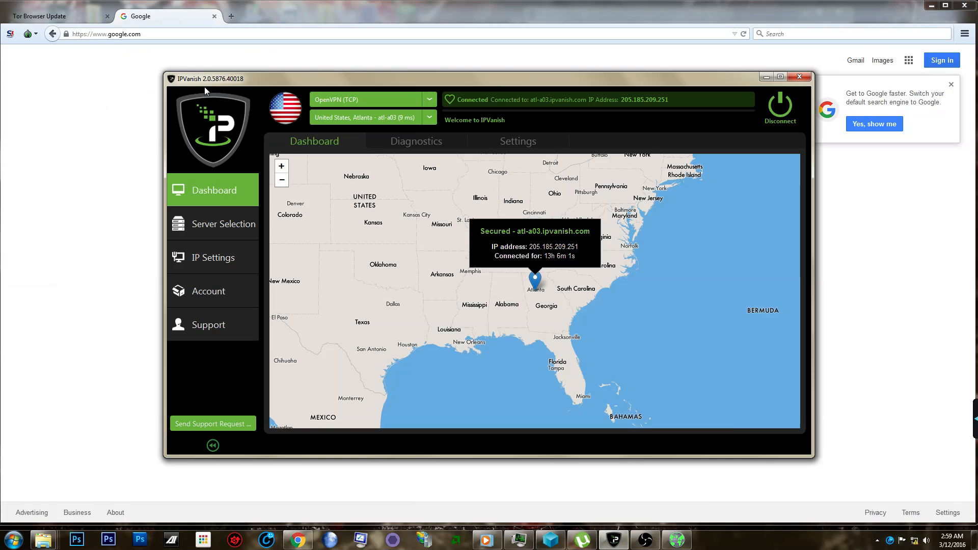
mouse_move(248, 75)
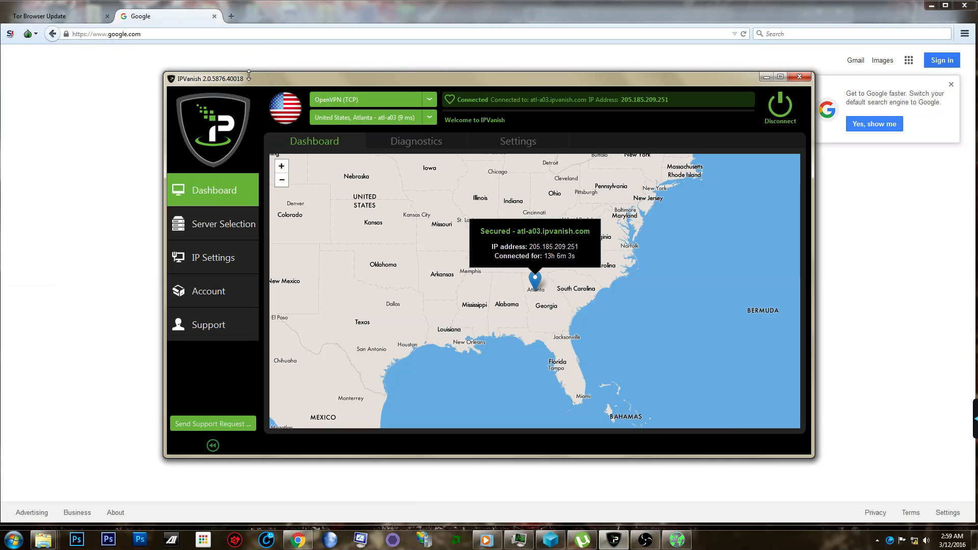
mouse_move(243, 88)
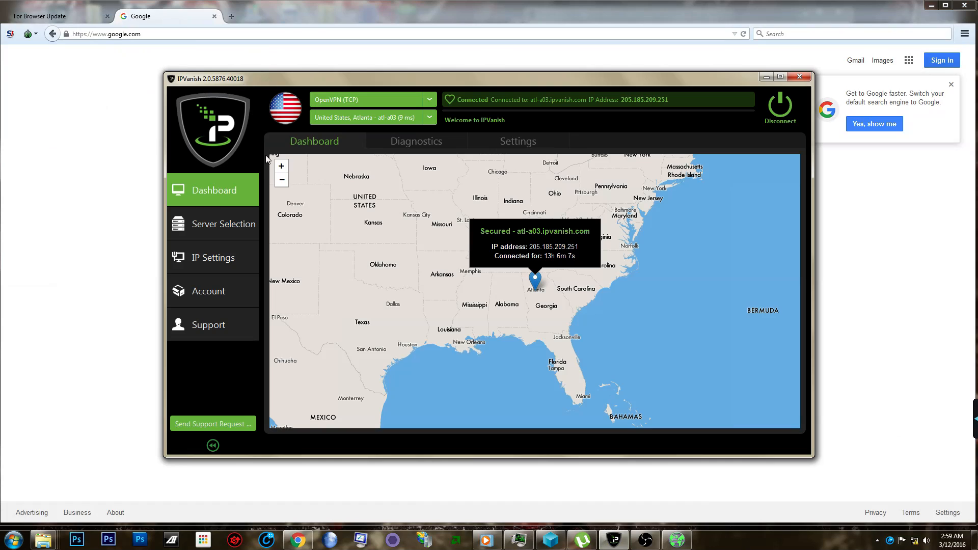
mouse_move(200, 92)
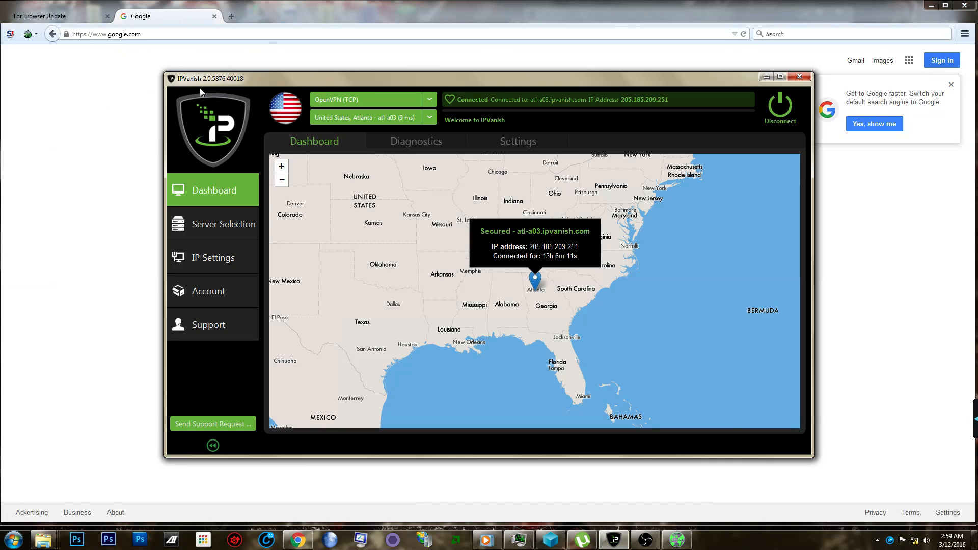
mouse_move(507, 262)
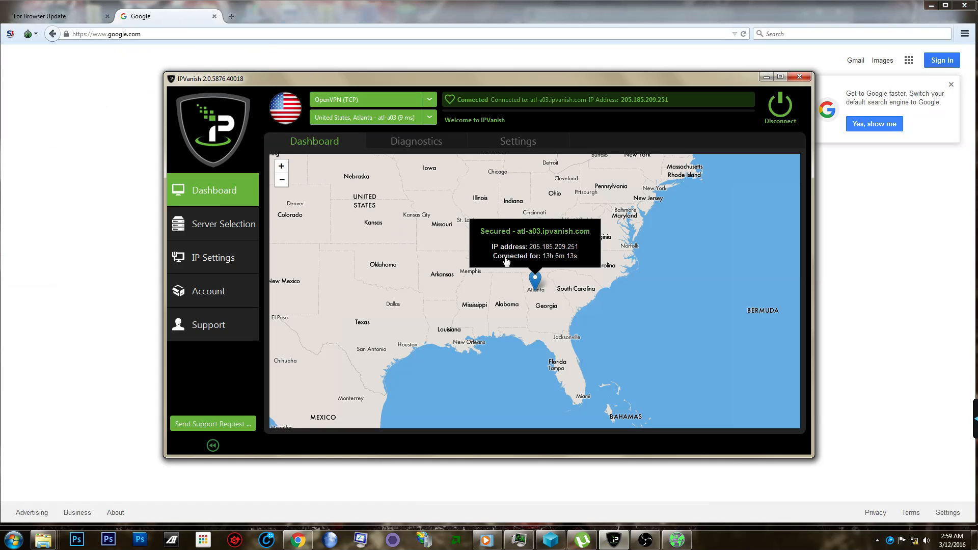
mouse_move(543, 212)
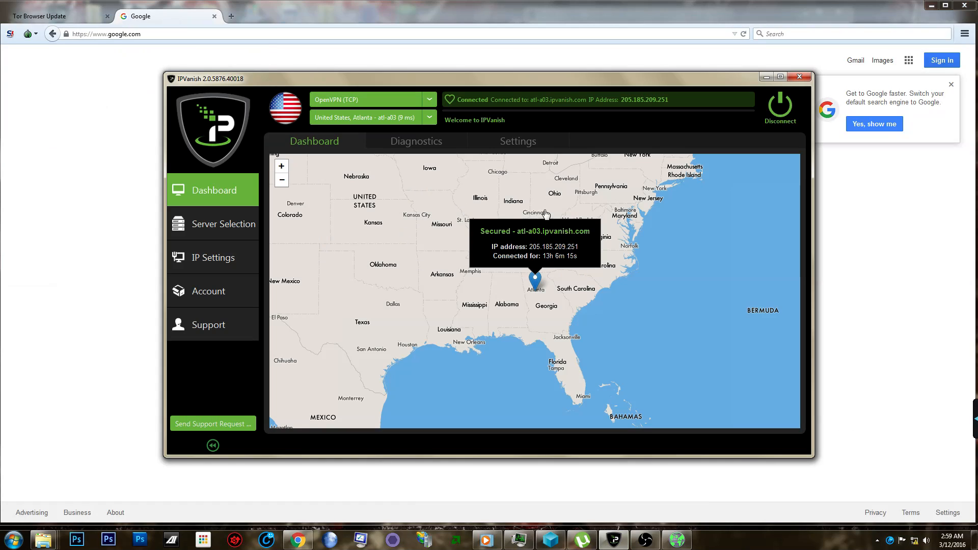
mouse_move(285, 213)
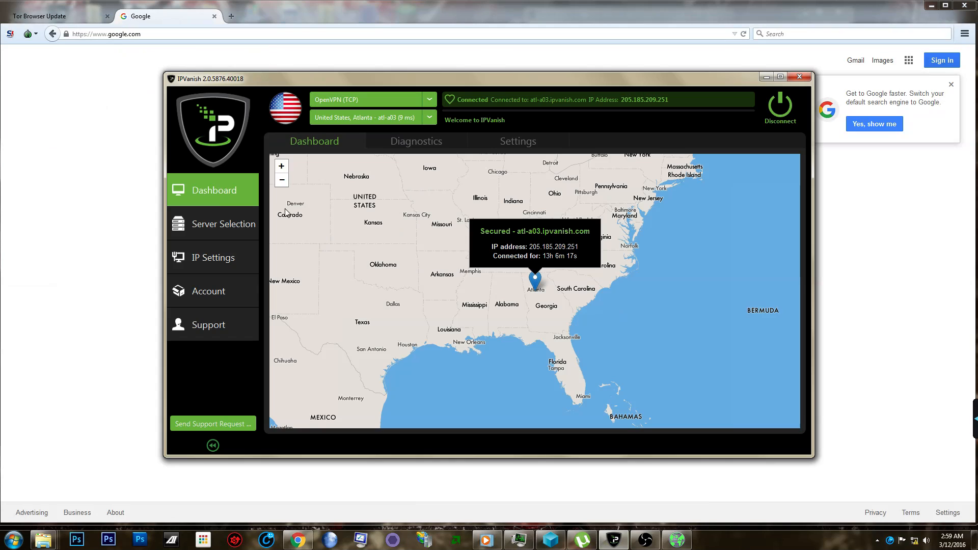
mouse_move(323, 182)
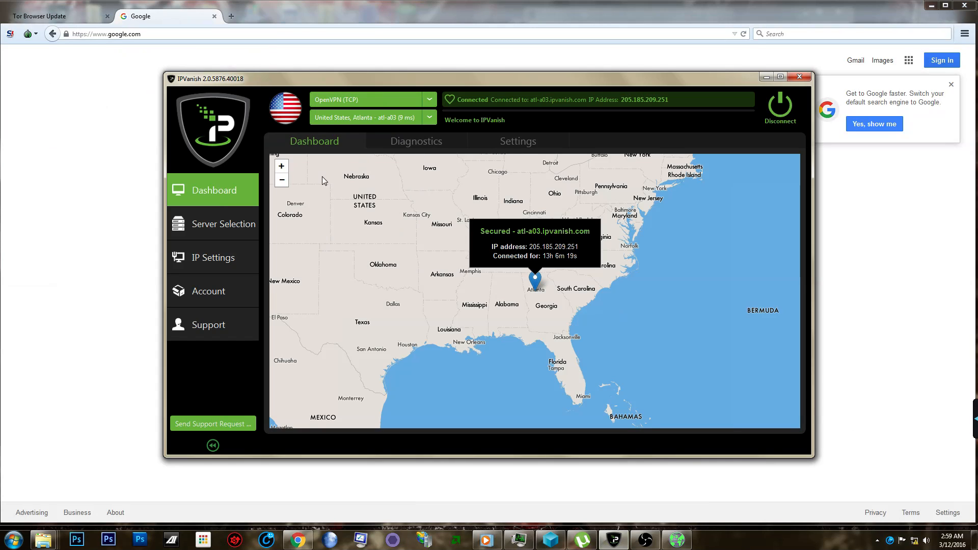
click(518, 141)
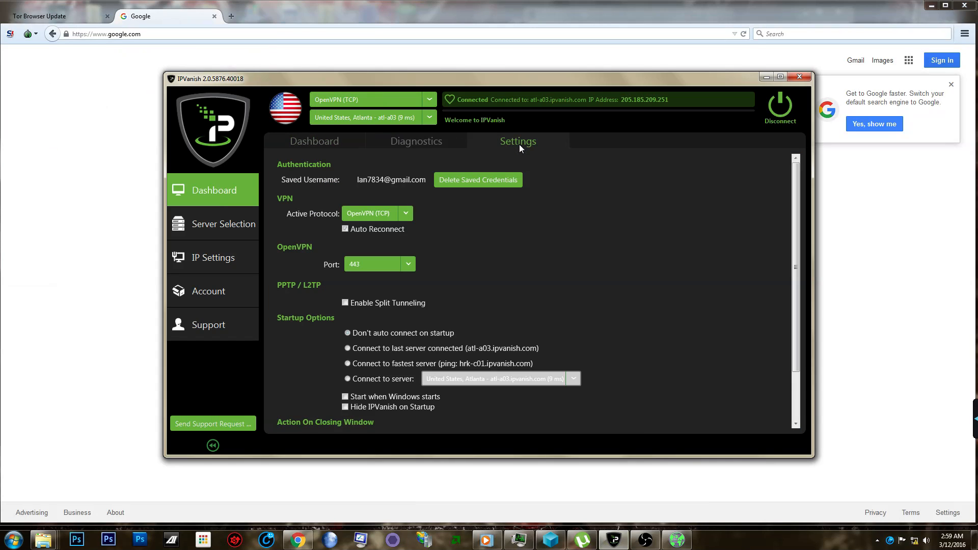
click(416, 140)
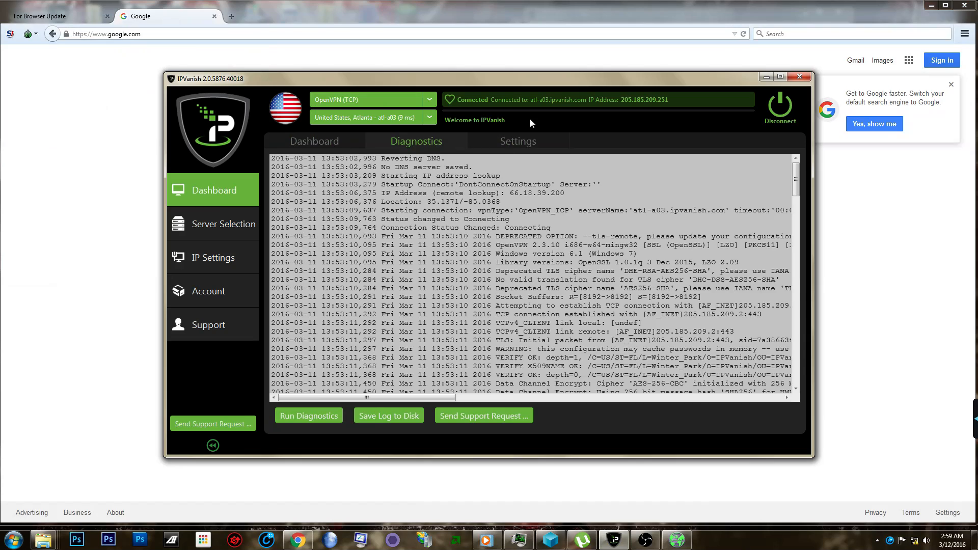
mouse_move(445, 147)
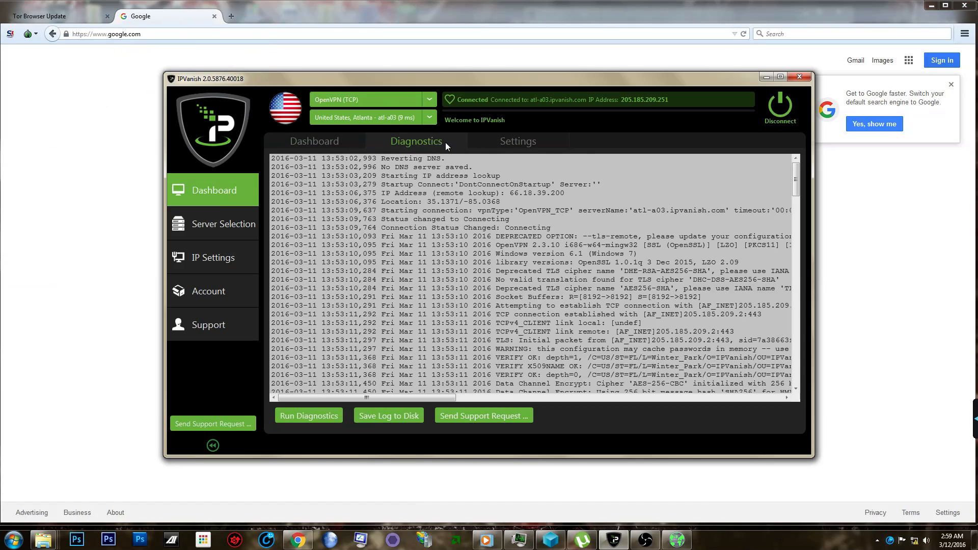
mouse_move(414, 137)
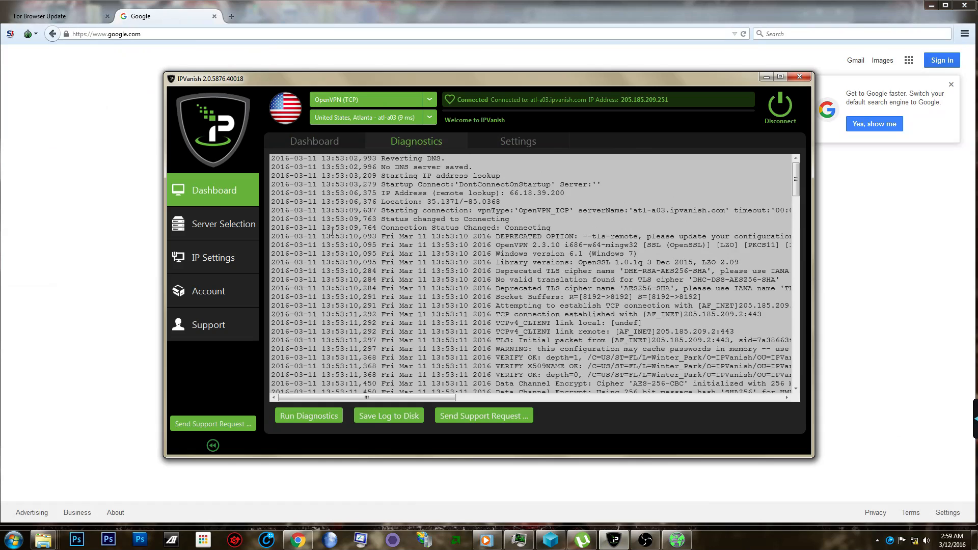
click(315, 141)
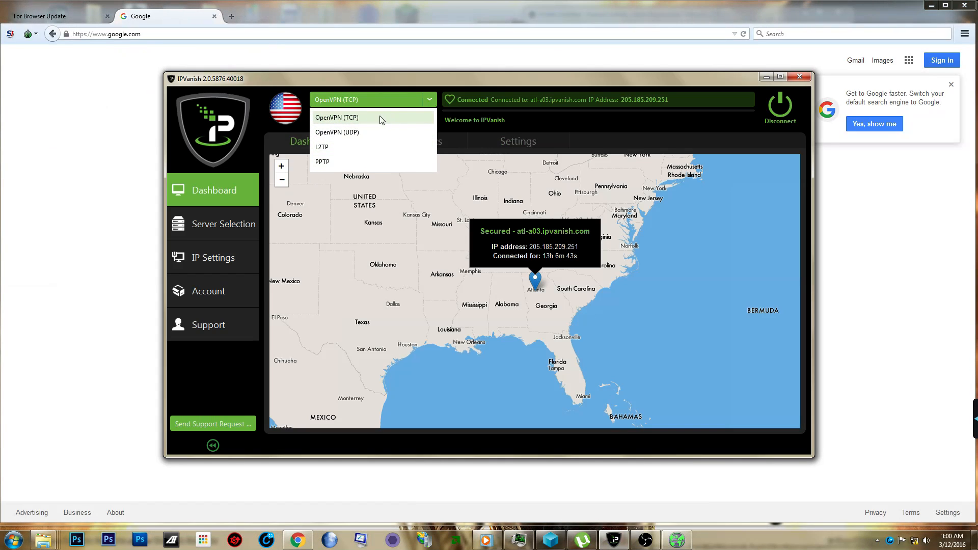
mouse_move(353, 128)
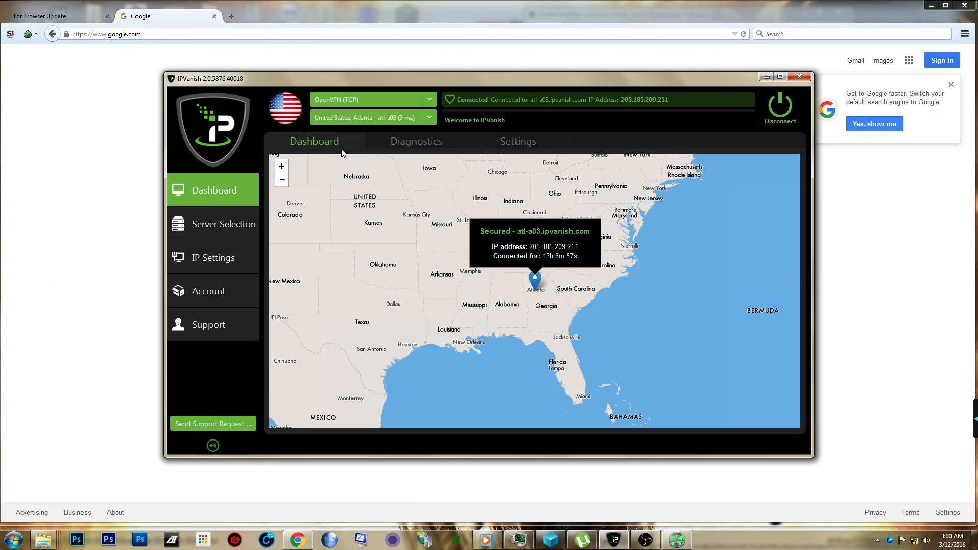
mouse_move(701, 105)
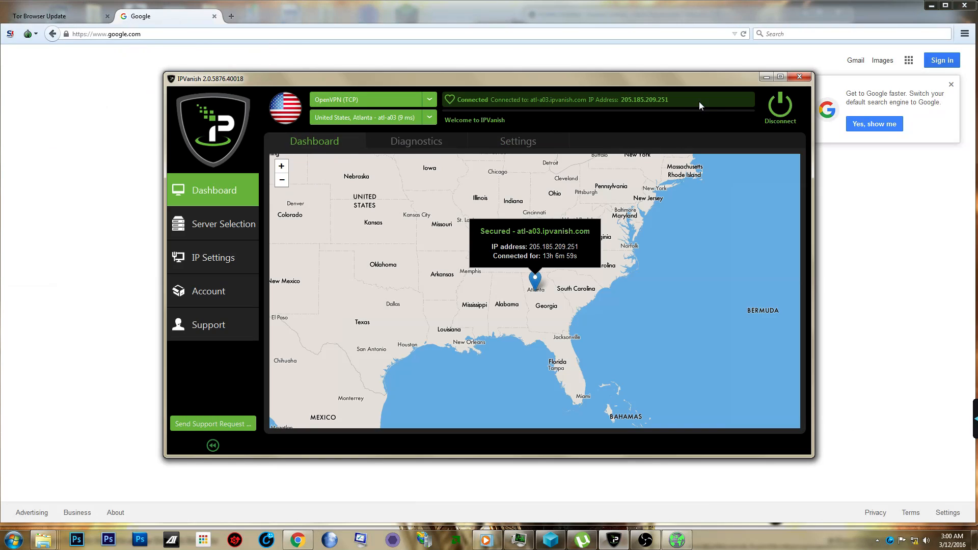
mouse_move(699, 127)
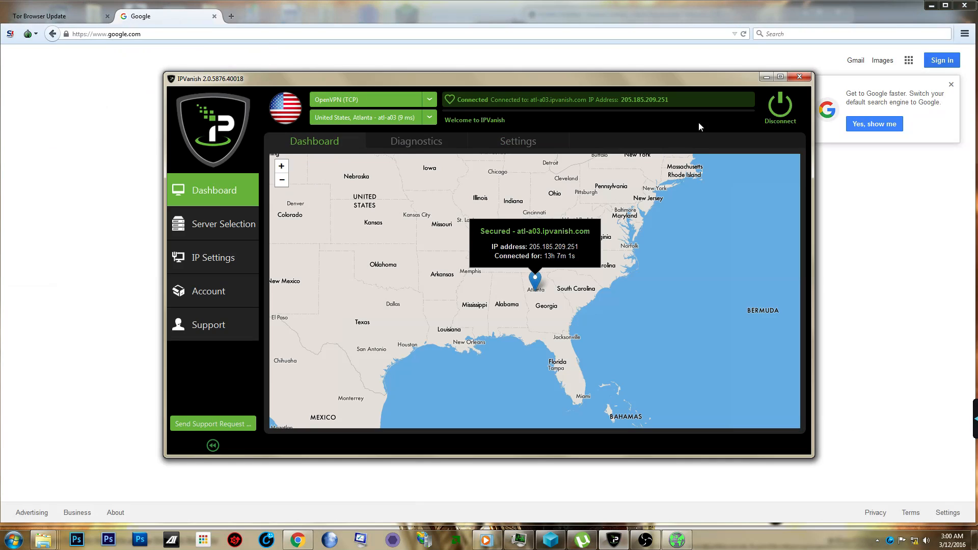
mouse_move(768, 76)
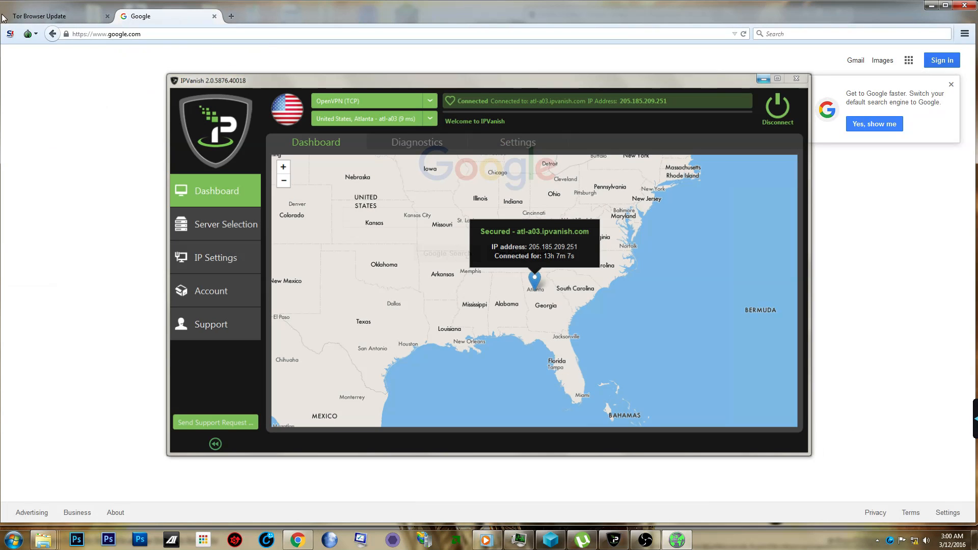
- Show the Tor circuit for google.com via the onion button, listing France, United States and Switzerland relays
click(27, 33)
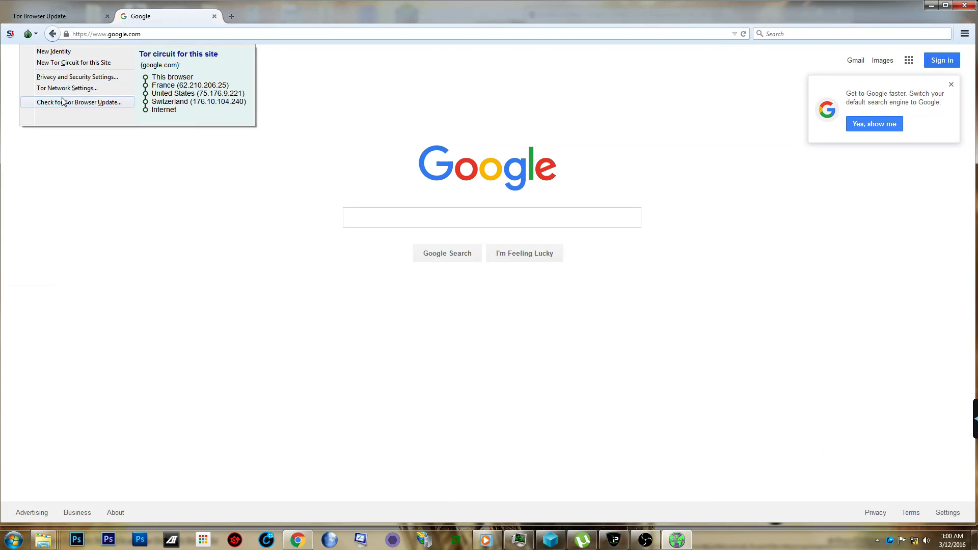
mouse_move(70, 76)
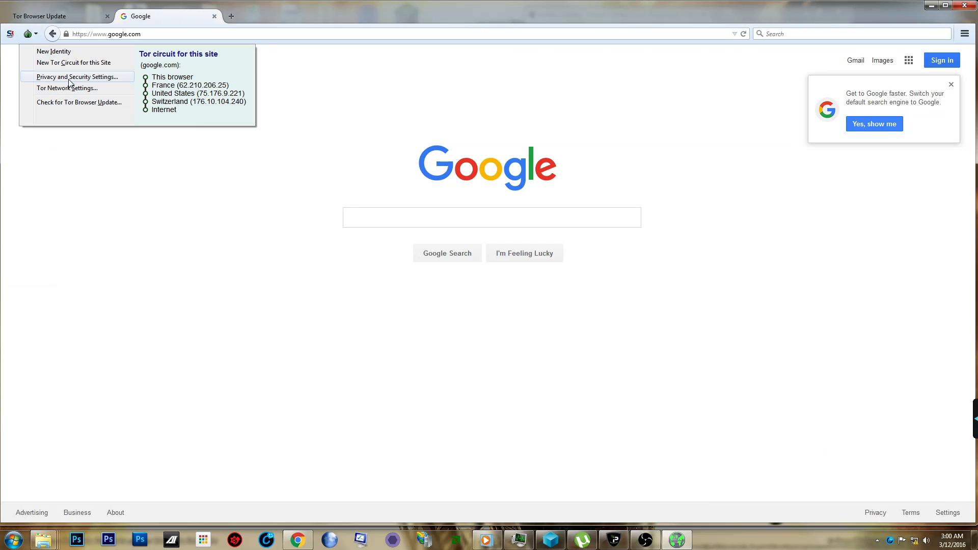
mouse_move(80, 82)
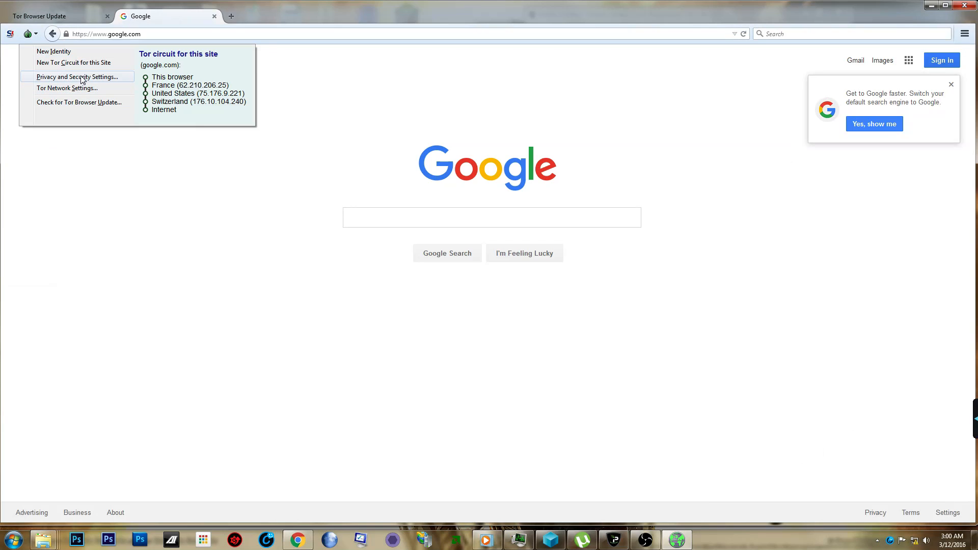
mouse_move(83, 88)
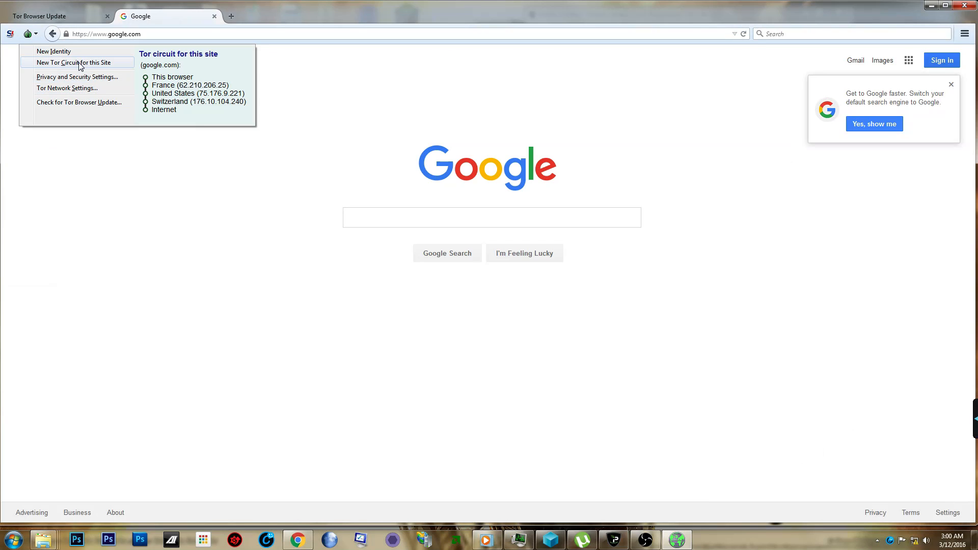
- Close the Tor circuit menu by clicking empty page area, leaving the plain Google homepage
click(195, 286)
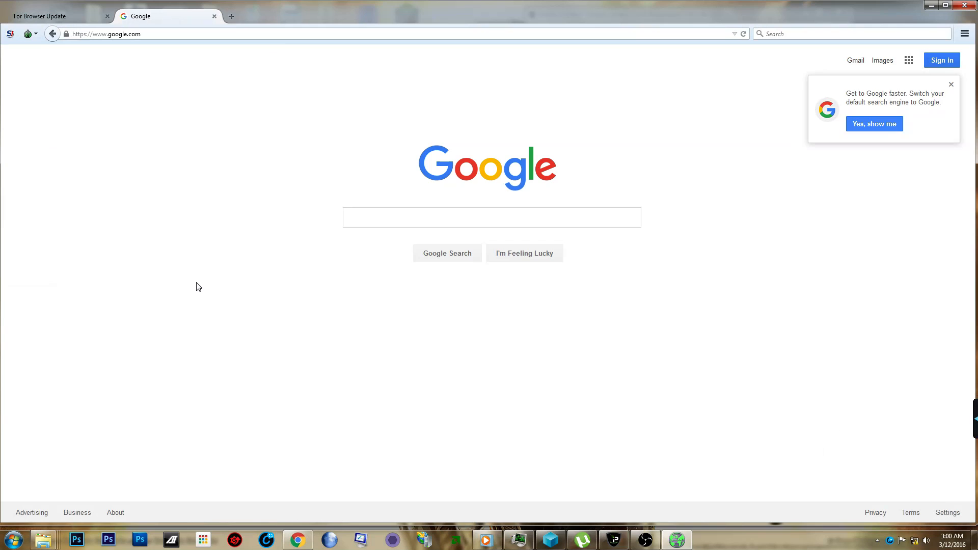
mouse_move(385, 469)
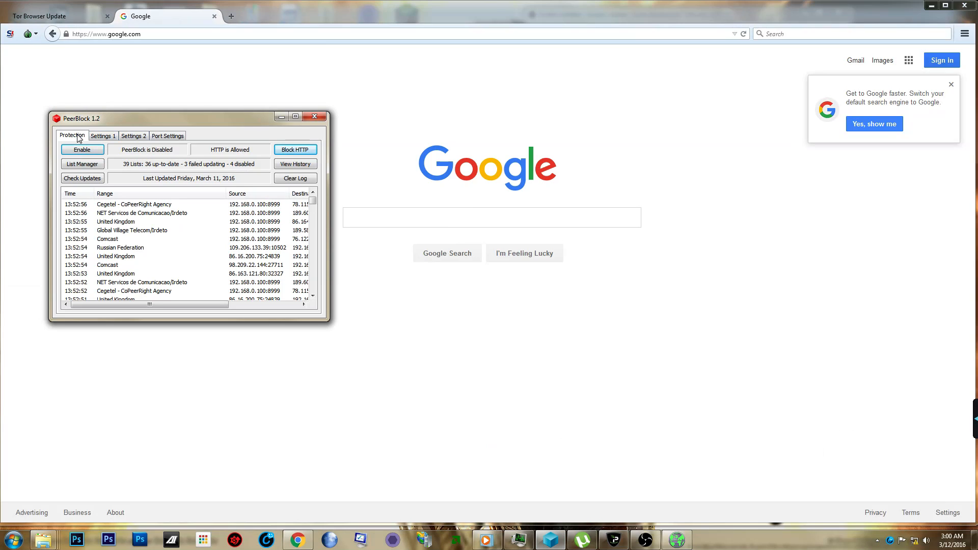
mouse_move(220, 132)
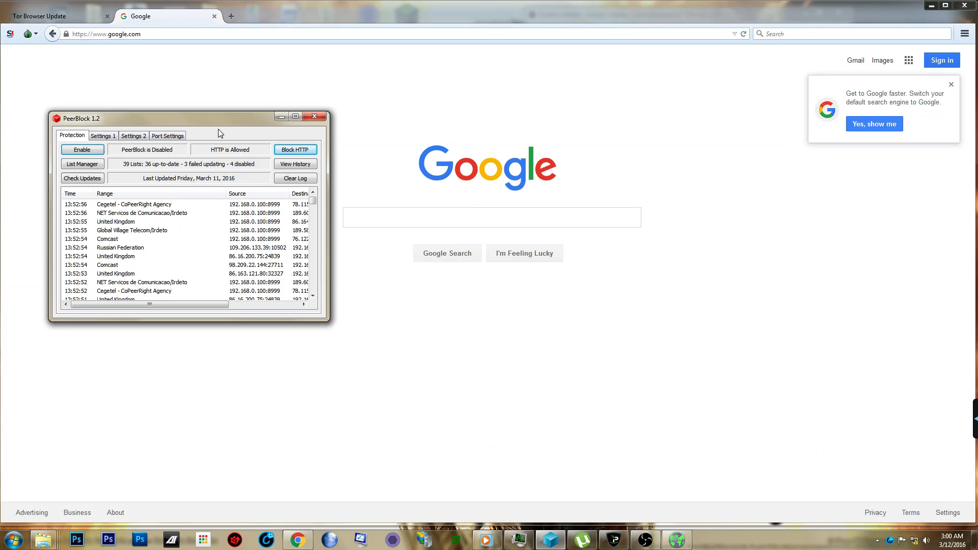
mouse_move(187, 149)
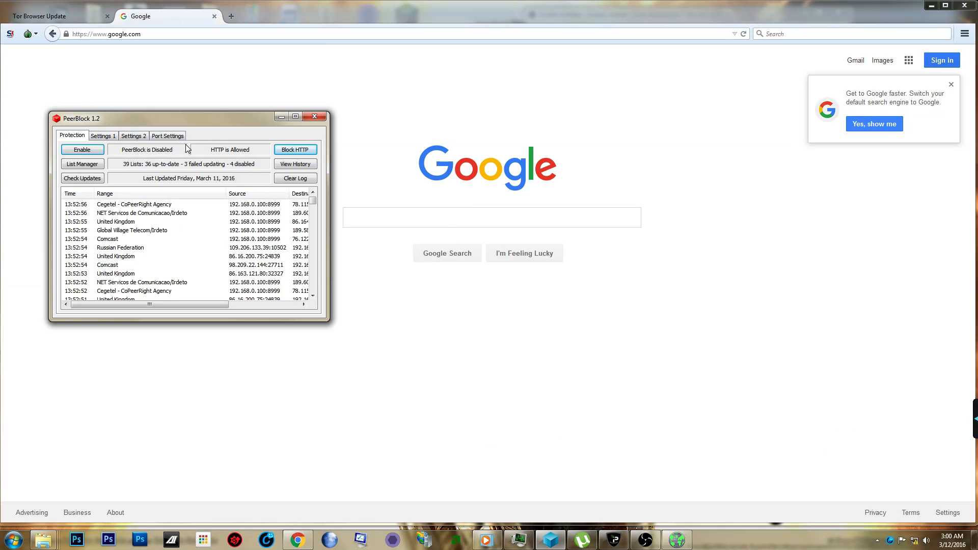
mouse_move(205, 271)
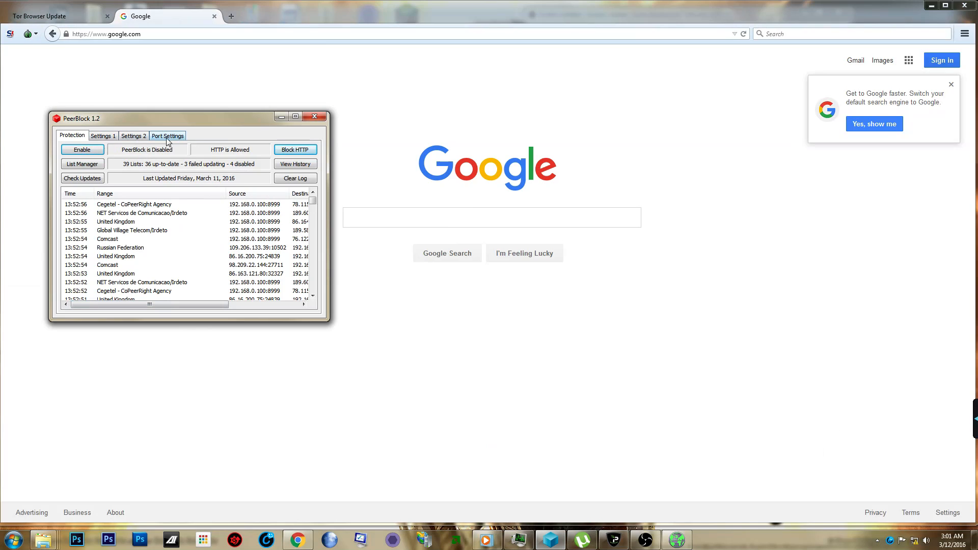
mouse_move(181, 88)
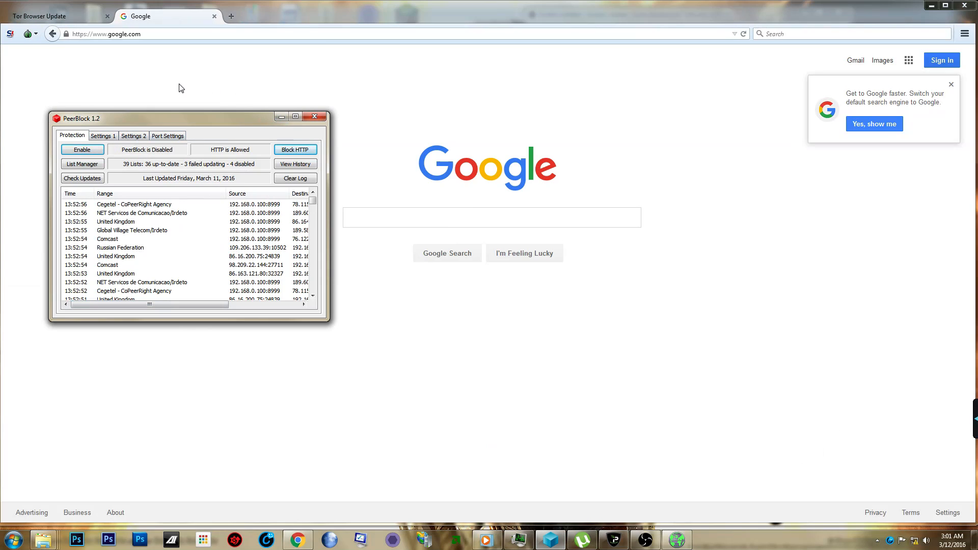
mouse_move(187, 89)
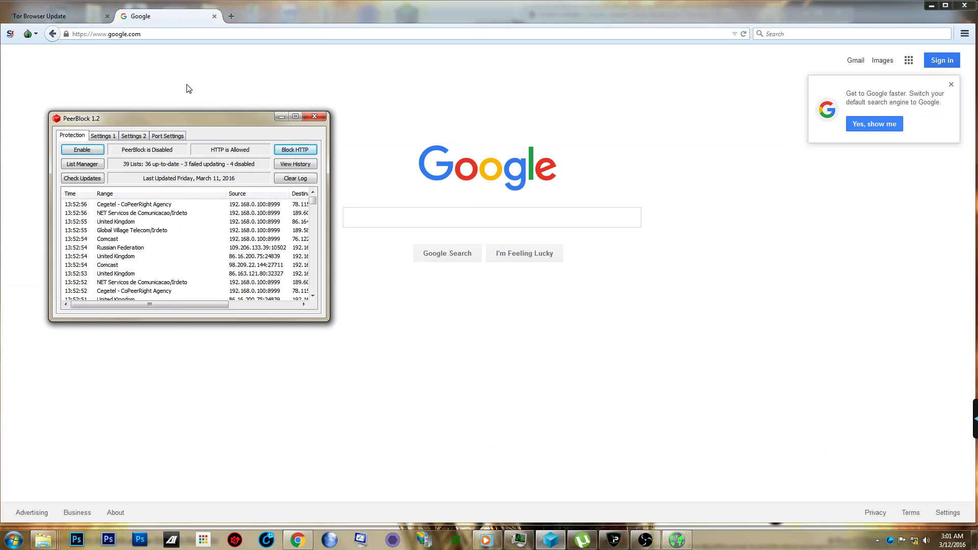
mouse_move(205, 98)
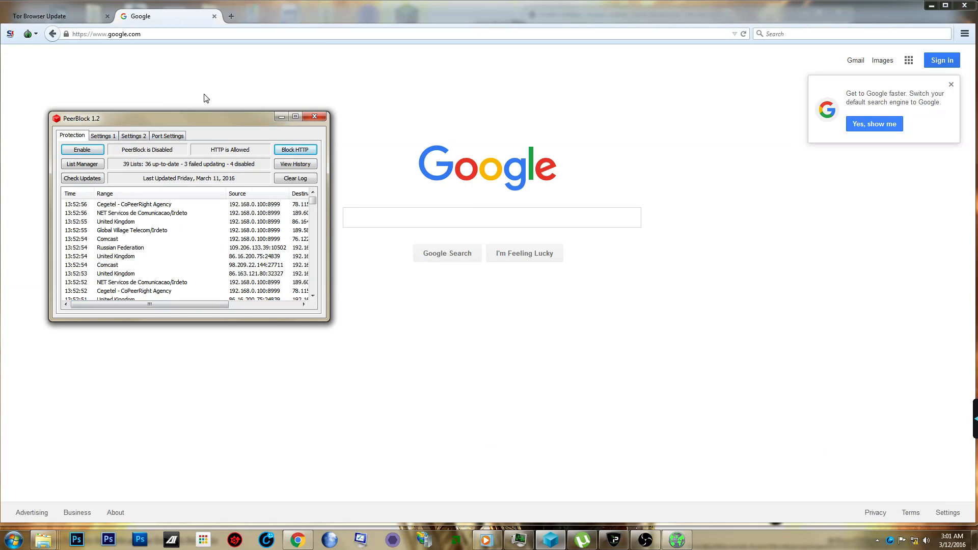
mouse_move(334, 106)
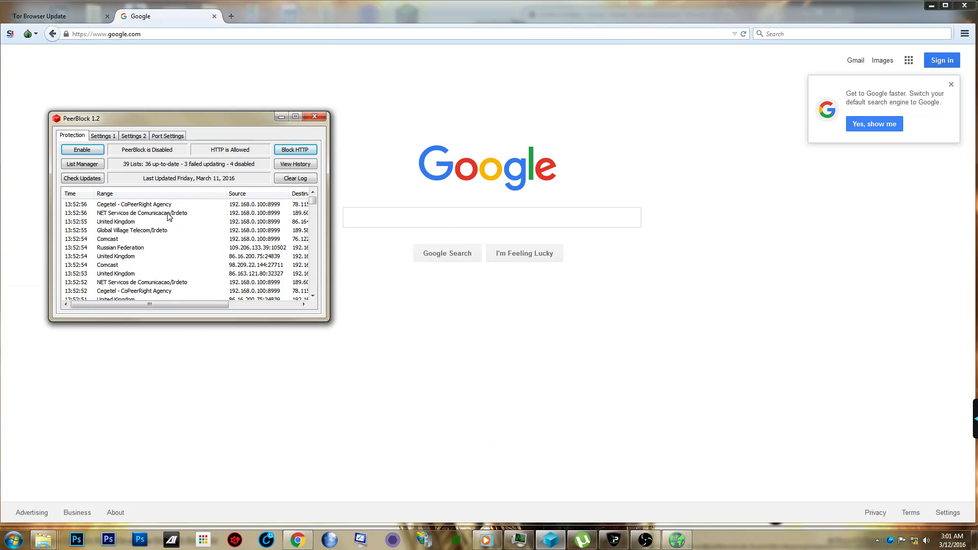
mouse_move(138, 217)
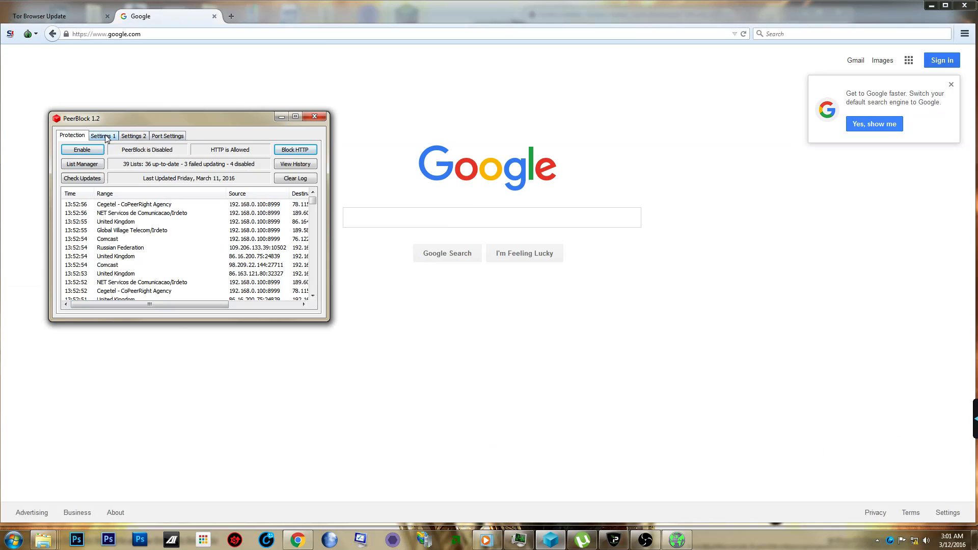
mouse_move(191, 204)
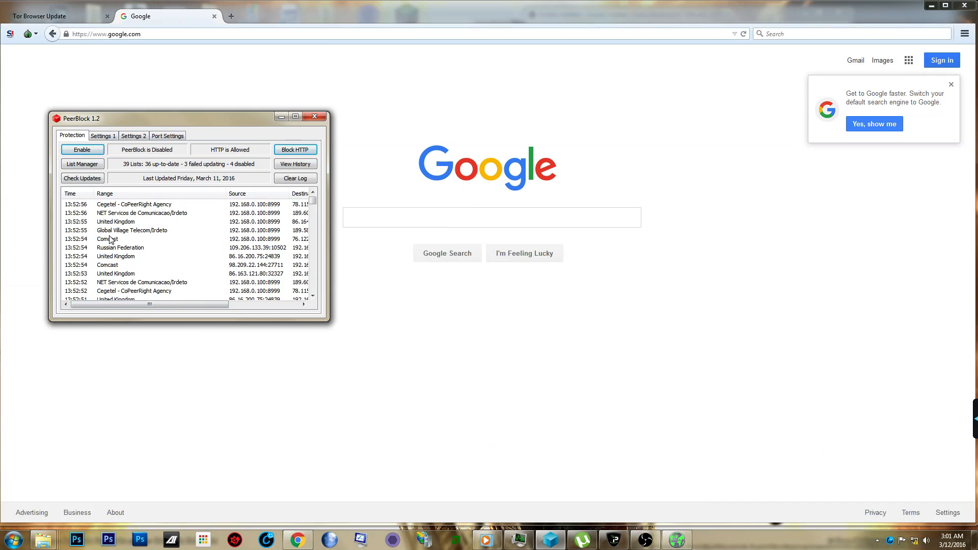
mouse_move(145, 257)
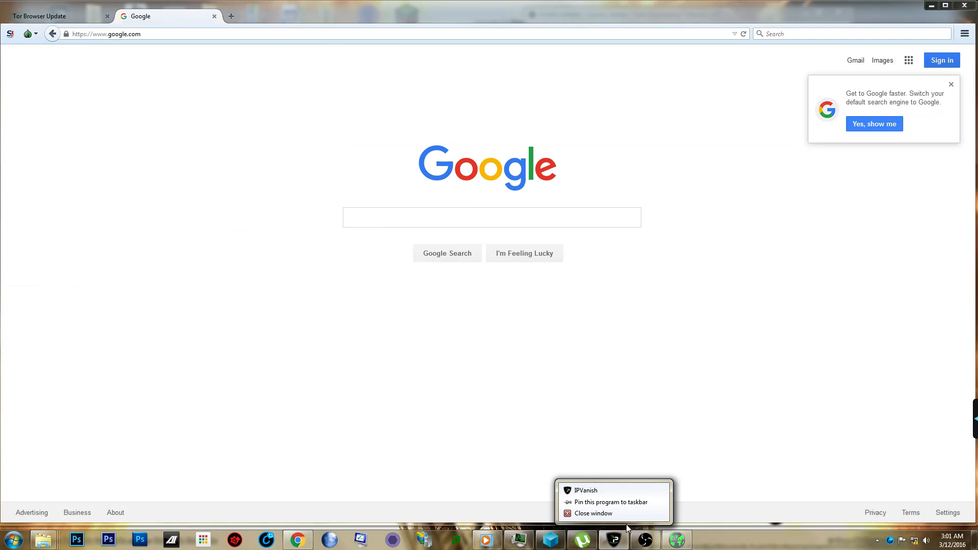
- Bring up the IPVanish dashboard showing the secured connection to Atlanta server atl-a03
click(585, 490)
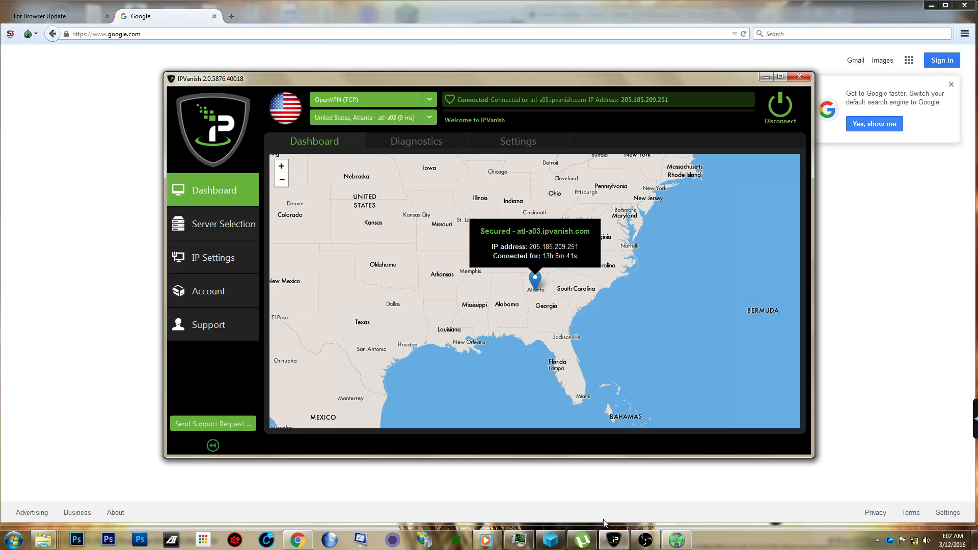
mouse_move(491, 290)
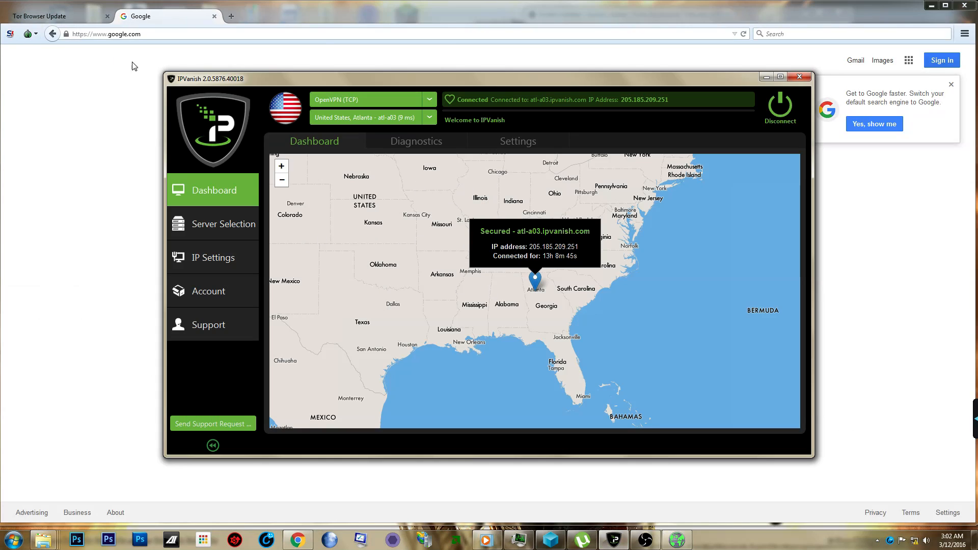
mouse_move(206, 82)
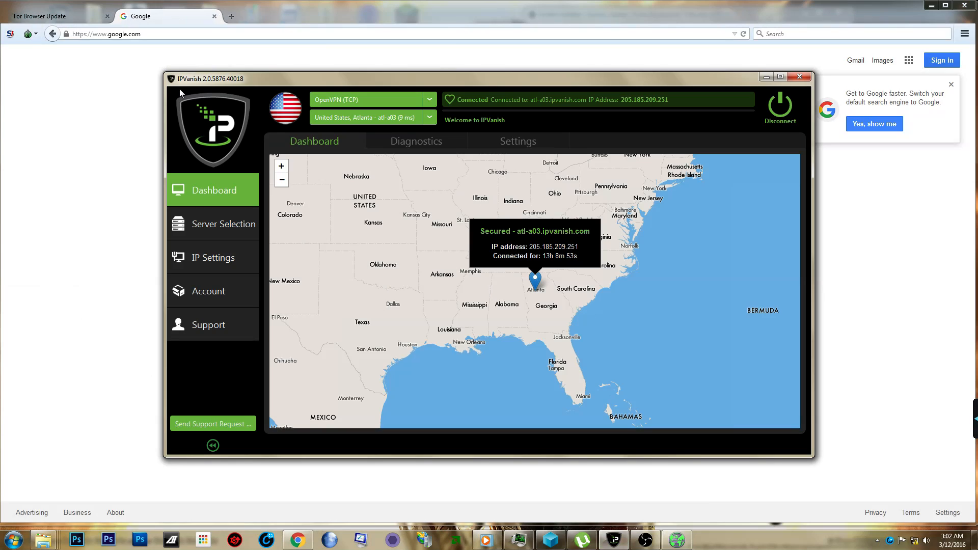
mouse_move(179, 105)
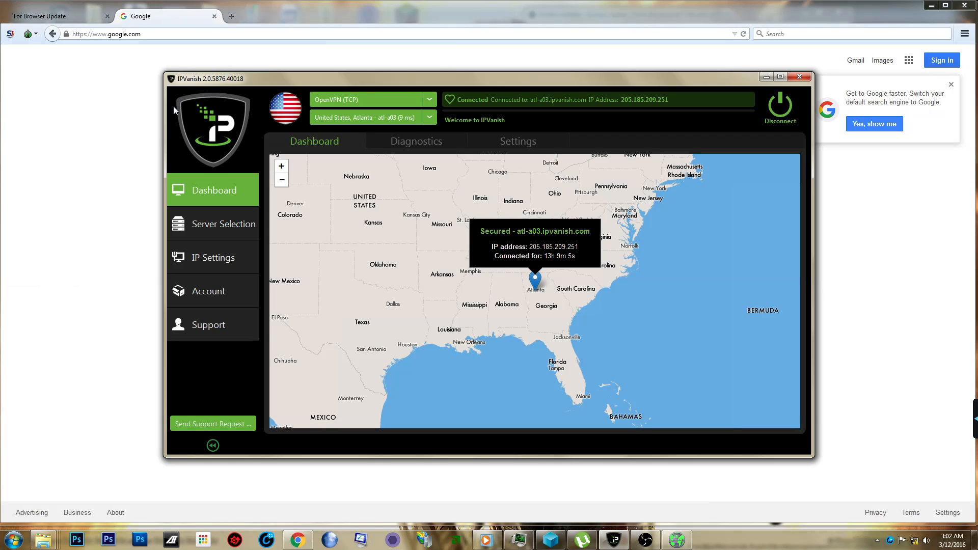
mouse_move(170, 117)
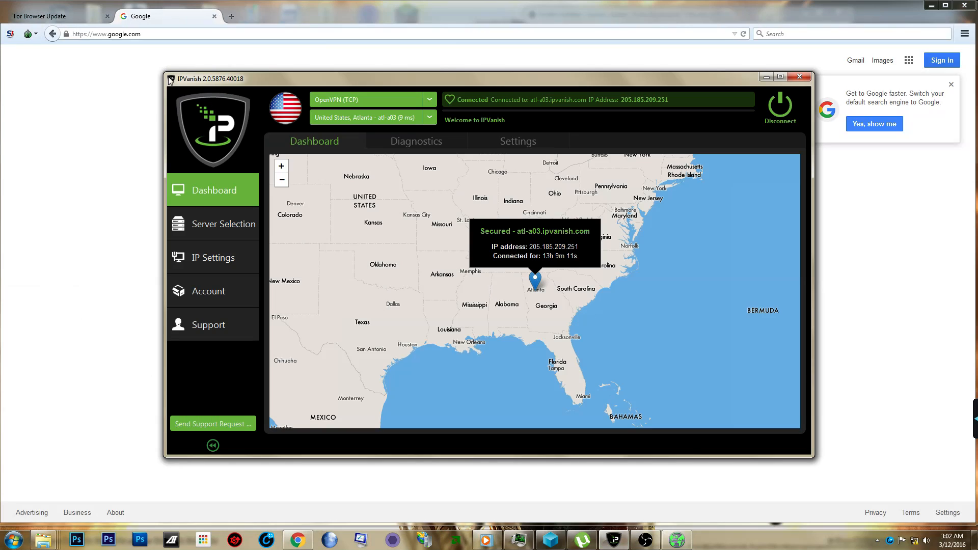
mouse_move(201, 83)
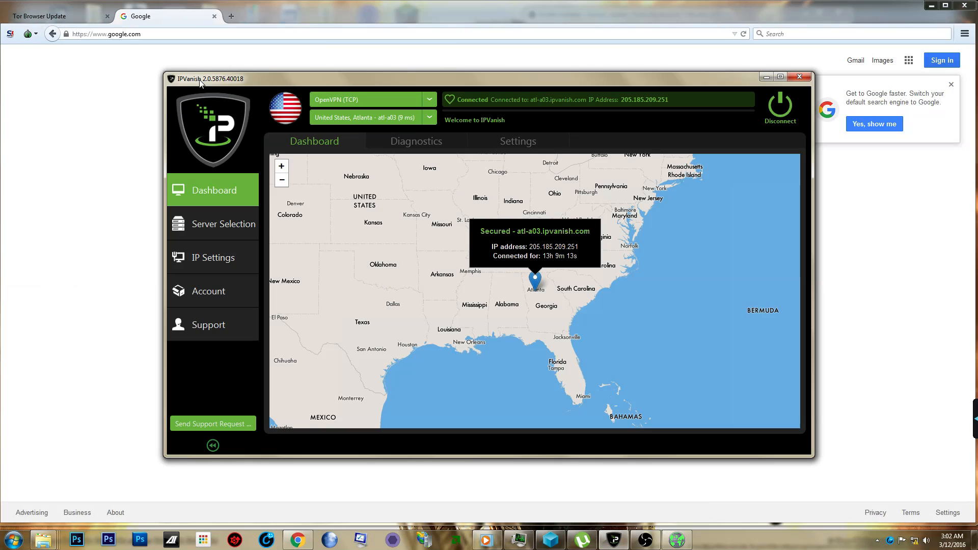
mouse_move(200, 85)
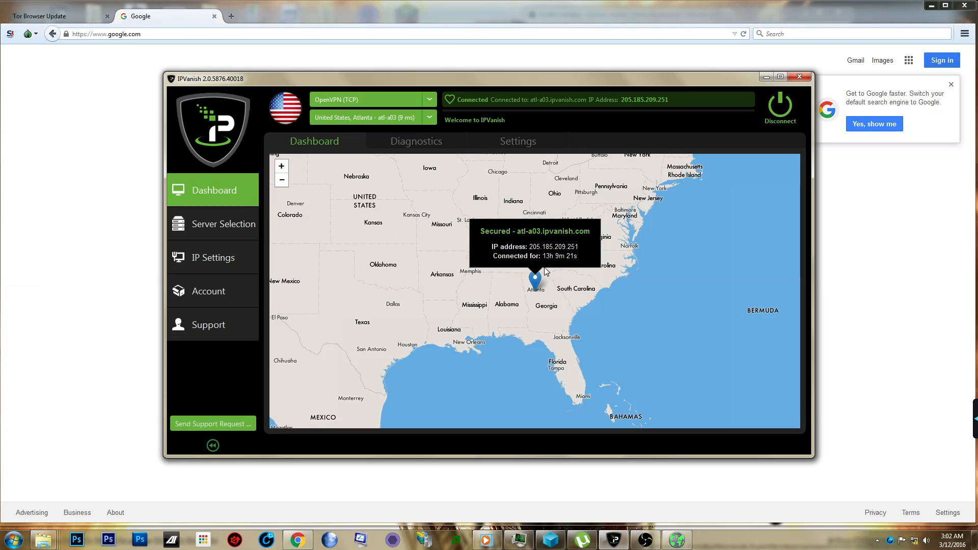
mouse_move(721, 127)
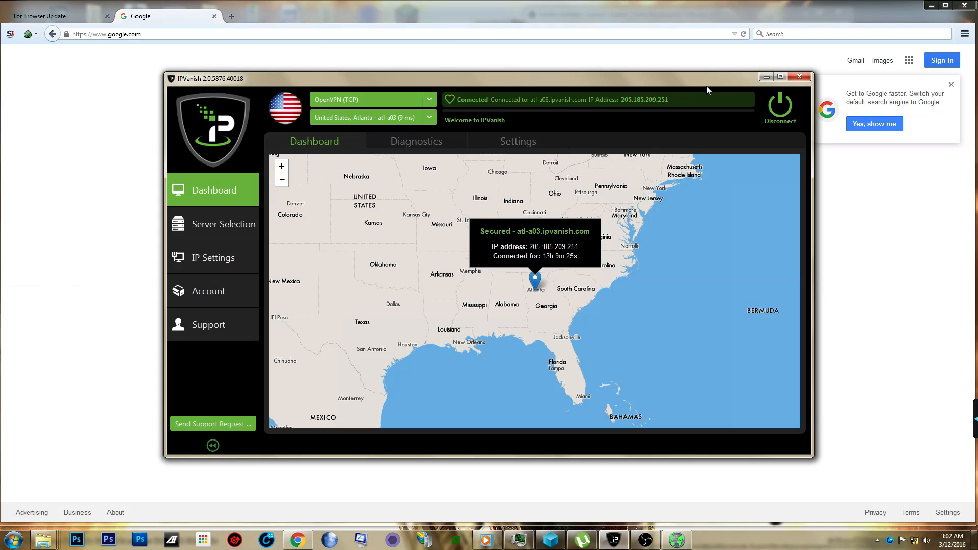
mouse_move(758, 97)
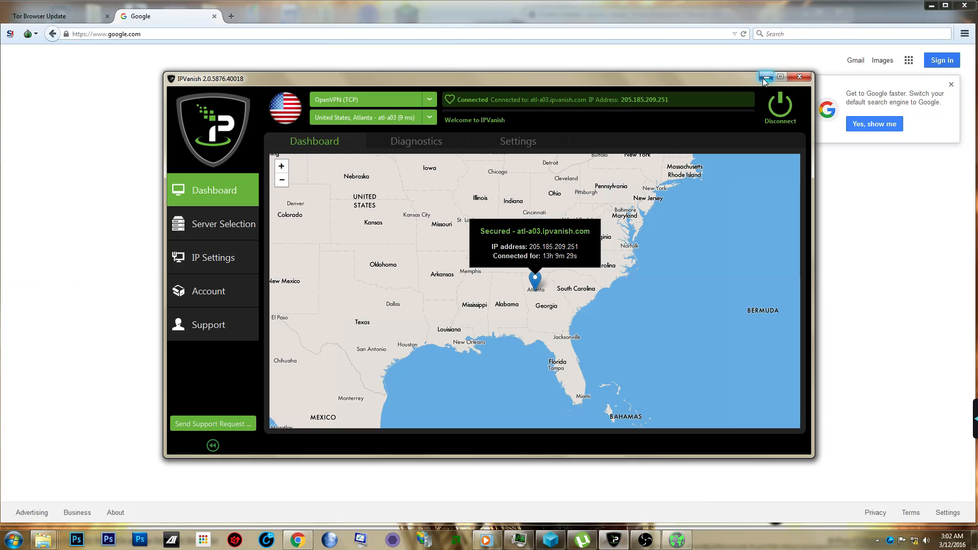
mouse_move(267, 192)
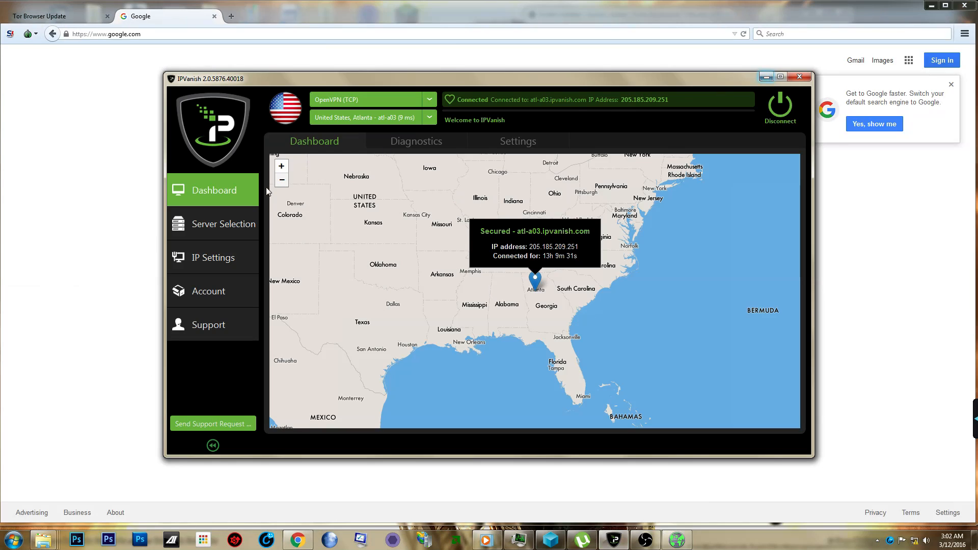
mouse_move(268, 220)
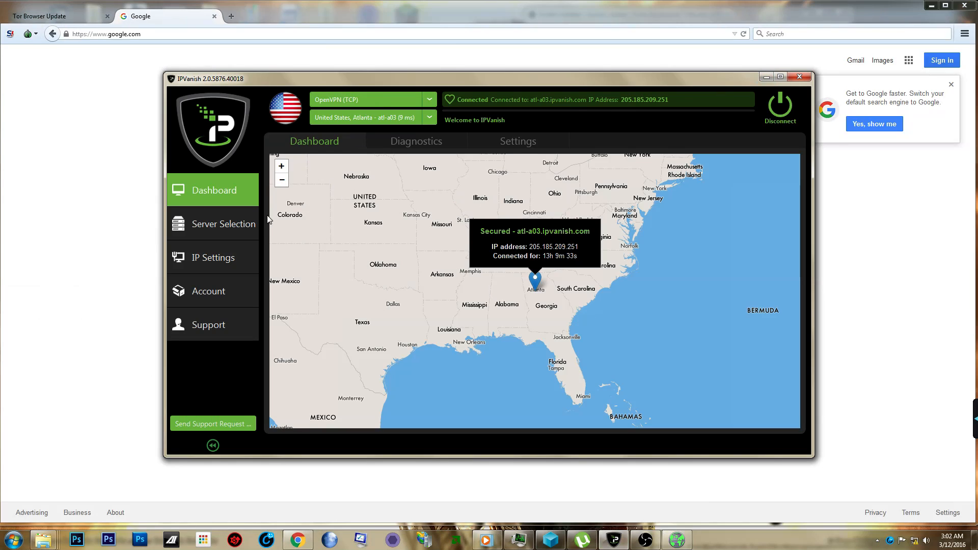
mouse_move(273, 81)
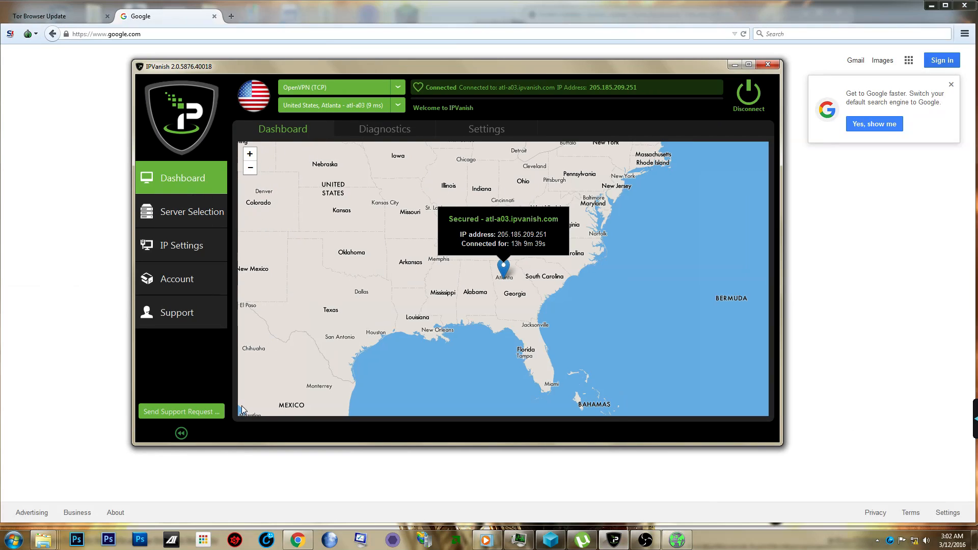
mouse_move(293, 392)
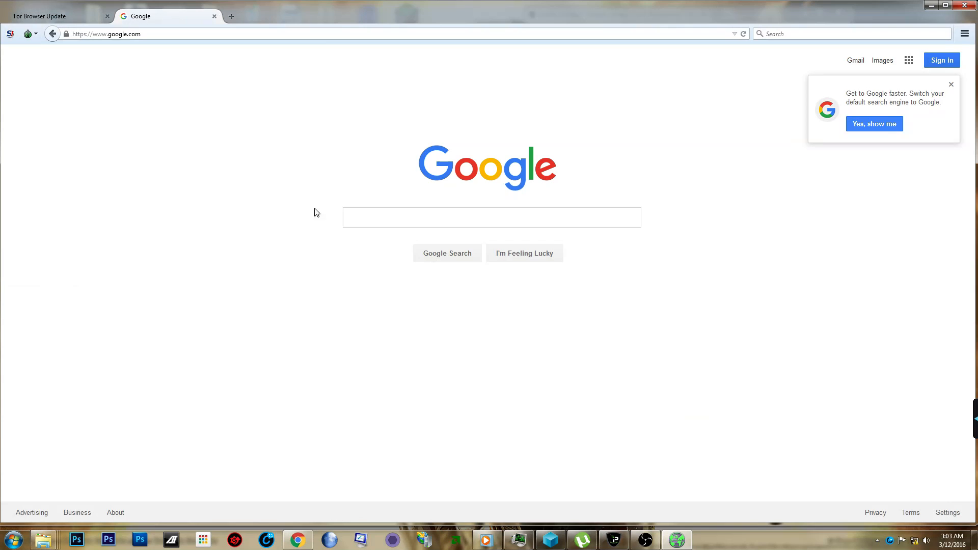
mouse_move(215, 141)
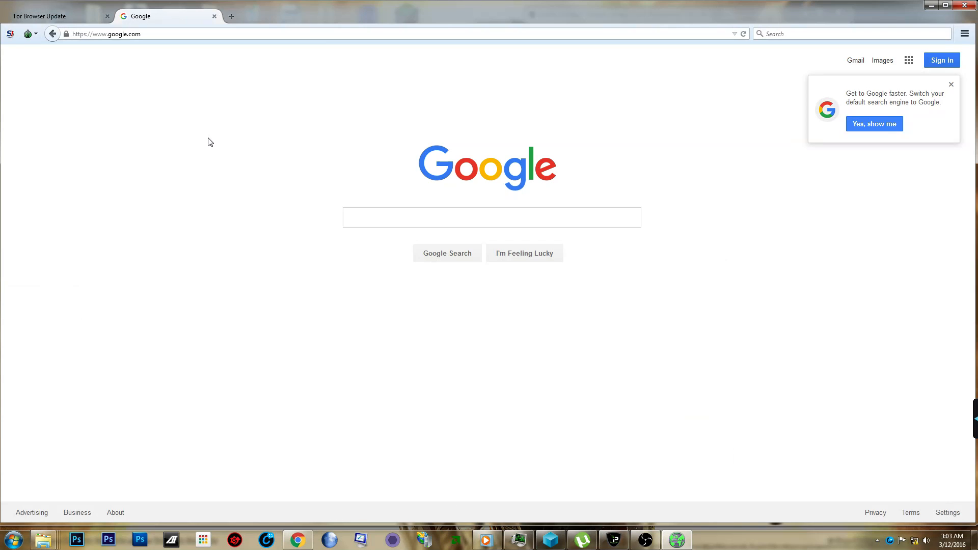
mouse_move(68, 105)
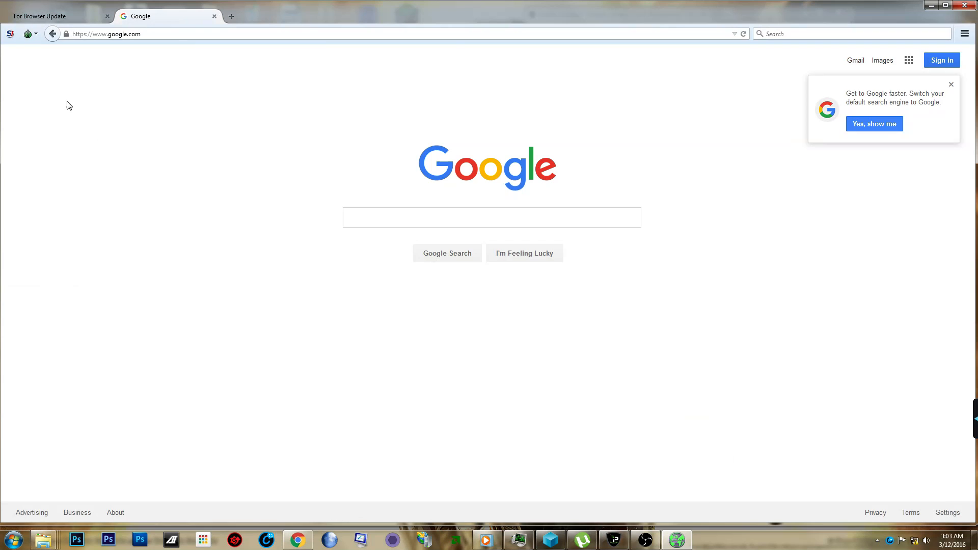
mouse_move(138, 59)
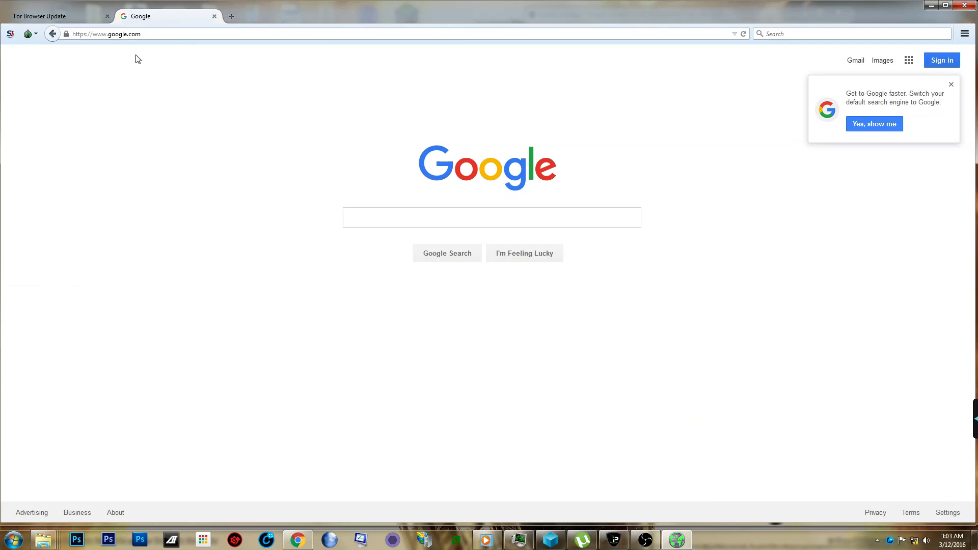
mouse_move(544, 259)
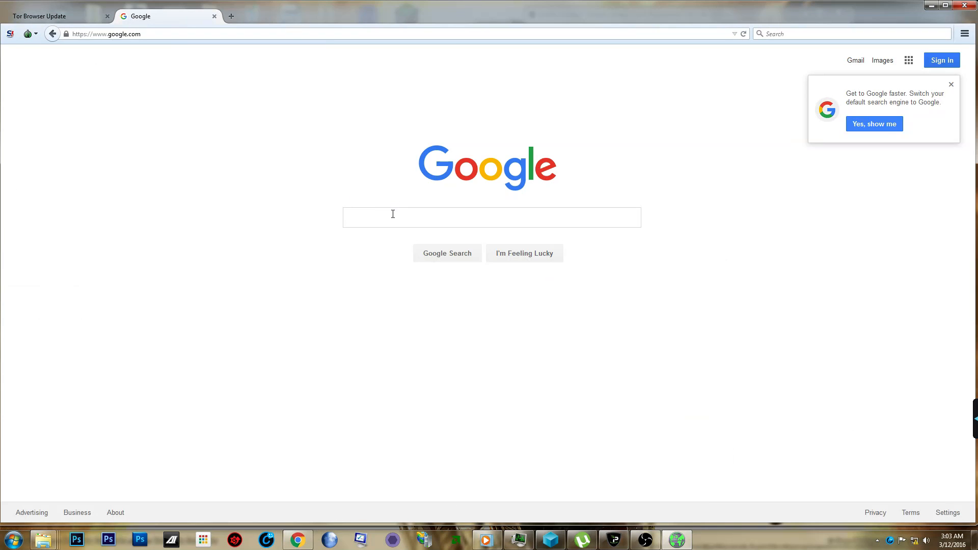
- Search Google for 'captcha', landing on the unusual-traffic CAPTCHA page
text(cap)
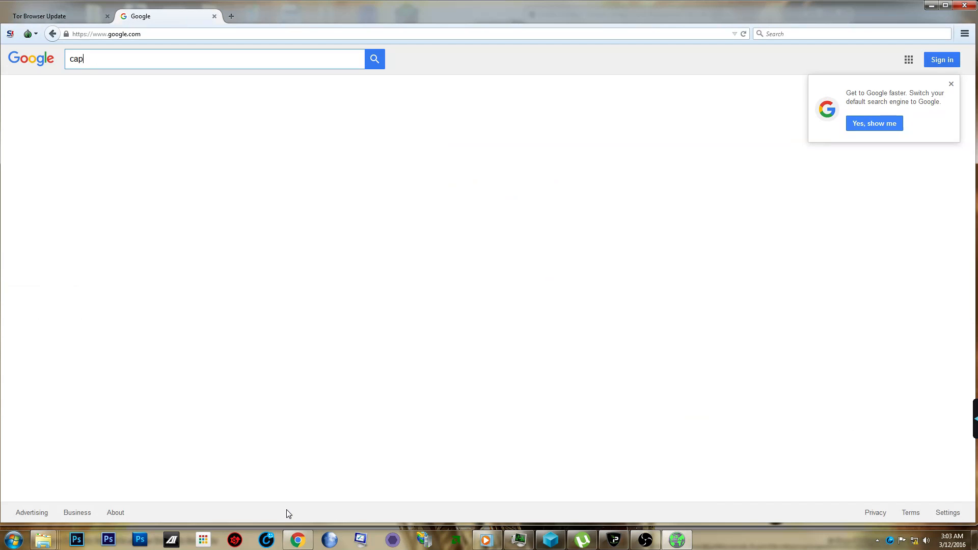
key(Backspace)
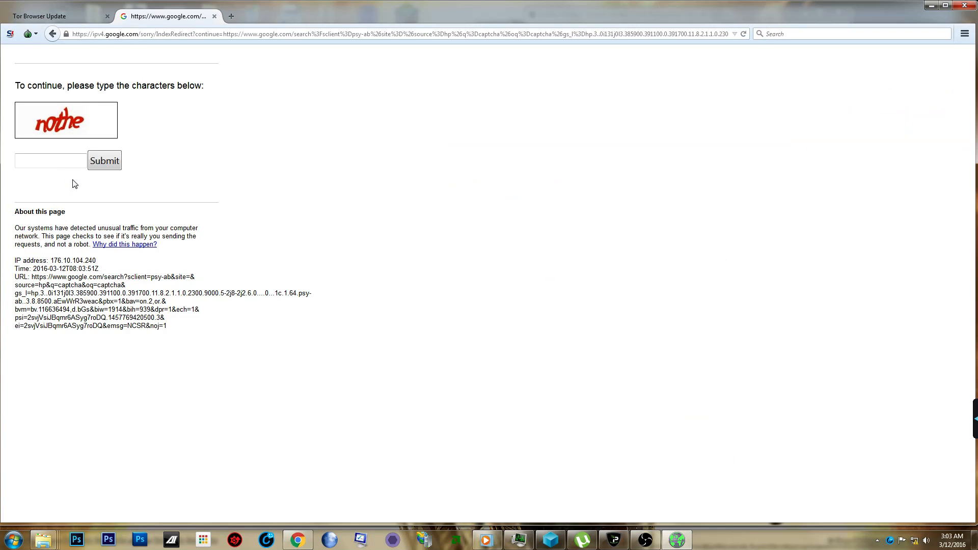
text(no)
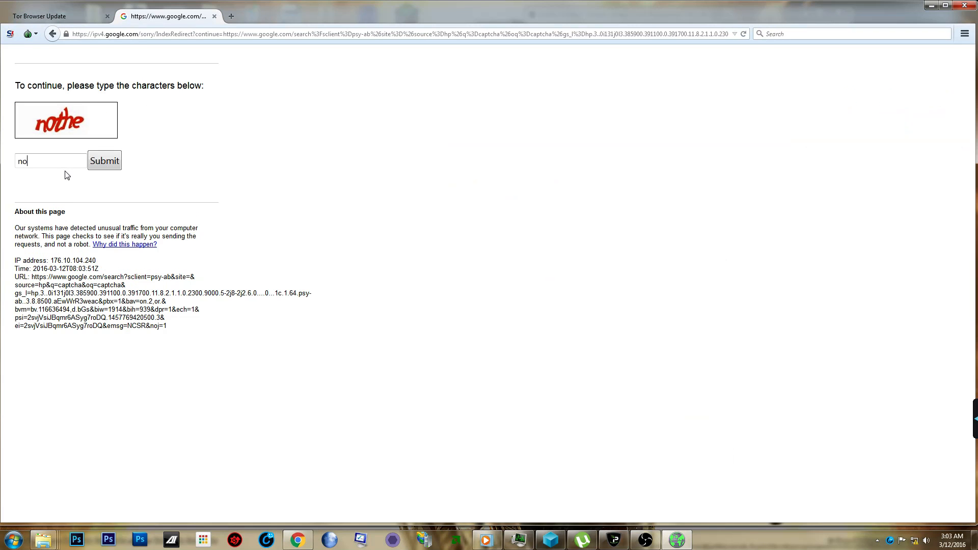
text(th)
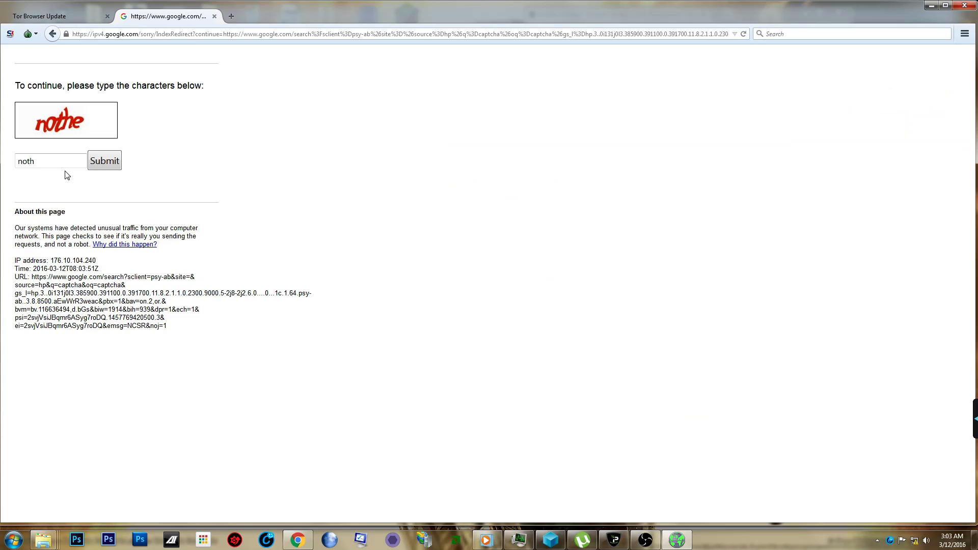
text(e)
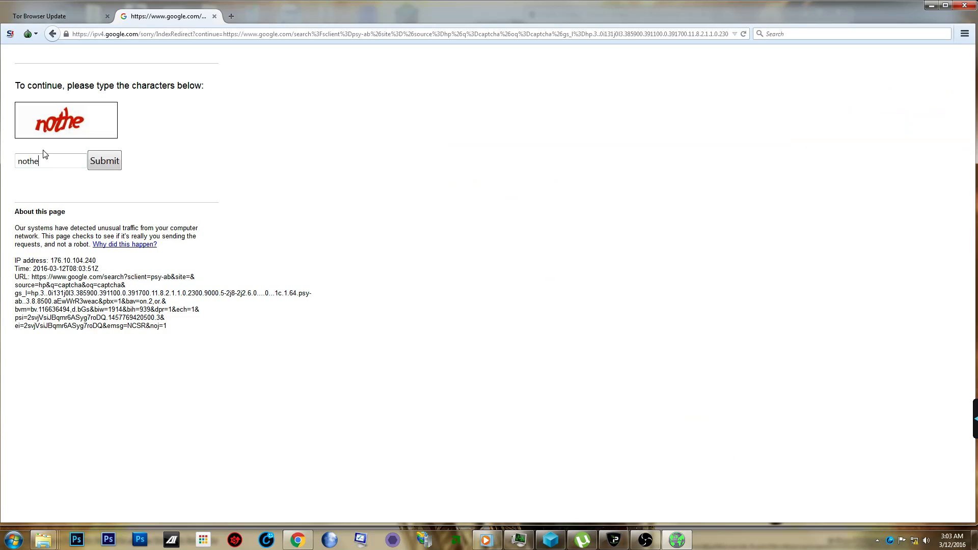
mouse_move(20, 138)
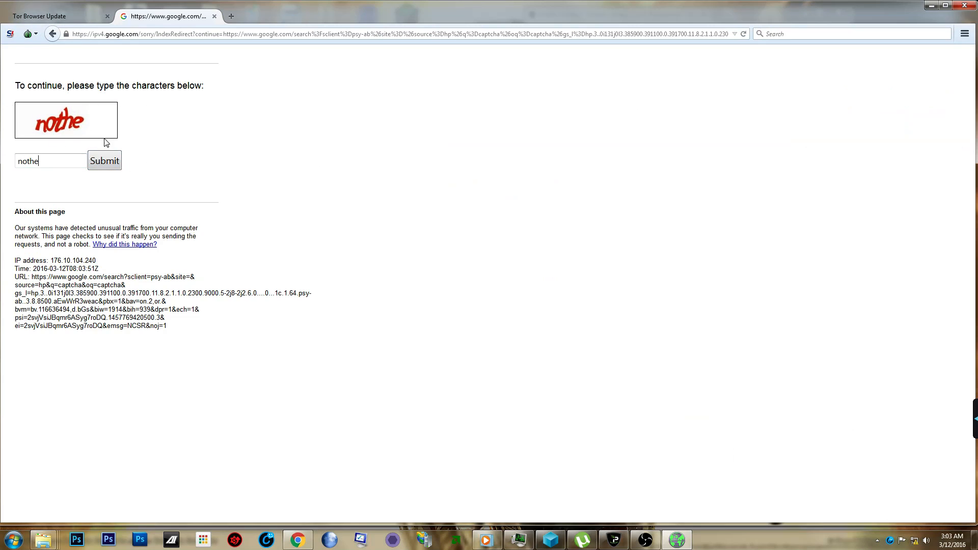
click(104, 160)
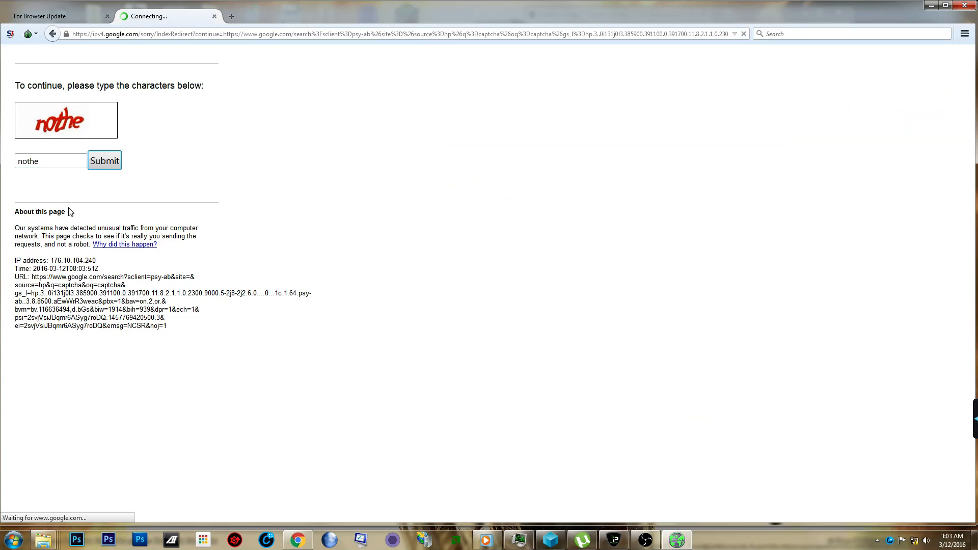
click(104, 160)
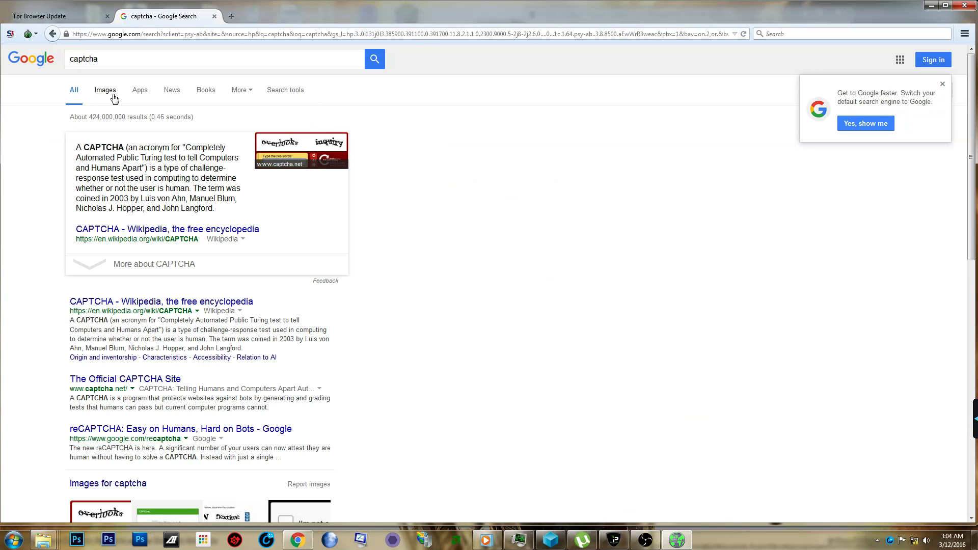
mouse_move(4, 144)
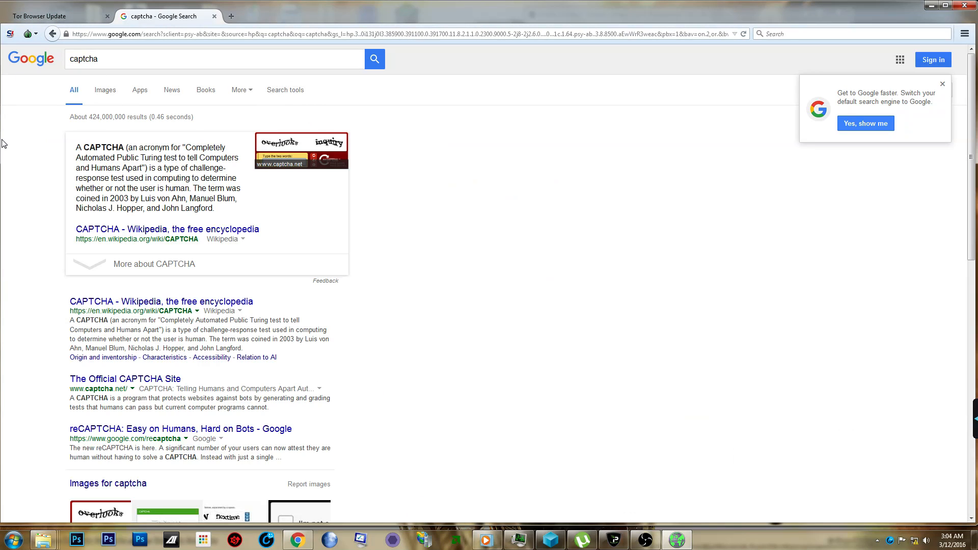
mouse_move(105, 93)
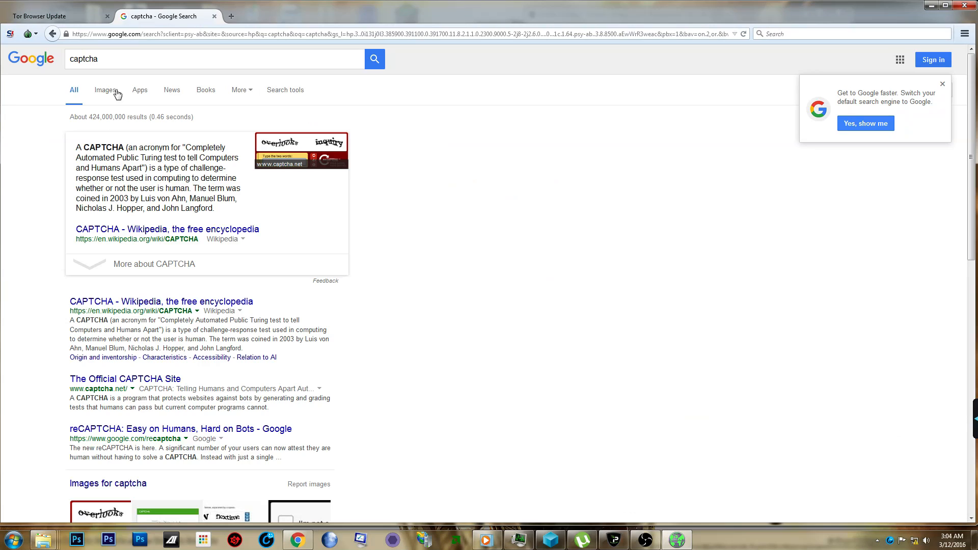
mouse_move(104, 115)
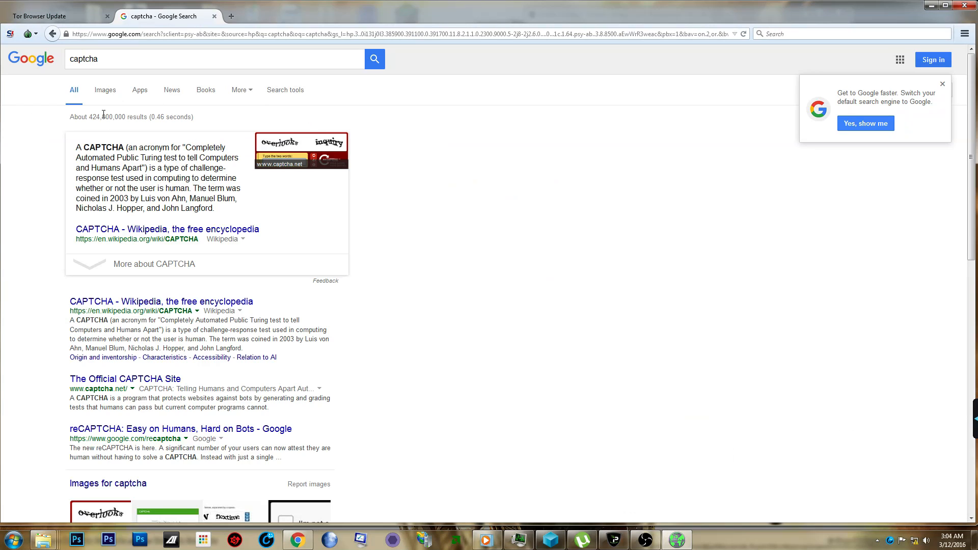
mouse_move(69, 65)
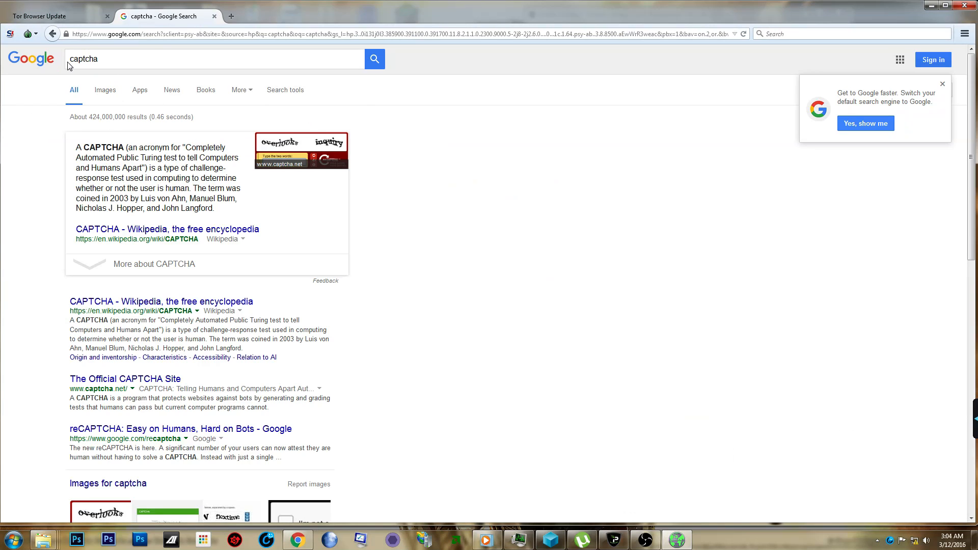
click(212, 59)
text(really)
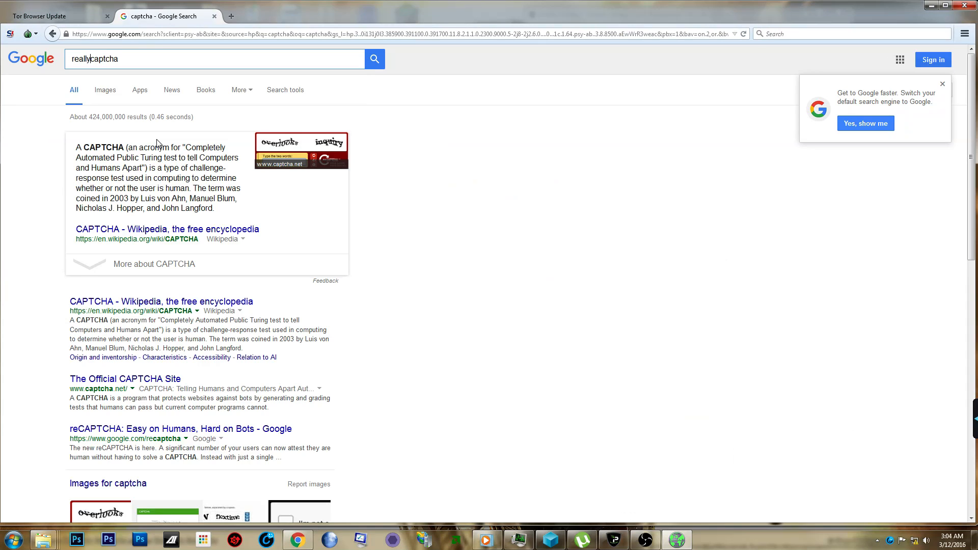
text(bad)
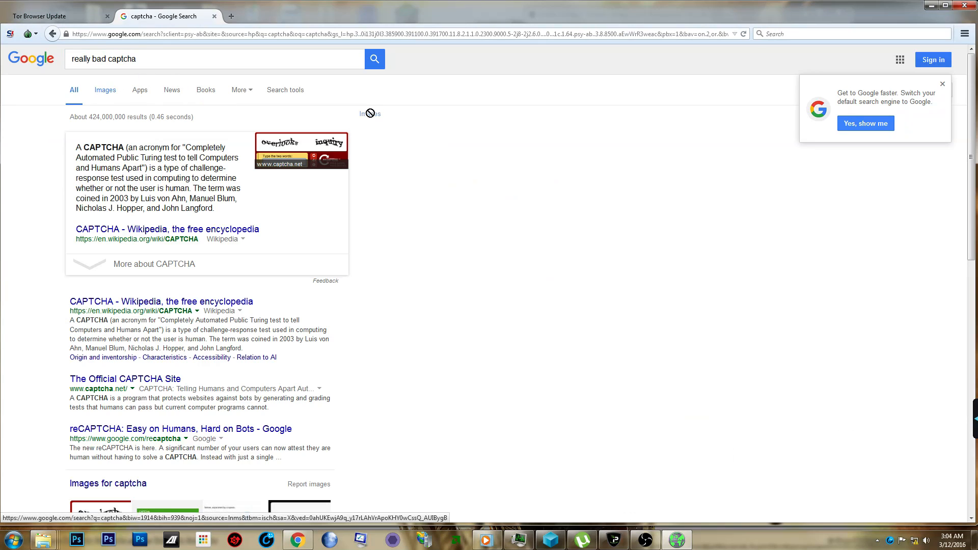
click(104, 90)
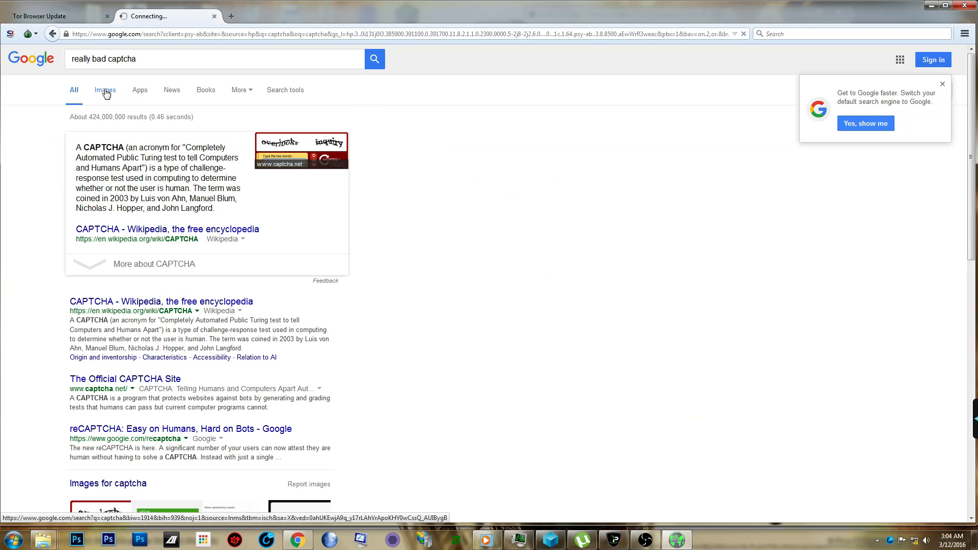
mouse_move(111, 98)
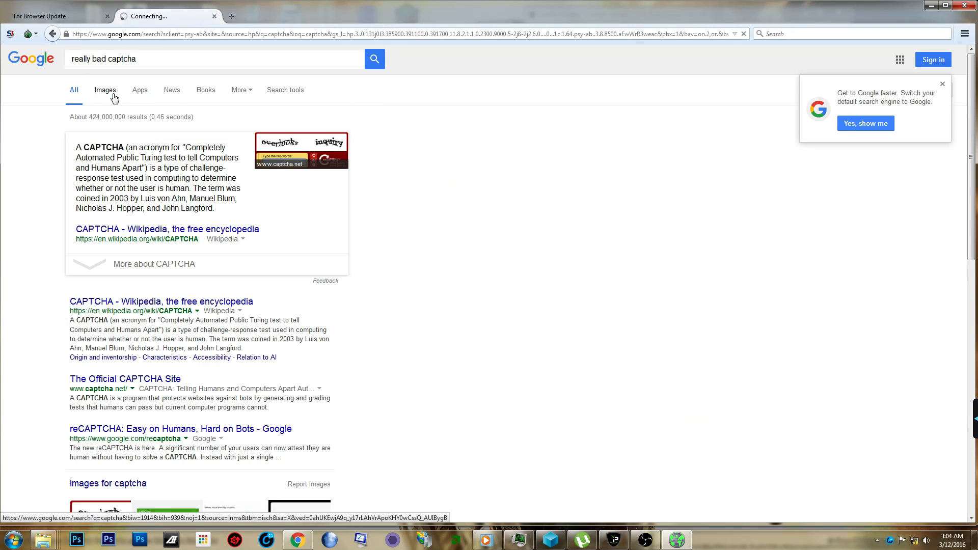
click(105, 90)
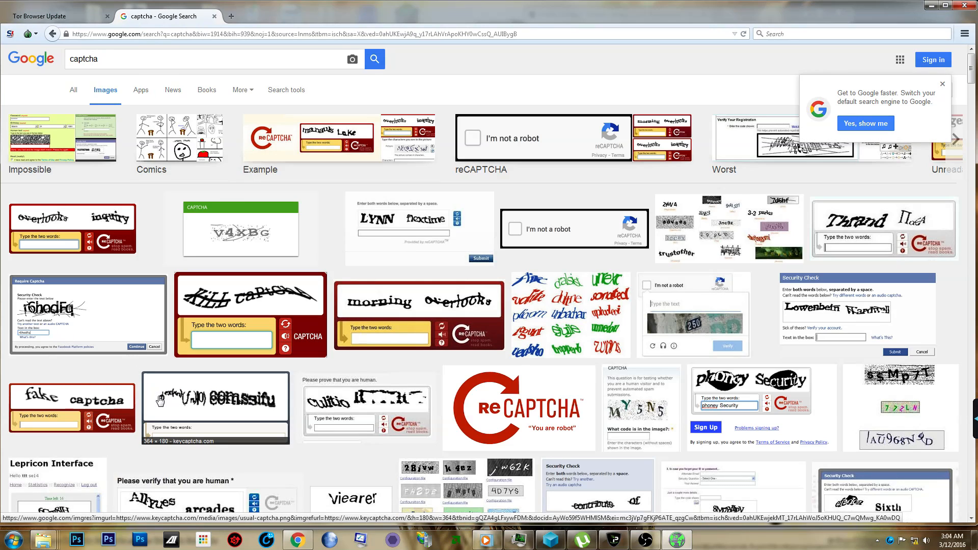
mouse_move(201, 407)
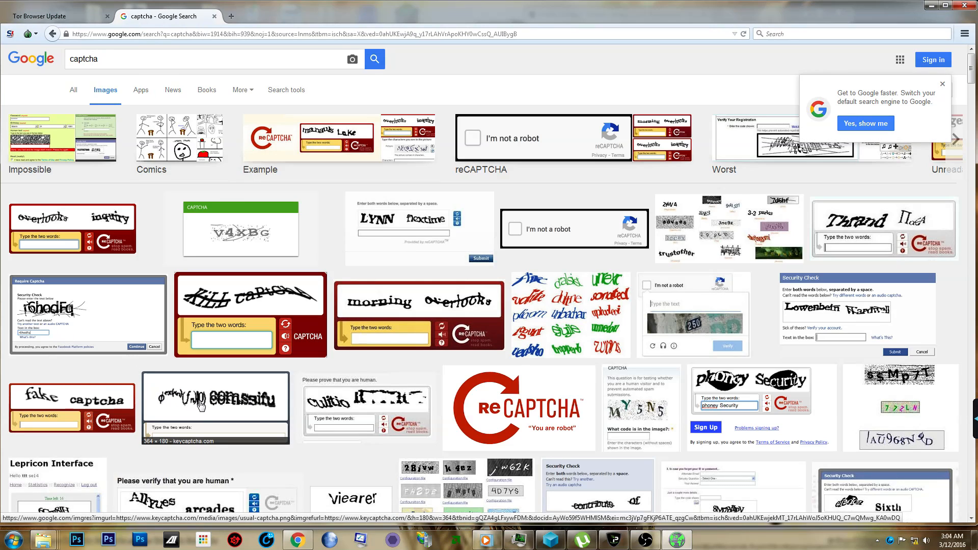
mouse_move(177, 393)
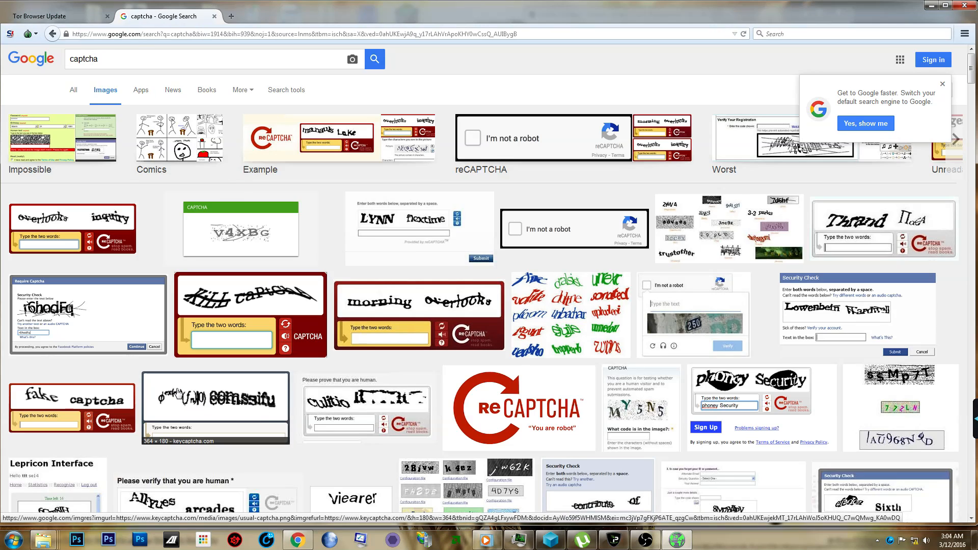
mouse_move(172, 404)
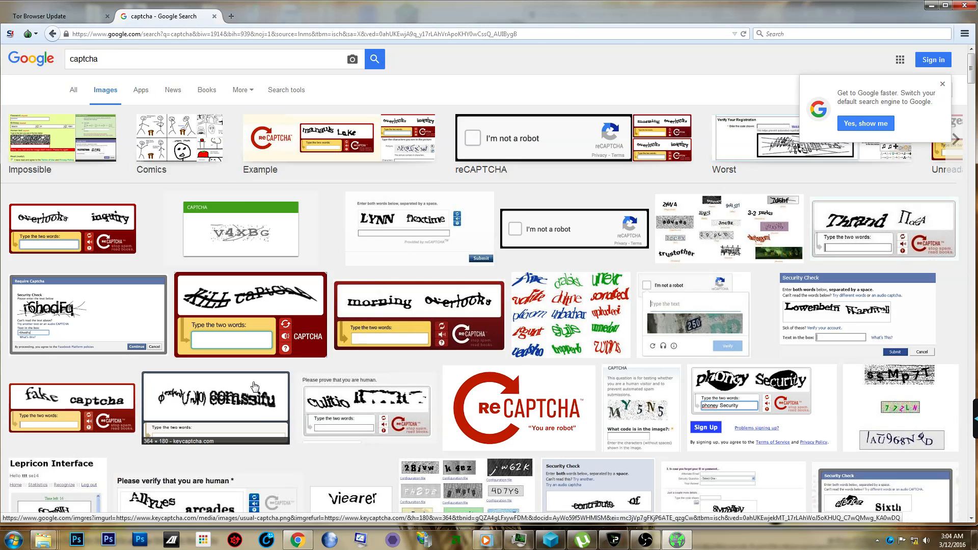
mouse_move(318, 224)
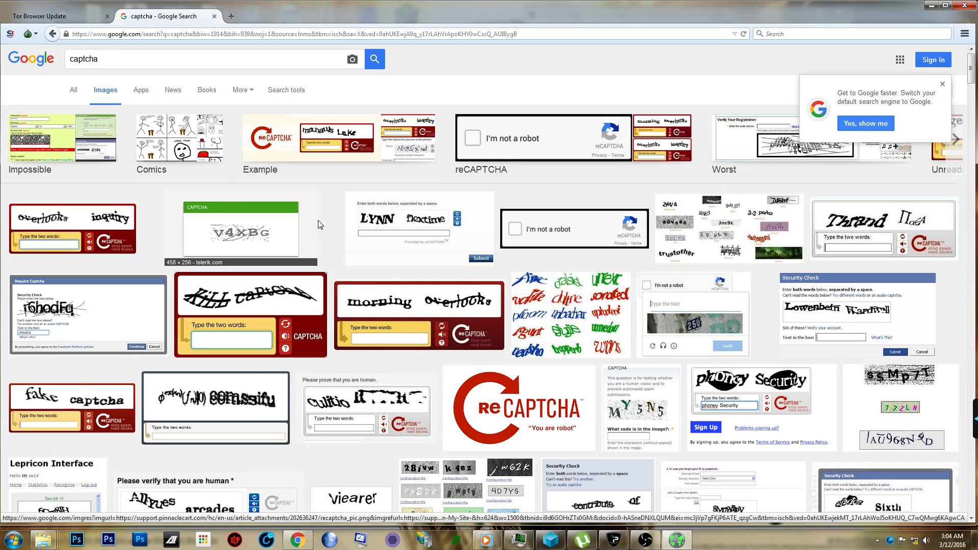
scroll(down, 3)
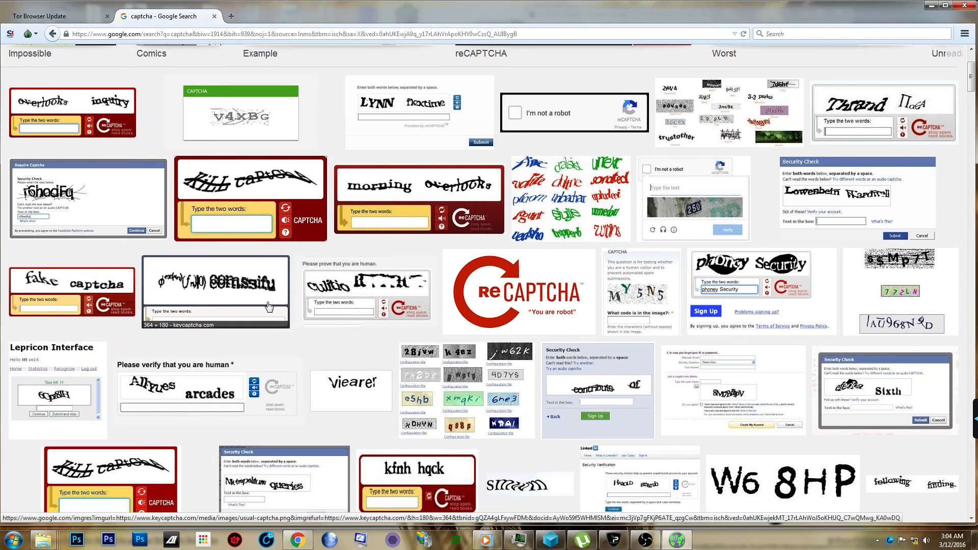
scroll(down, 3)
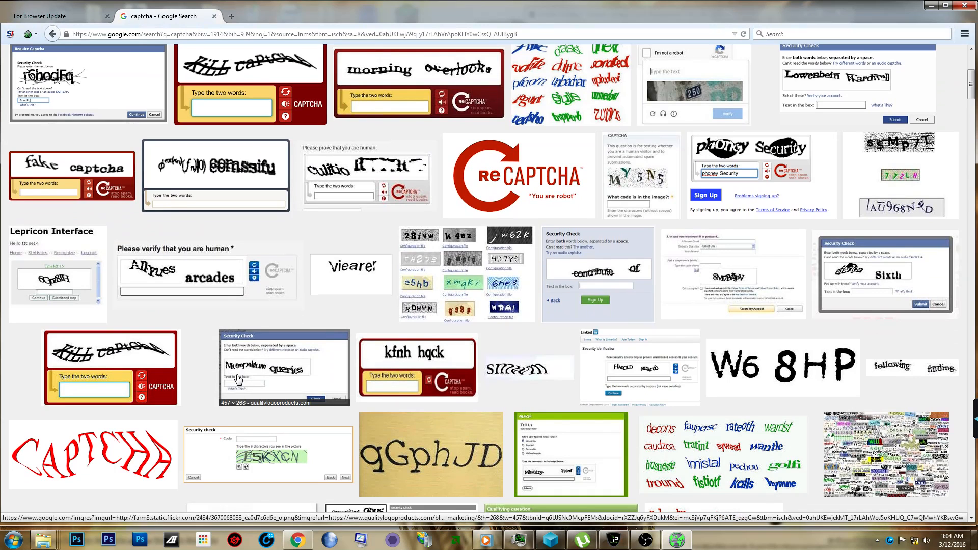
scroll(down, 3)
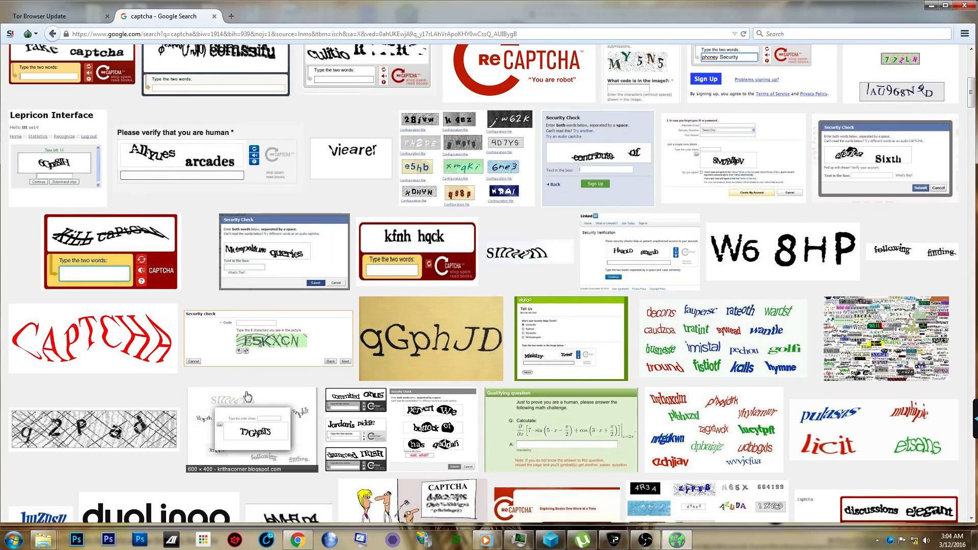
scroll(down, 3)
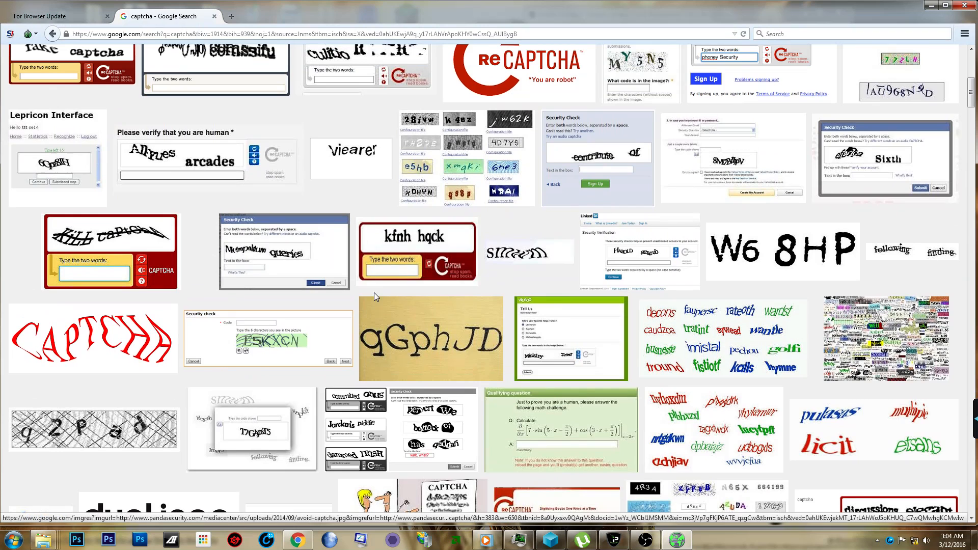
mouse_move(472, 143)
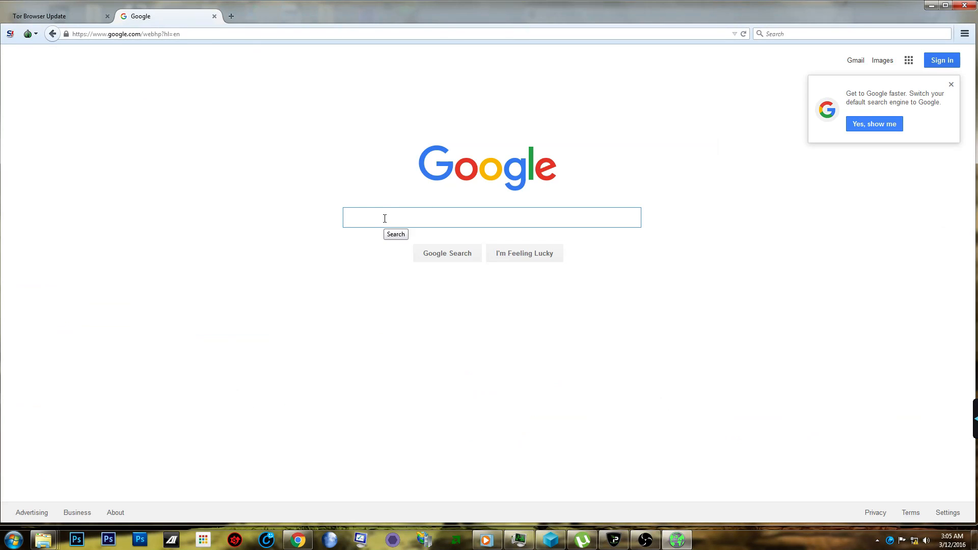
- Search Google for ZIP code 45362, then replace it with a search for yahoo.com
text(45362)
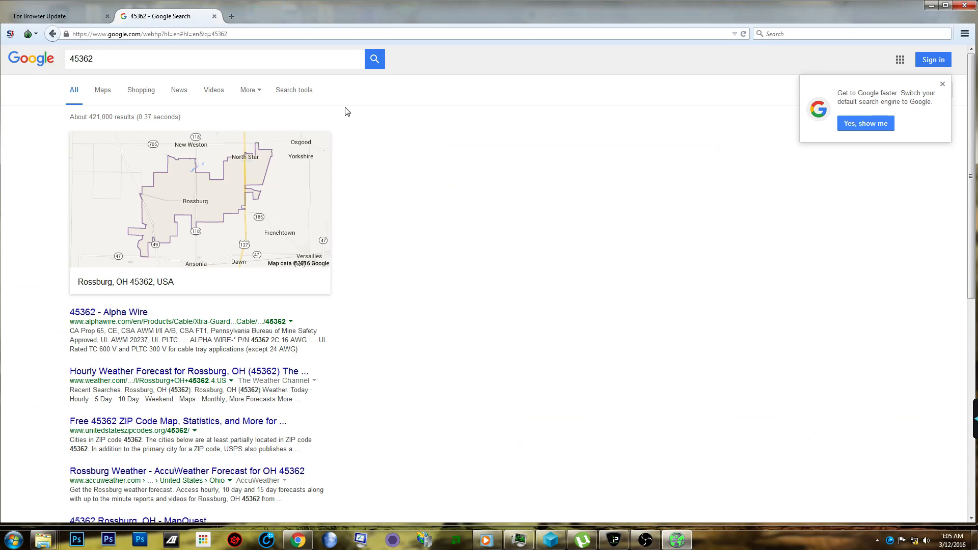
mouse_move(310, 128)
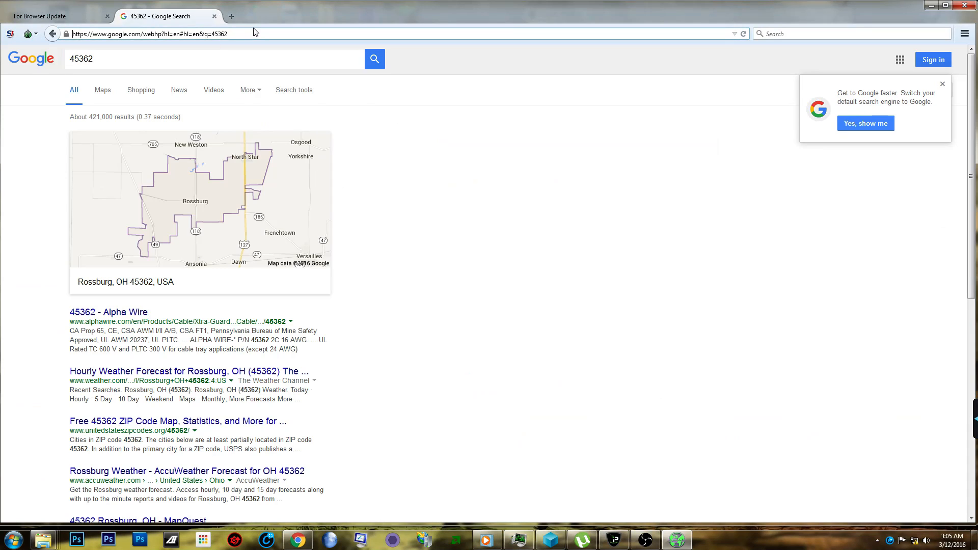
click(150, 34)
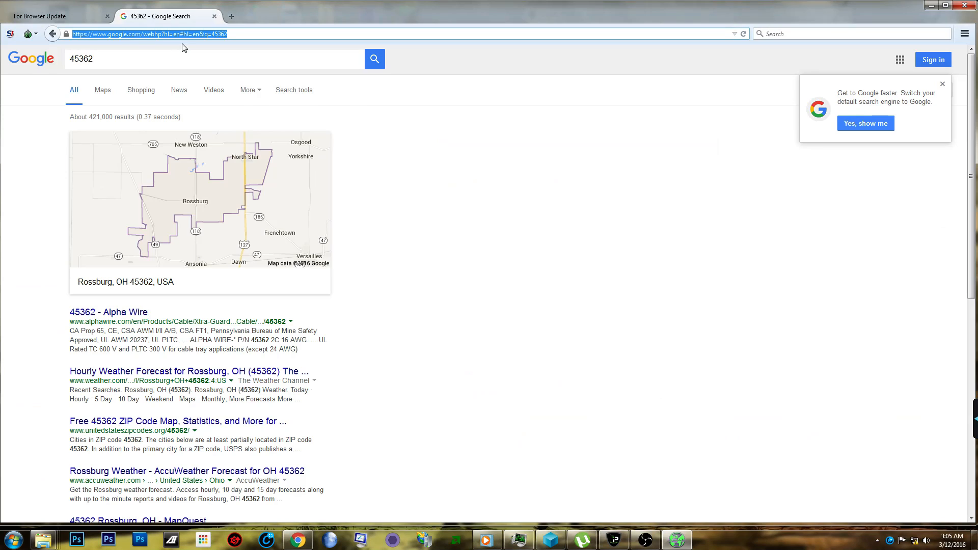
key(BackSpace)
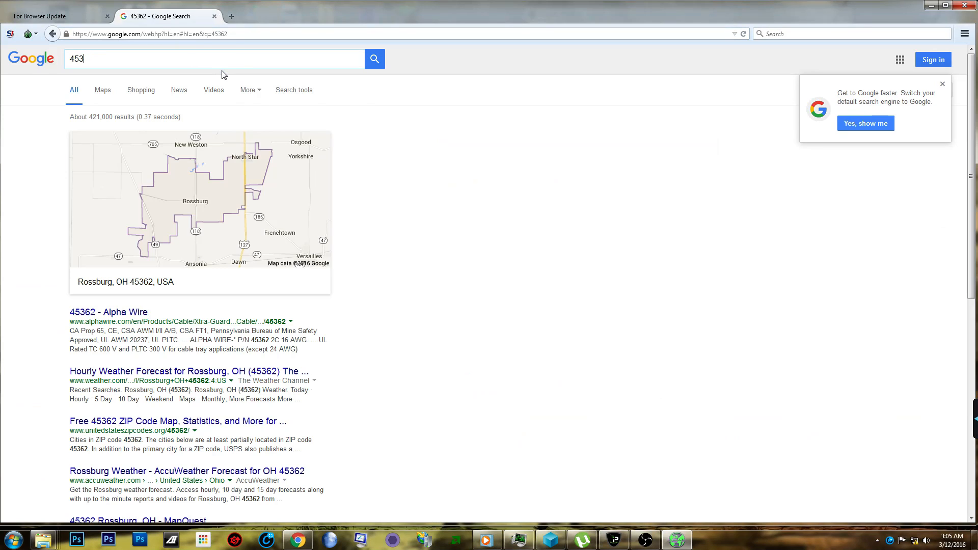
text(yahoo.com)
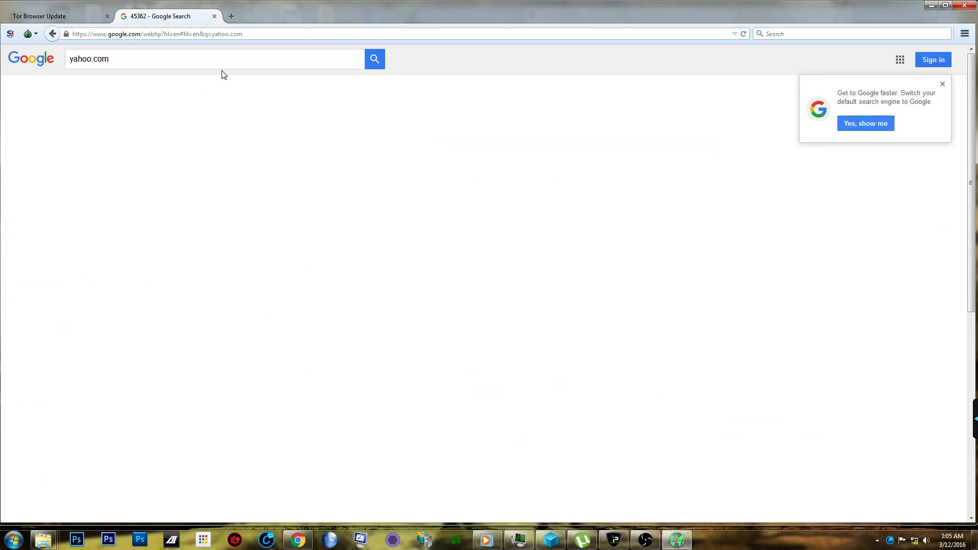
click(374, 59)
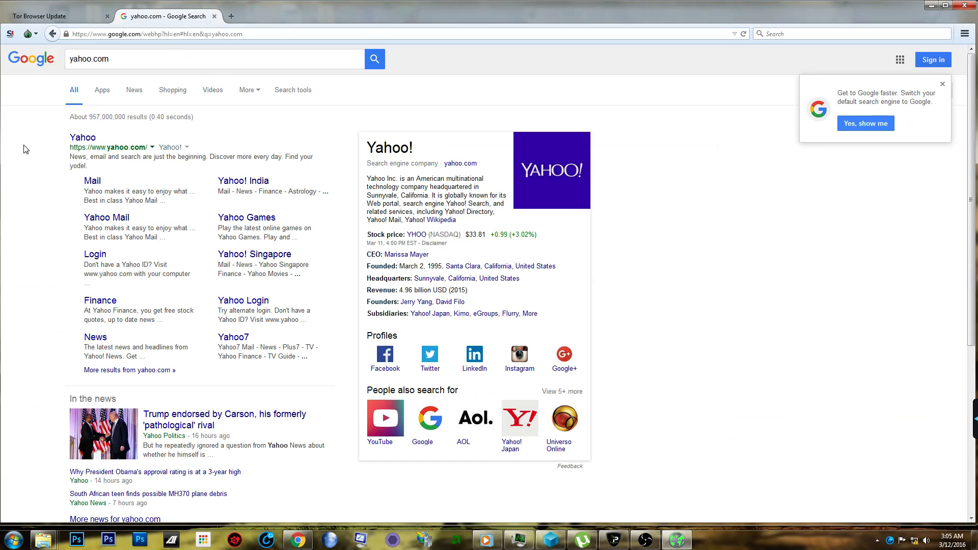
- Follow the Yahoo result to load the Yahoo homepage with its news feed
click(105, 147)
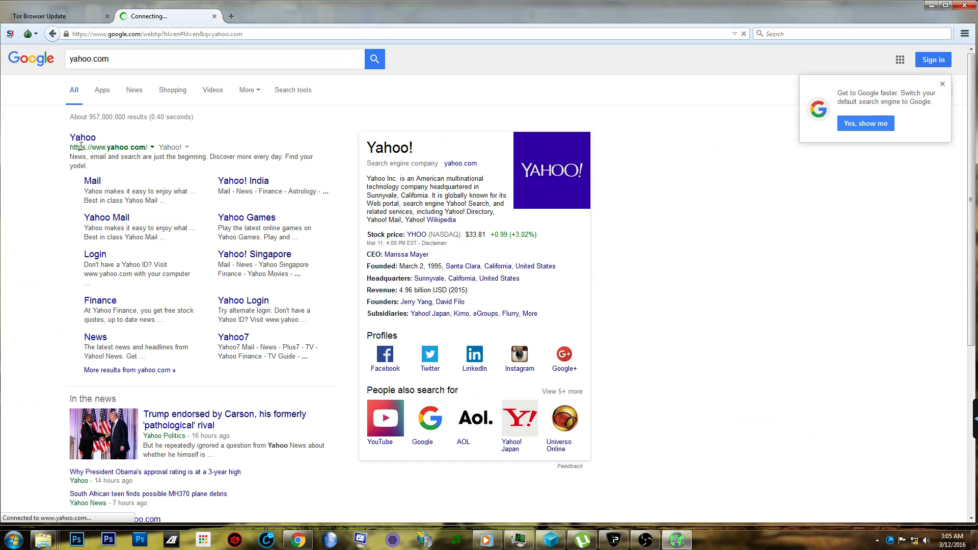
click(110, 147)
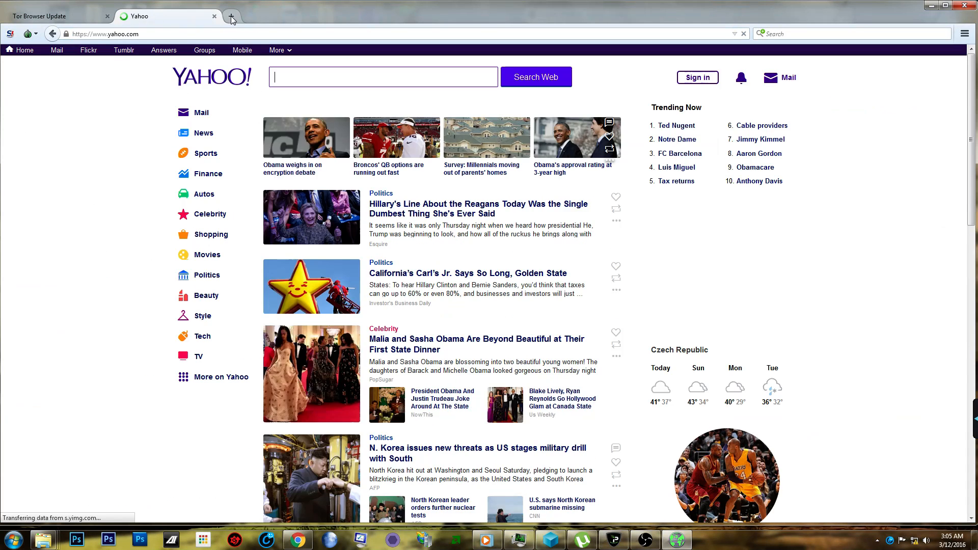
- In a new tab, search Startpage for 'cloudflare' and follow the CloudFlare homepage result
click(232, 16)
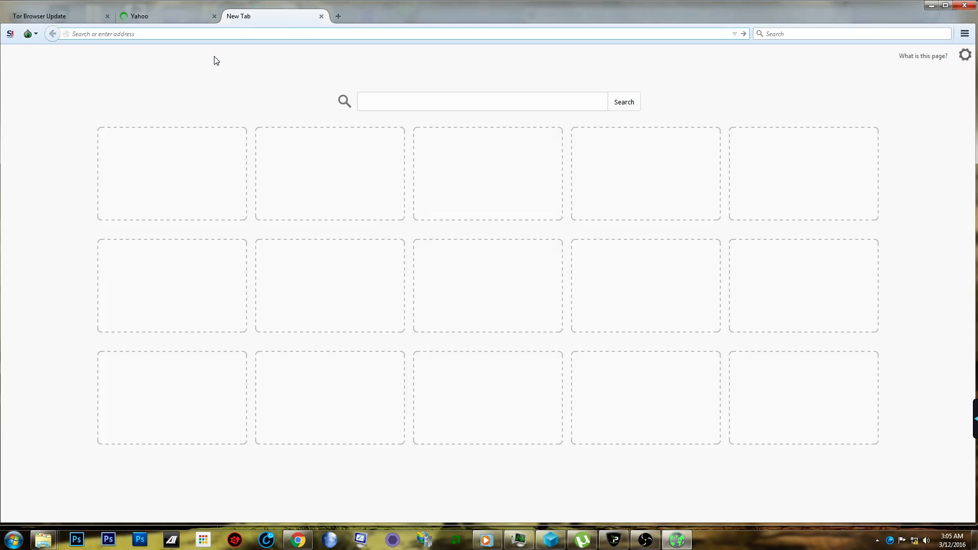
text(cloudflare)
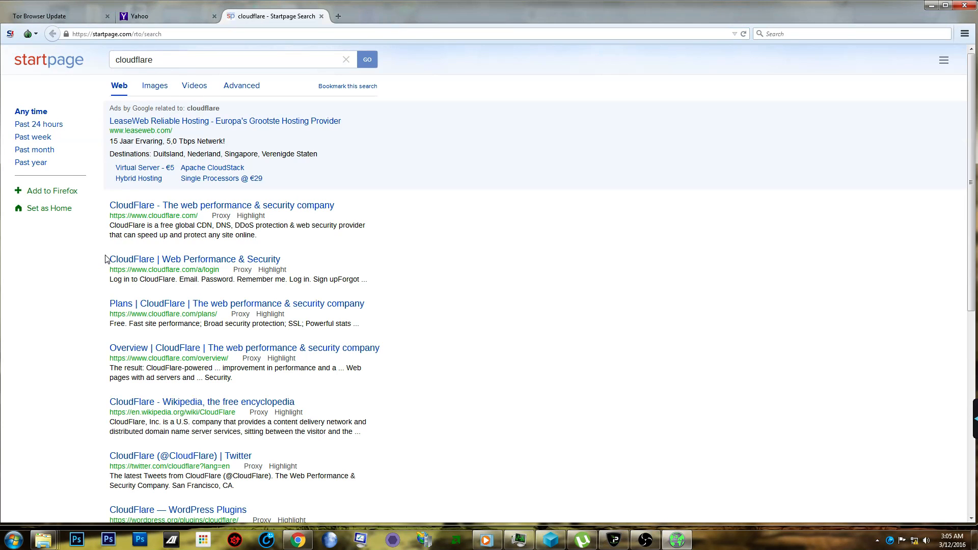
mouse_move(82, 388)
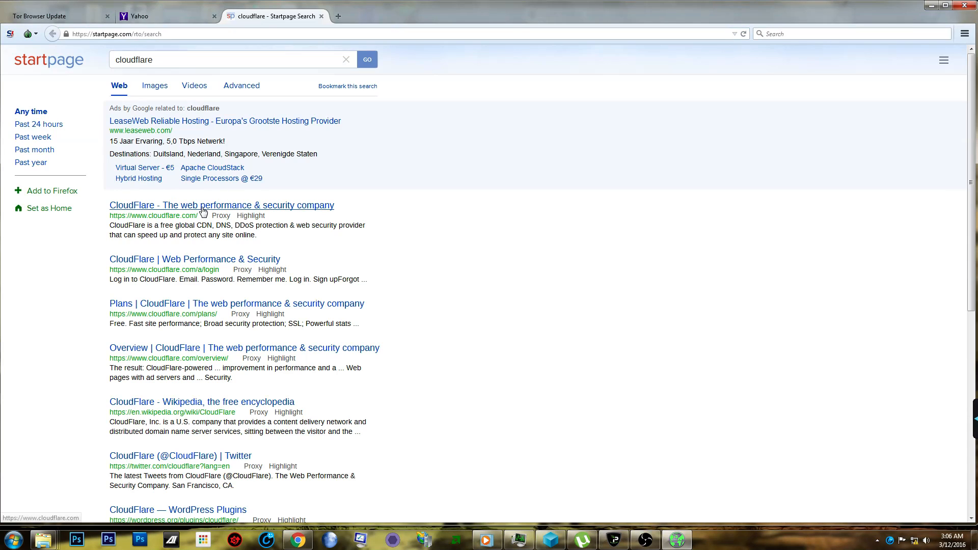
click(221, 205)
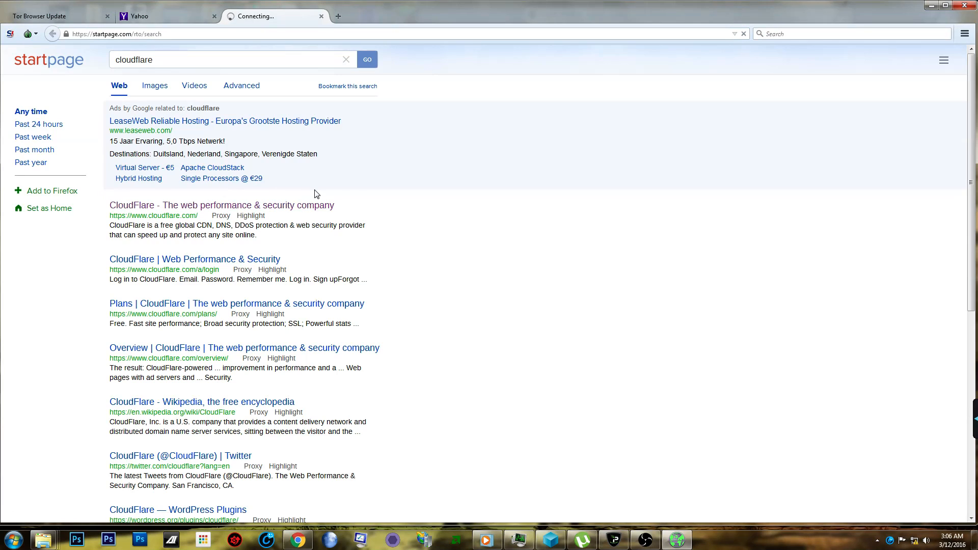
mouse_move(324, 219)
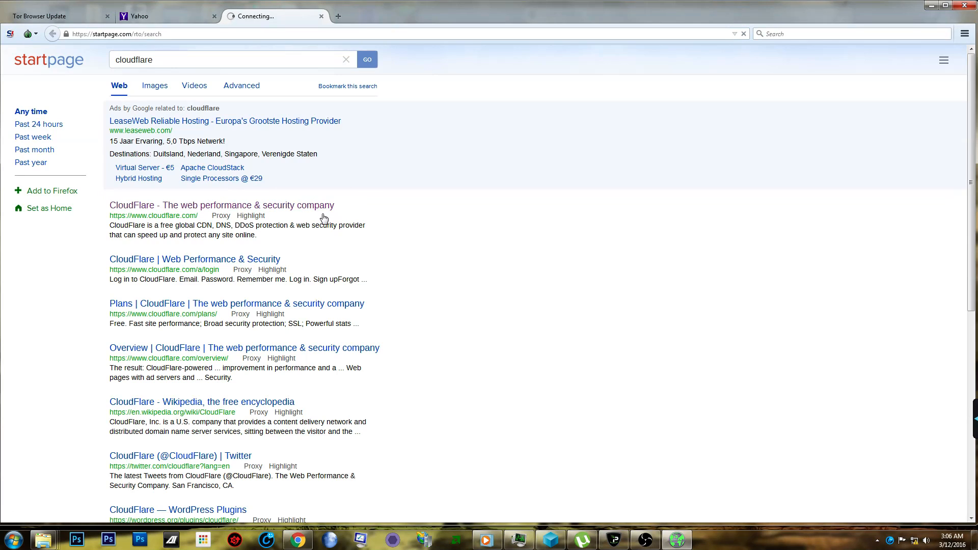
mouse_move(271, 216)
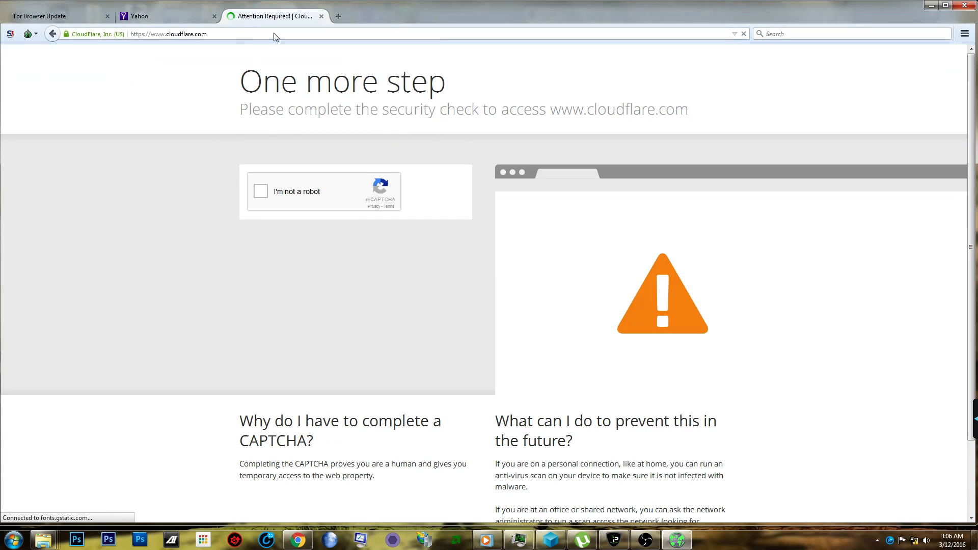
- Start the 'I'm not a robot' check and solve the two street-sign picture challenges
click(260, 192)
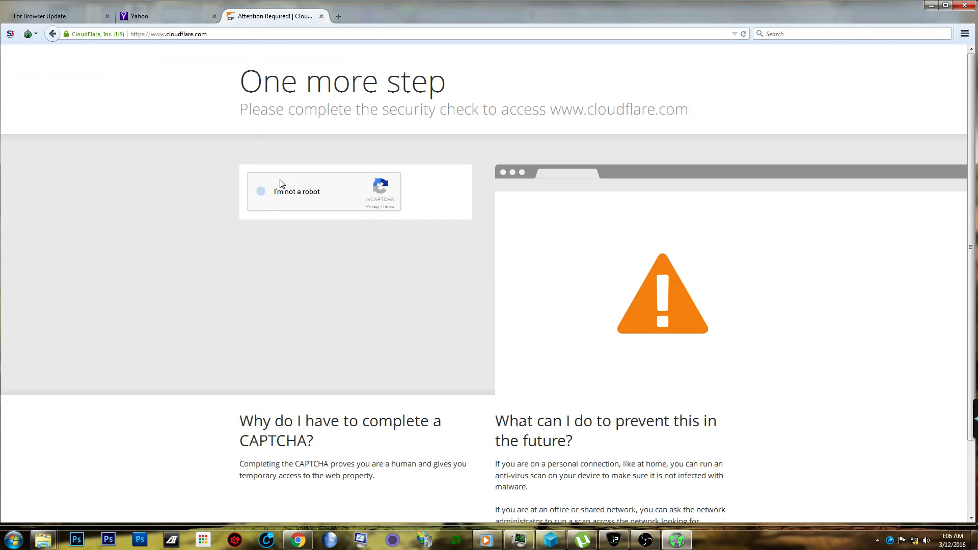
click(261, 192)
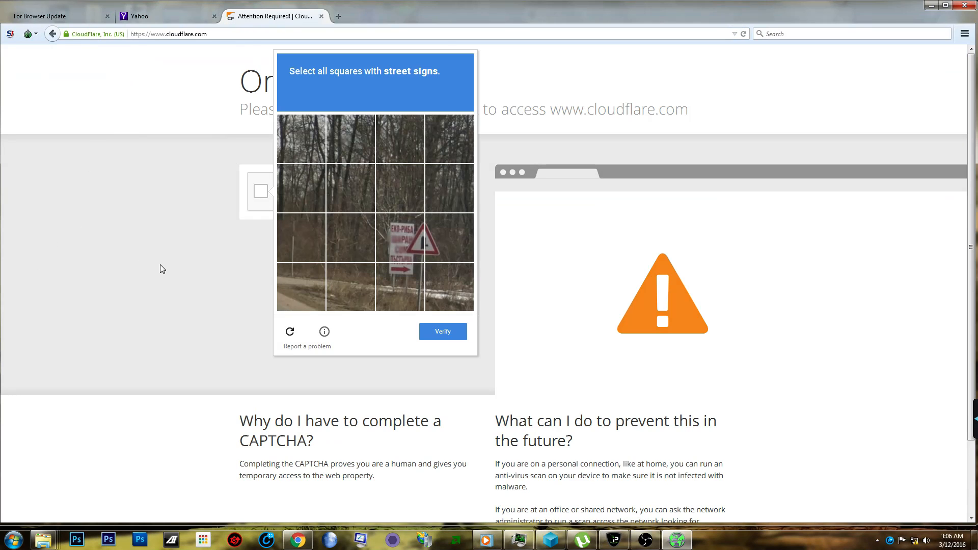
mouse_move(415, 281)
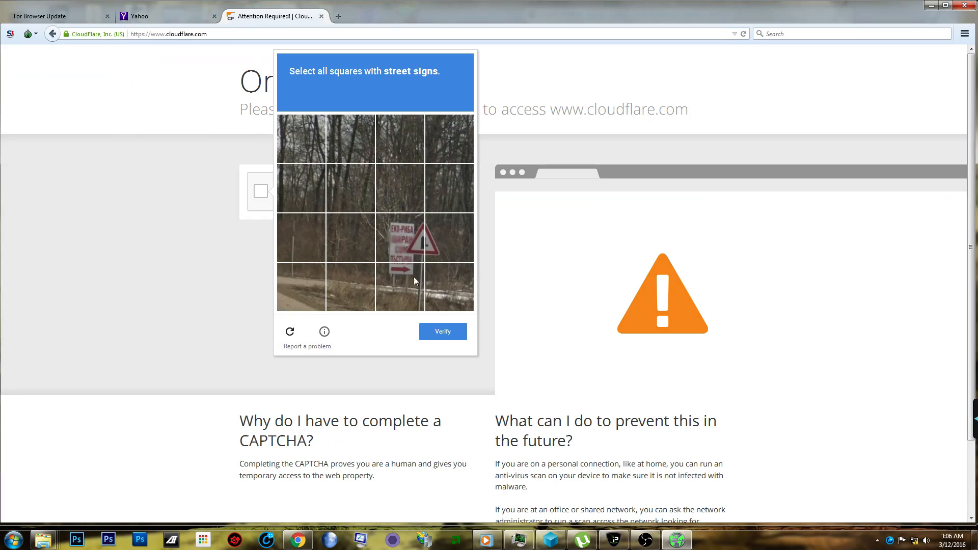
click(399, 237)
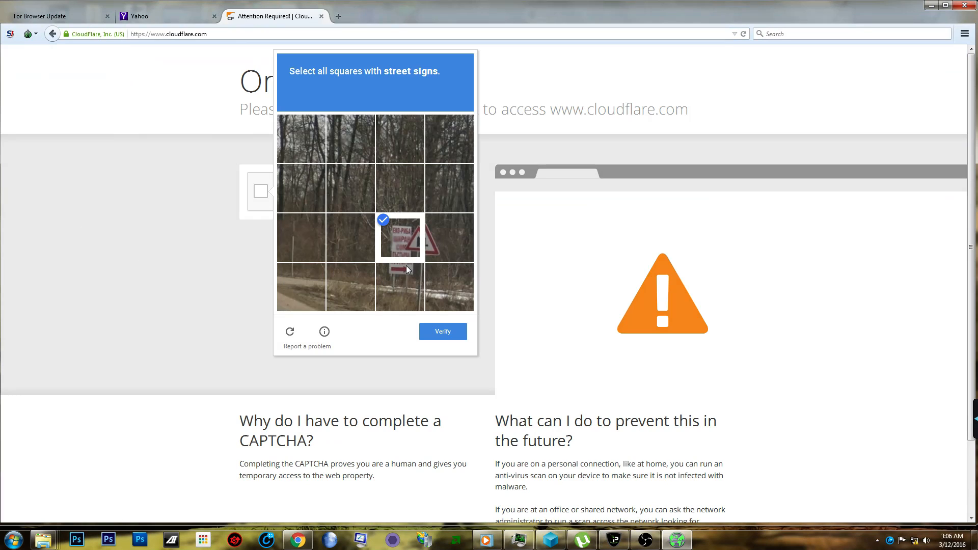
click(399, 288)
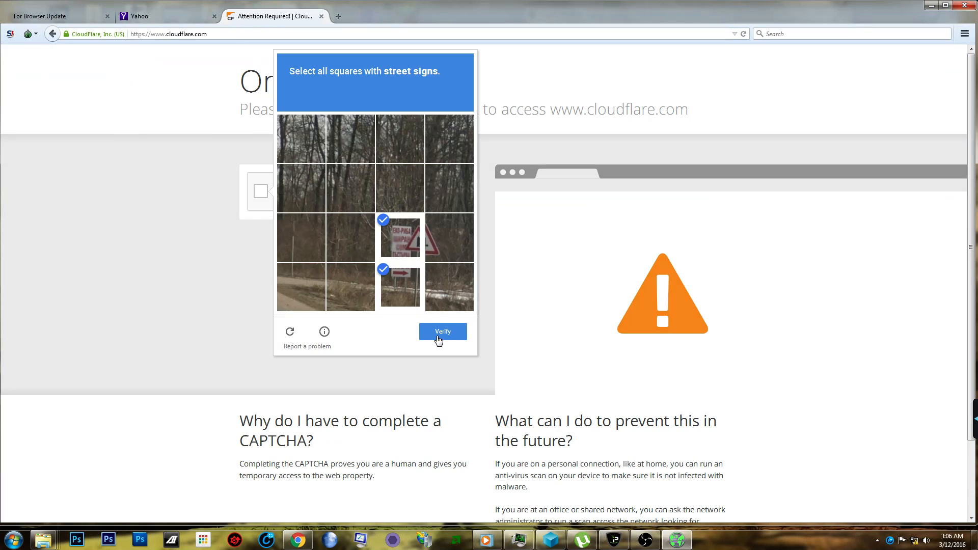
click(443, 331)
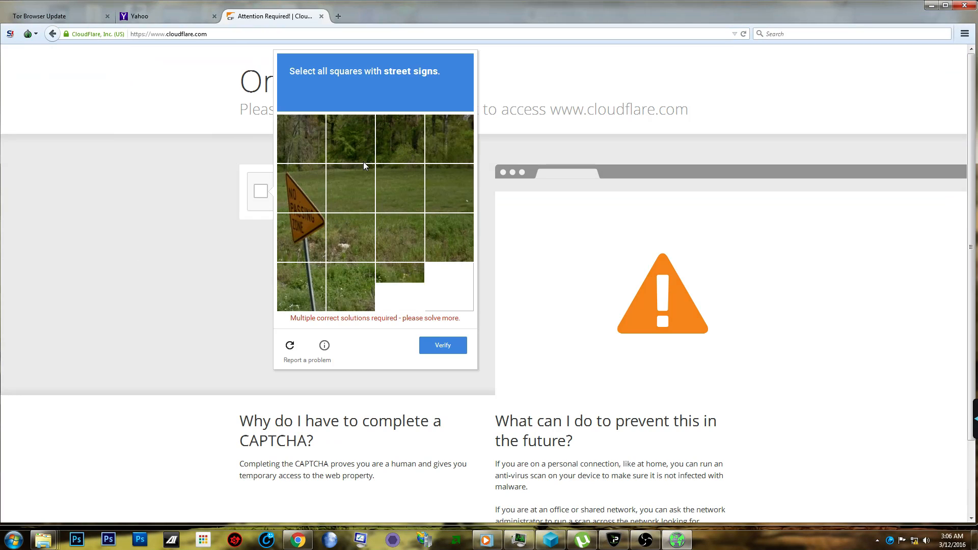
click(300, 189)
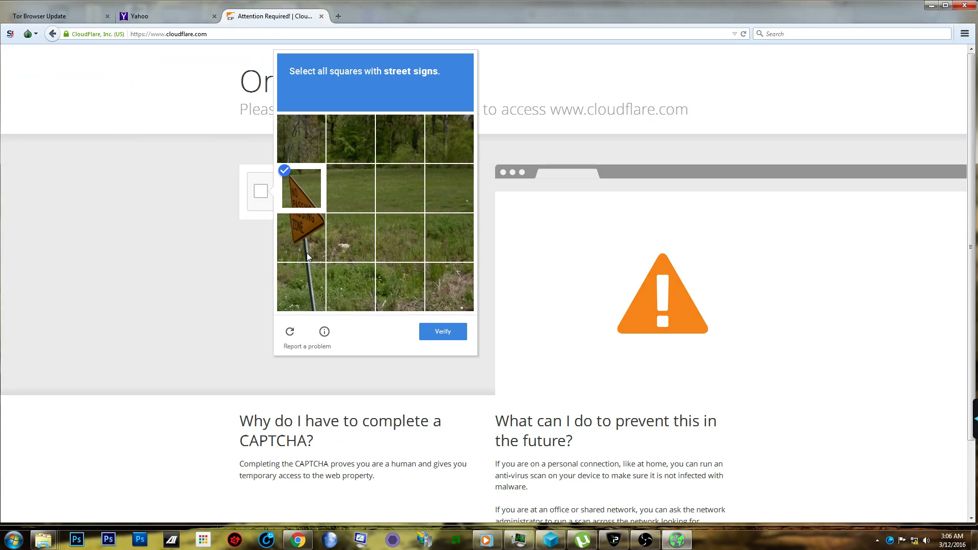
click(300, 238)
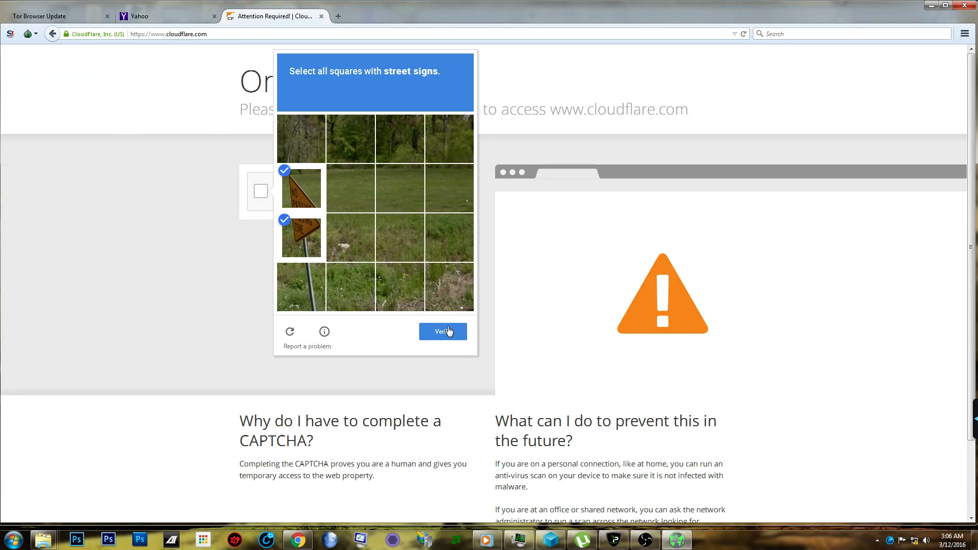
click(442, 331)
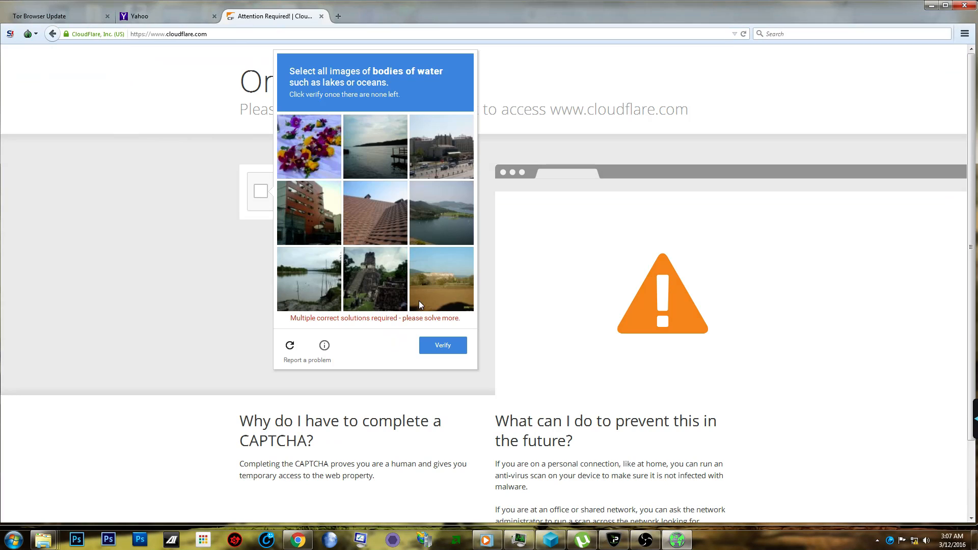
mouse_move(317, 286)
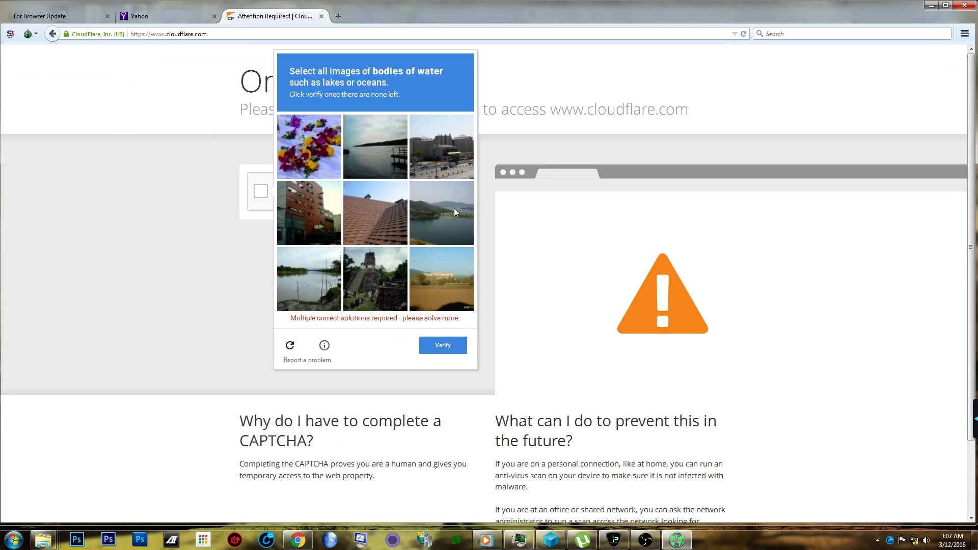
- Solve the bodies-of-water picture challenge so the CloudFlare homepage loads
click(375, 147)
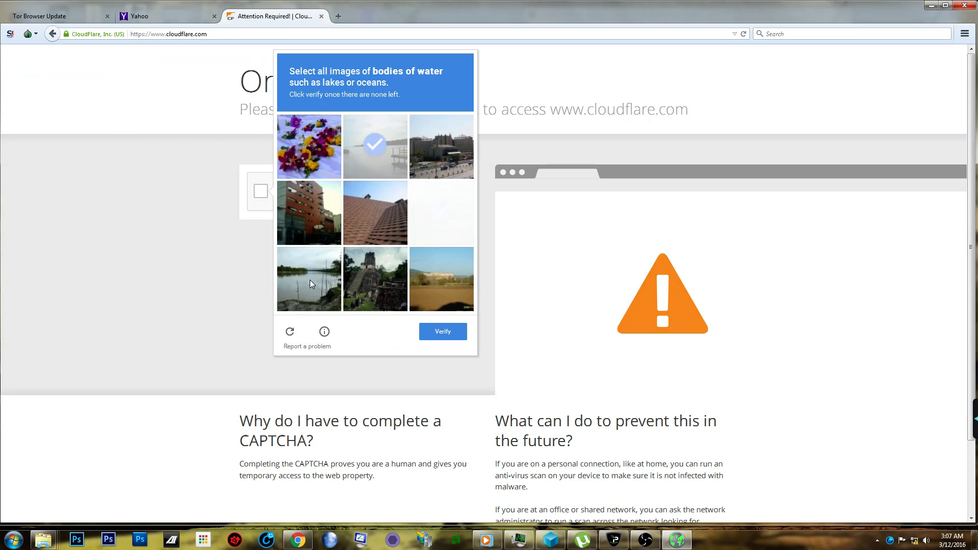
click(442, 212)
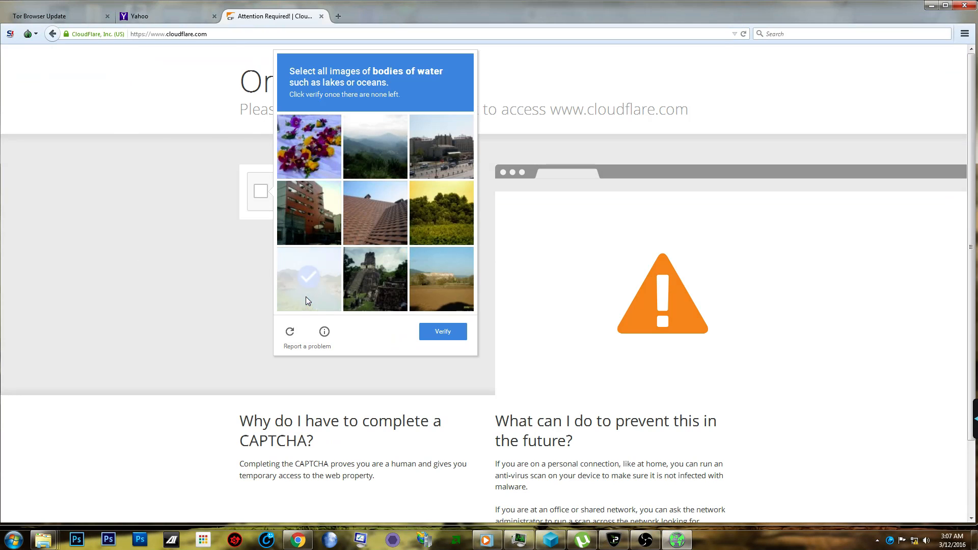
click(308, 280)
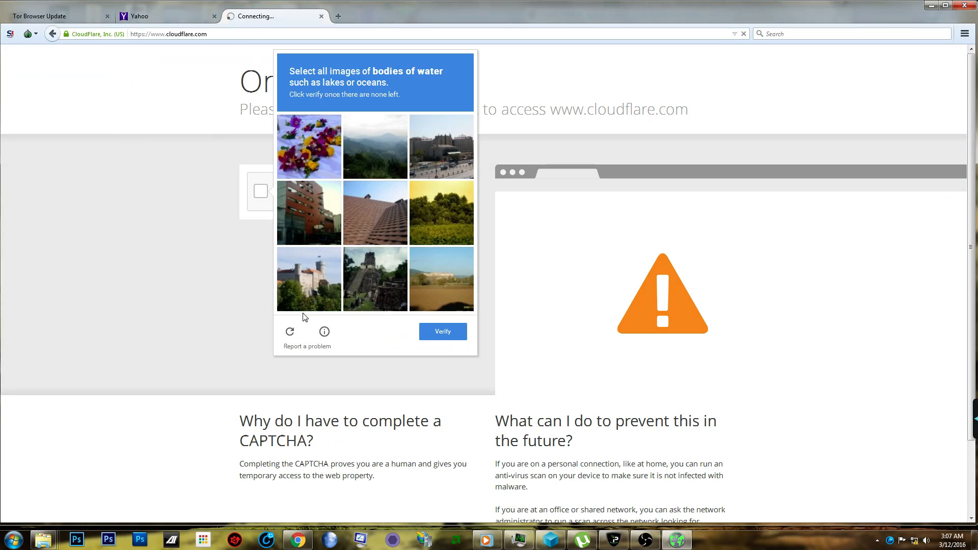
click(442, 332)
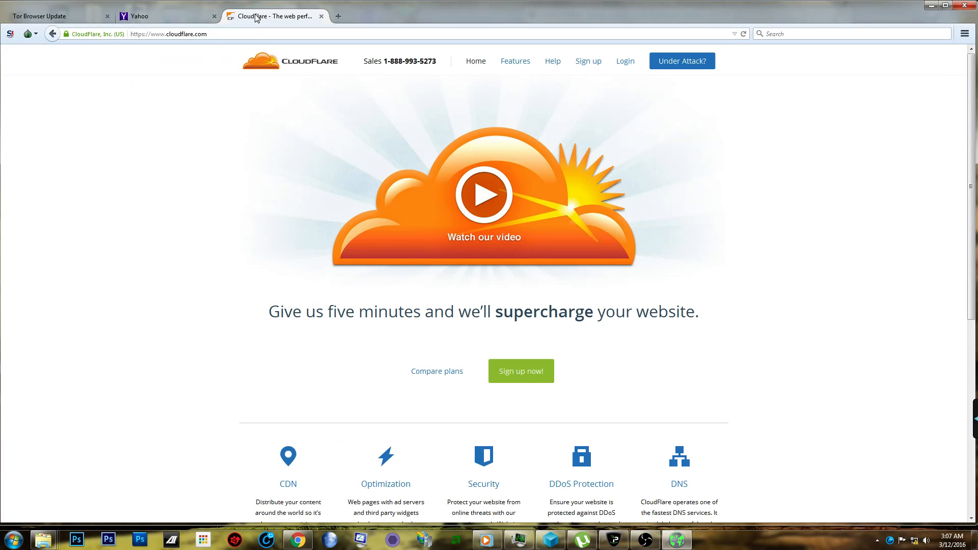
mouse_move(294, 190)
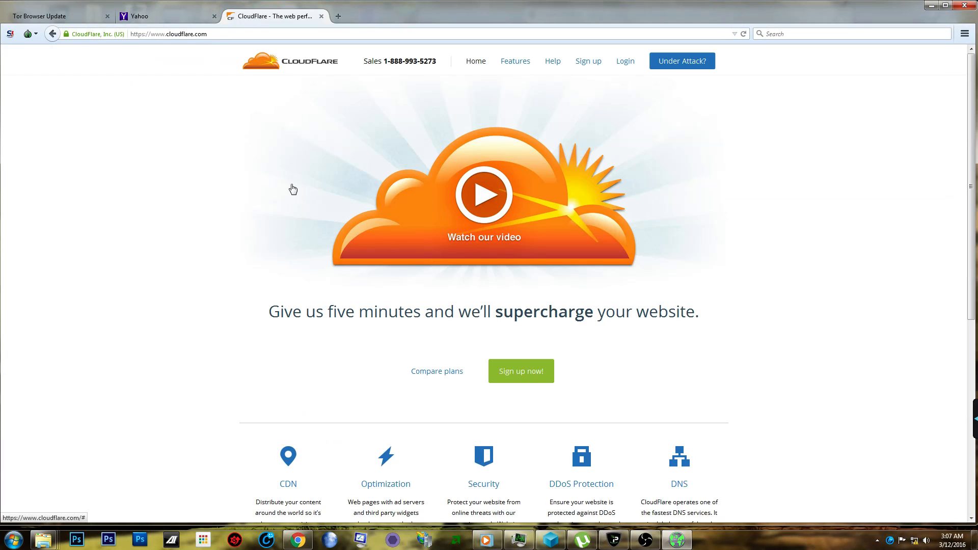
mouse_move(121, 432)
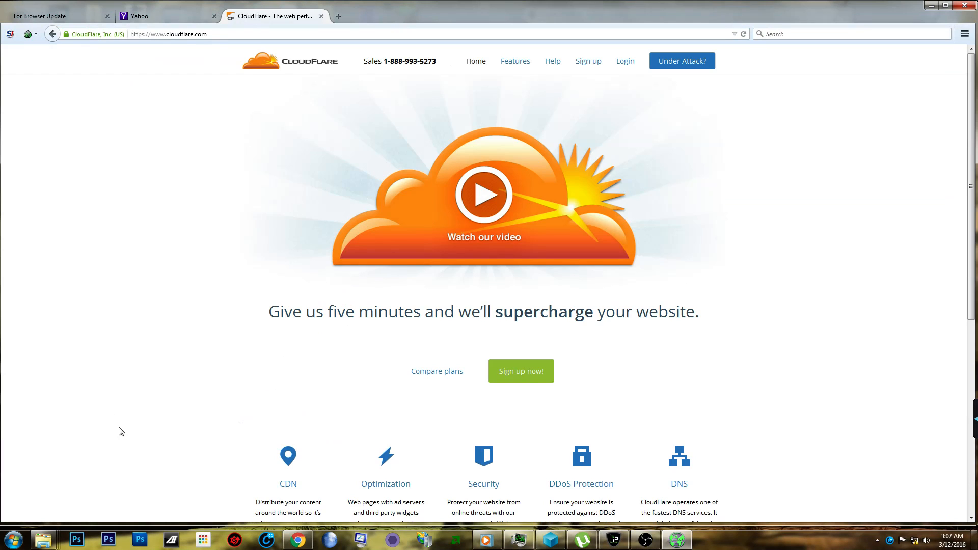
mouse_move(230, 180)
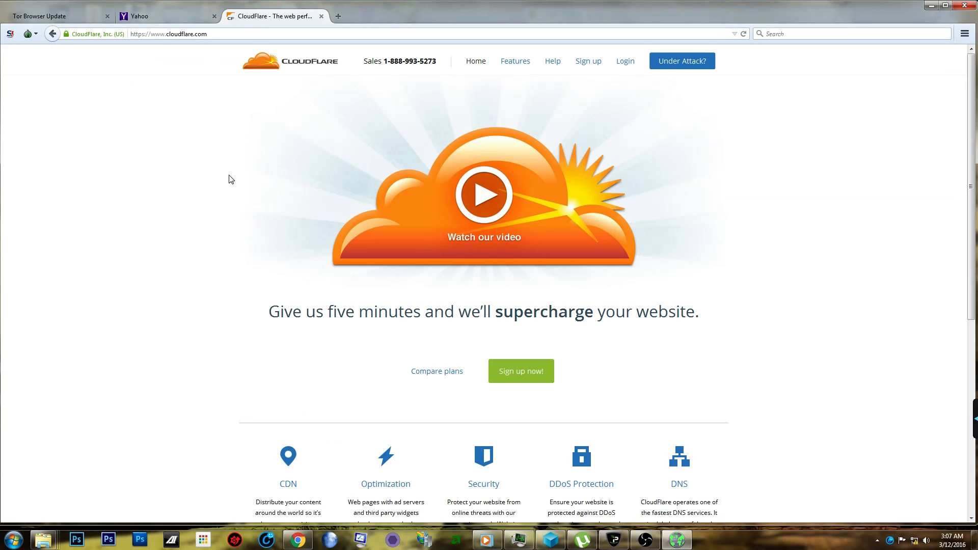
mouse_move(339, 182)
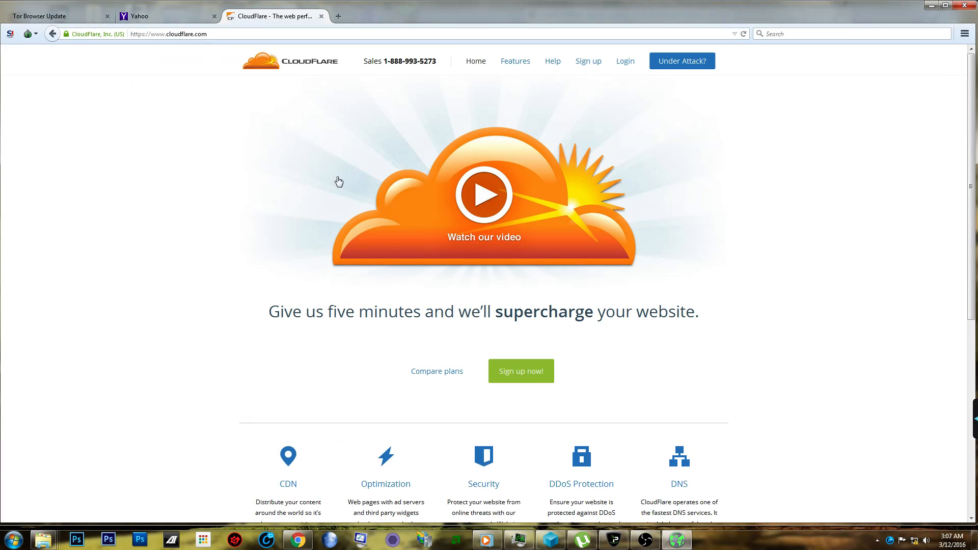
mouse_move(323, 401)
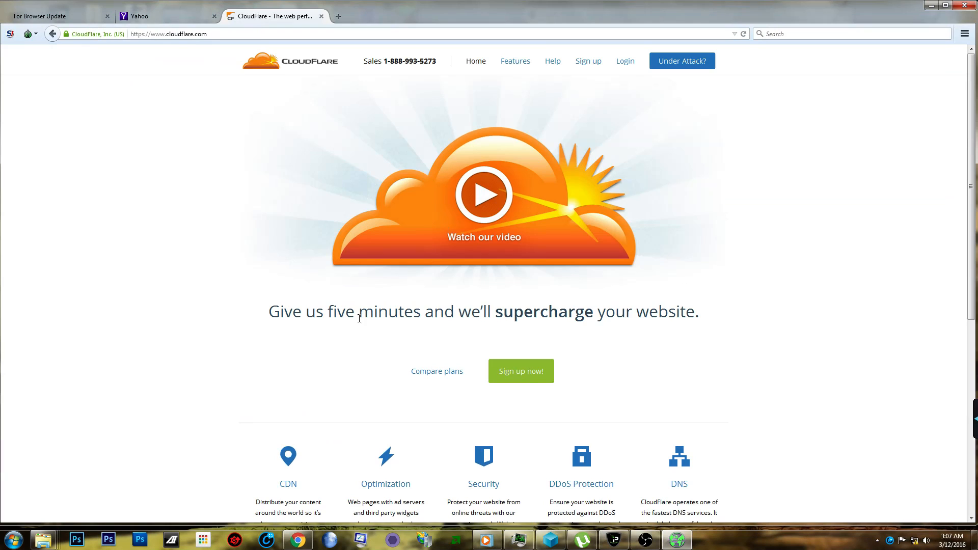
mouse_move(253, 294)
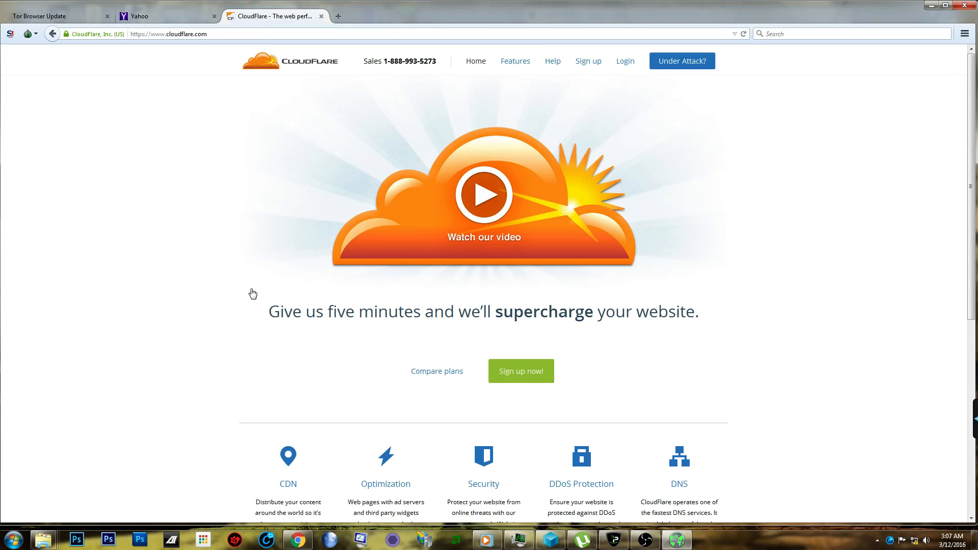
mouse_move(286, 230)
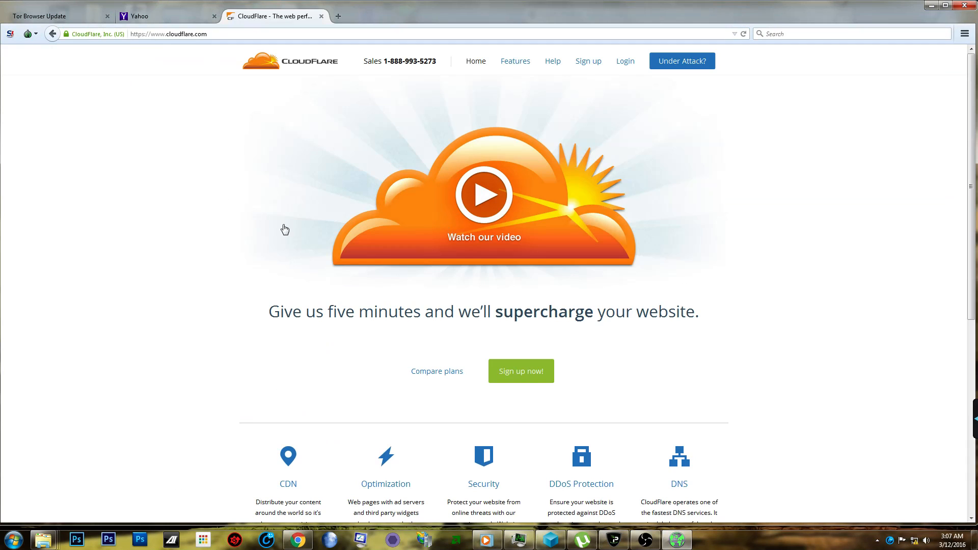
mouse_move(348, 329)
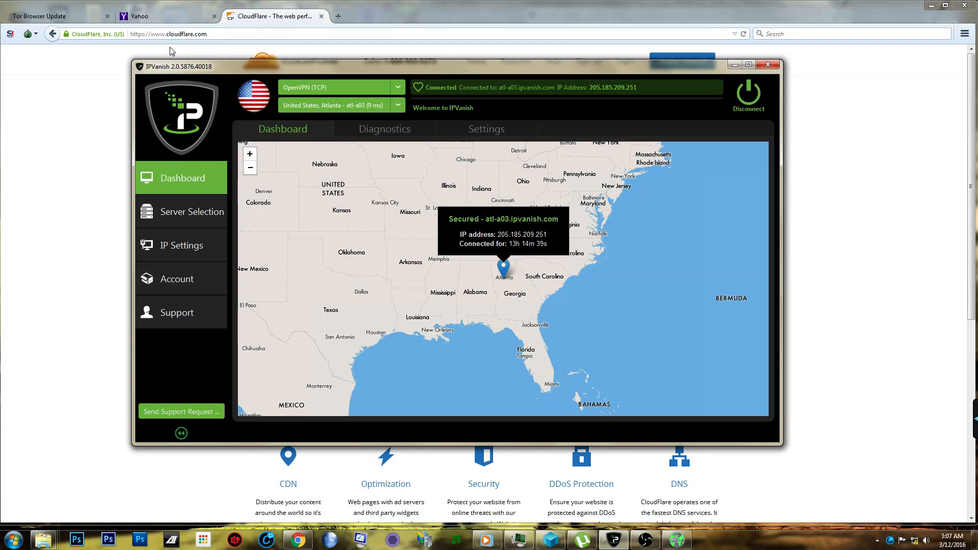
mouse_move(362, 95)
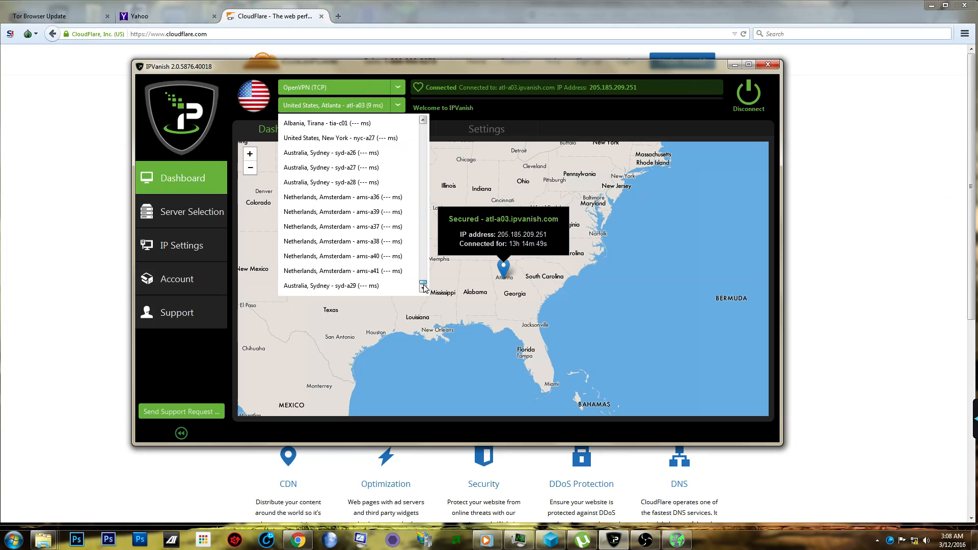
- Scroll through the IPVanish server list showing Atlanta, Washington, New York and Dallas servers
scroll(down, 3)
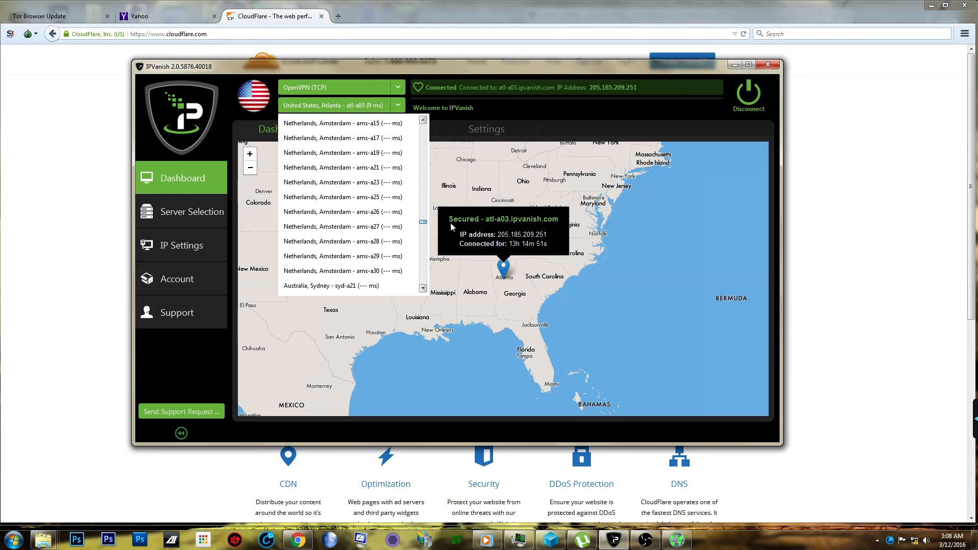
scroll(down, 3)
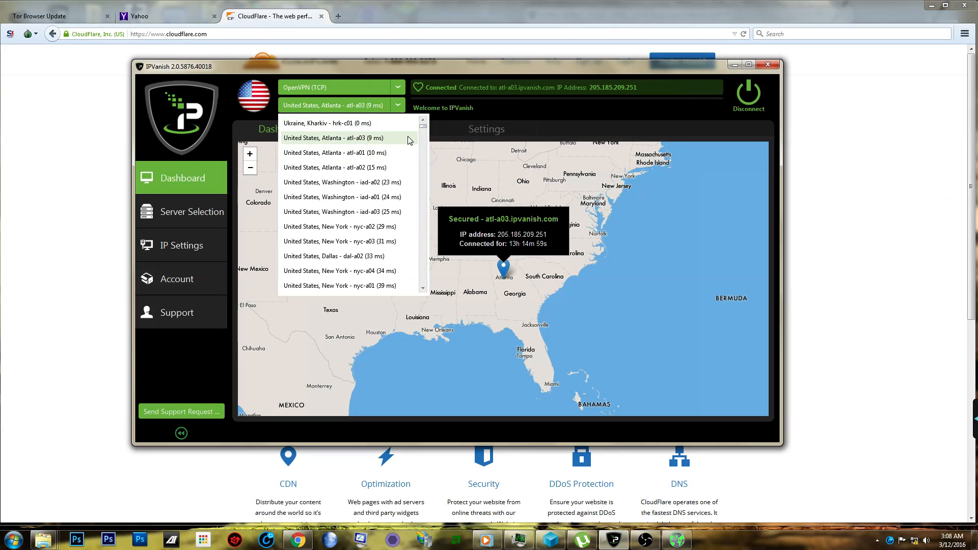
mouse_move(371, 143)
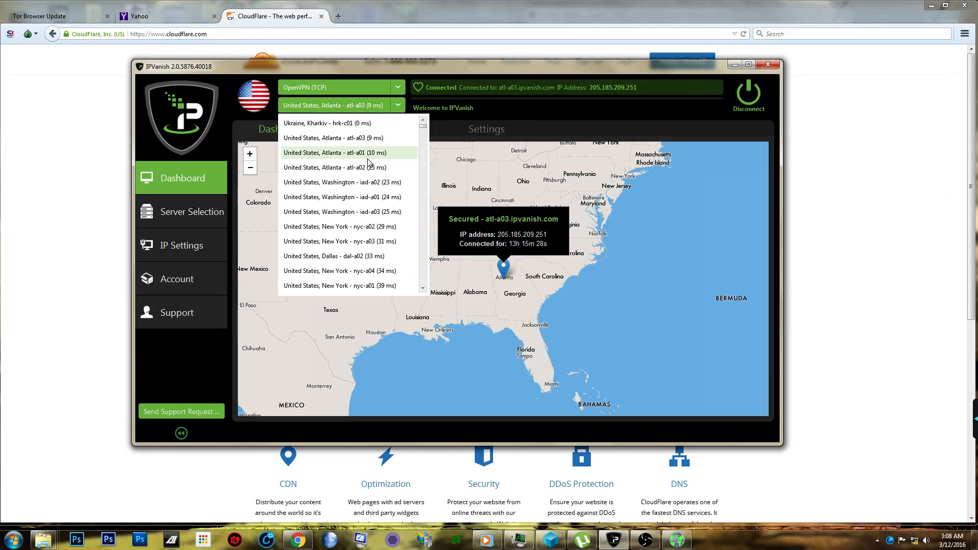
mouse_move(394, 182)
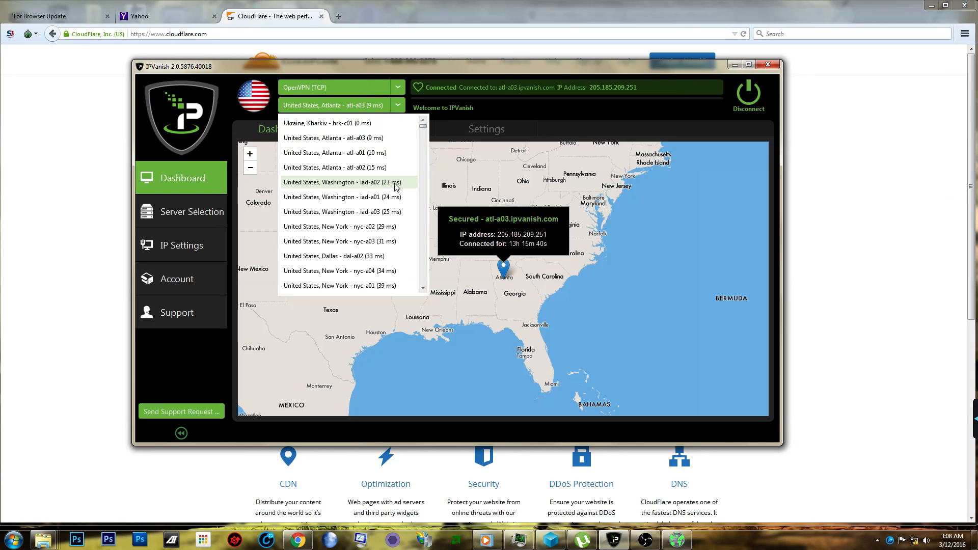
mouse_move(360, 123)
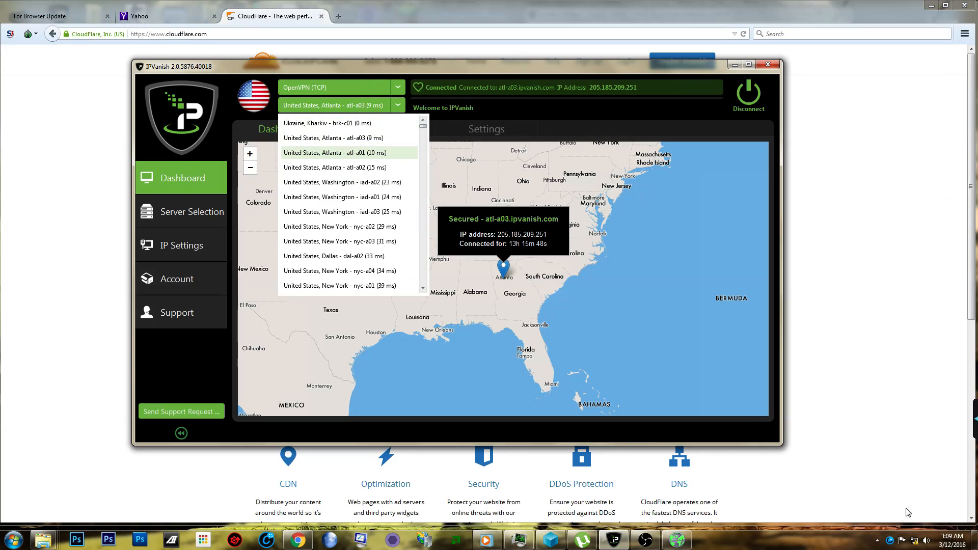
mouse_move(711, 94)
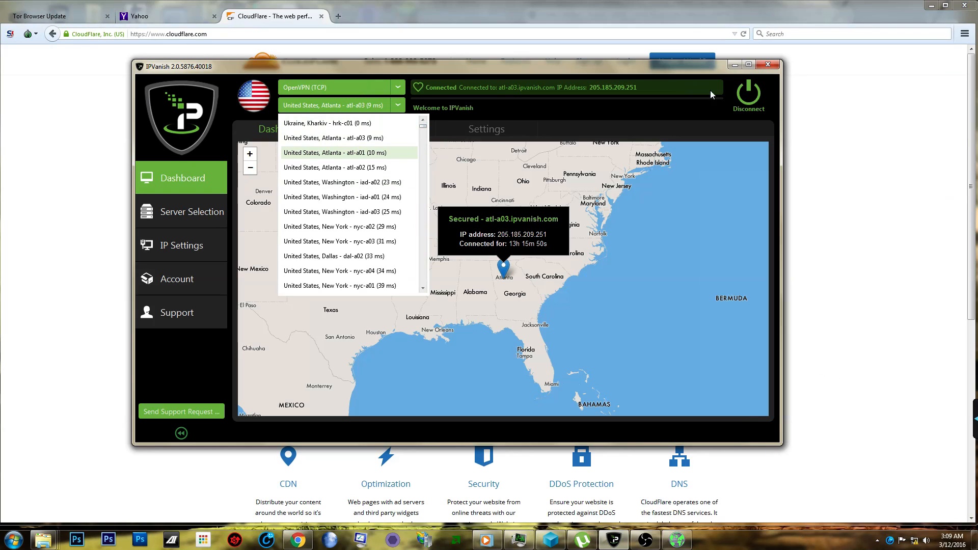
mouse_move(507, 18)
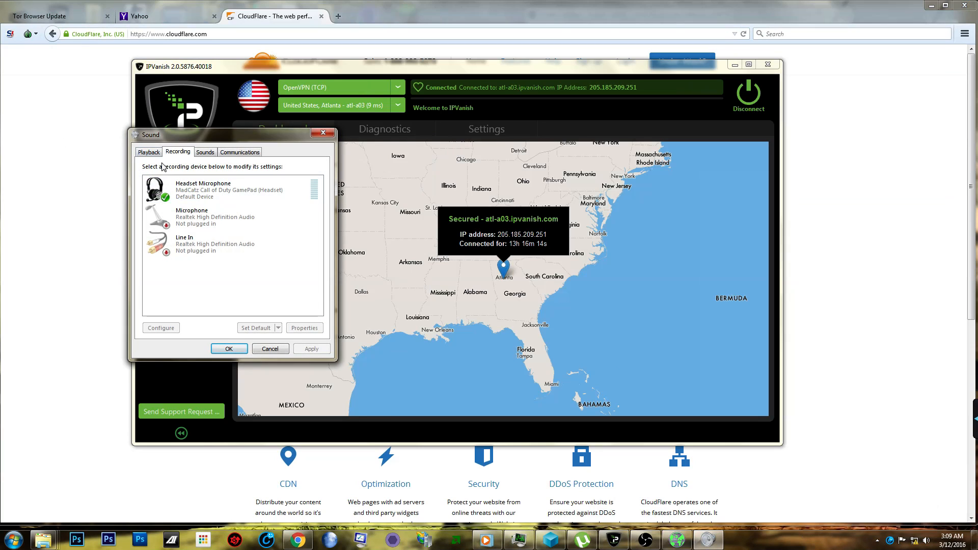
click(149, 152)
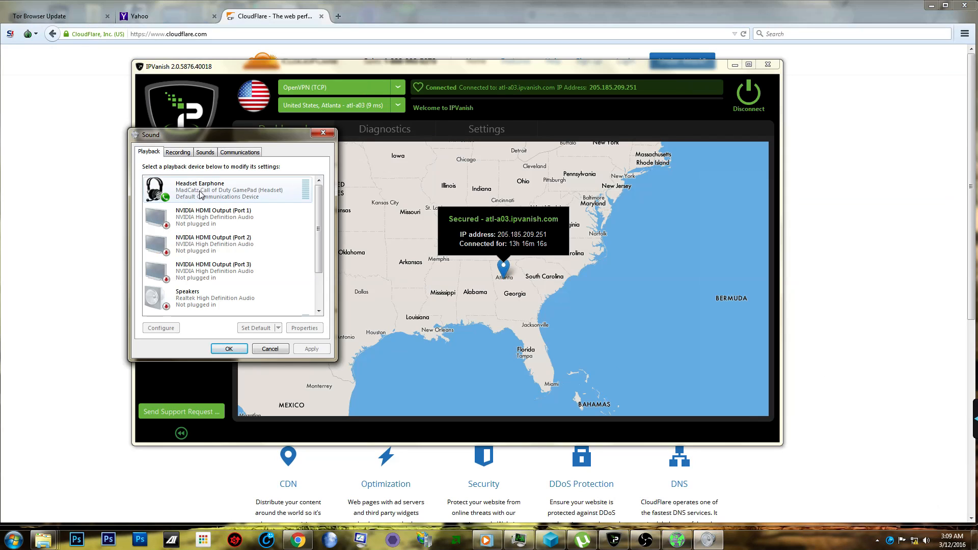
click(177, 151)
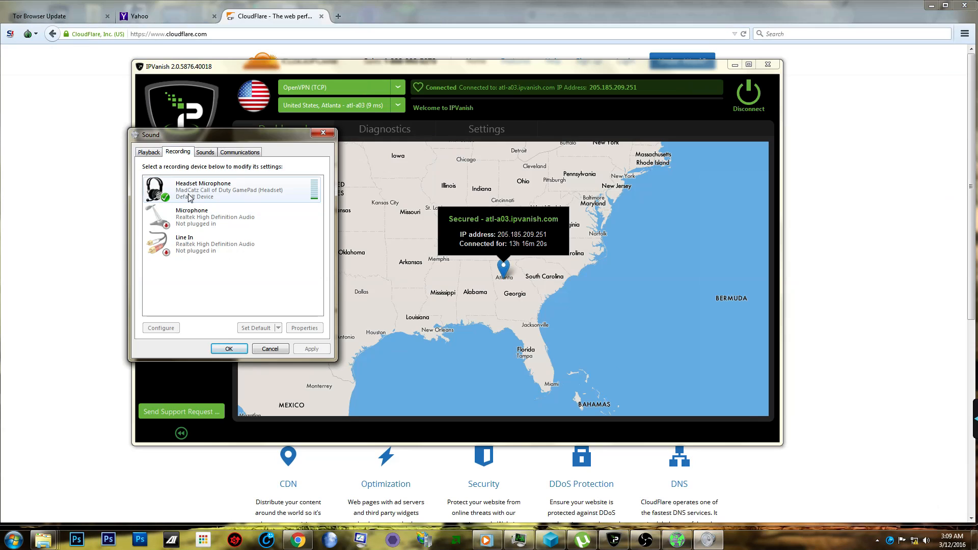
mouse_move(190, 200)
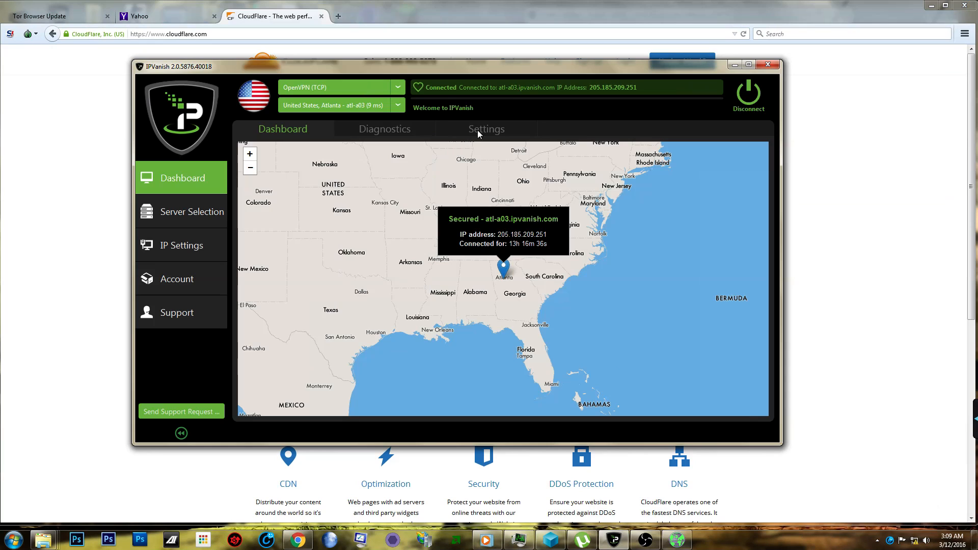
mouse_move(720, 61)
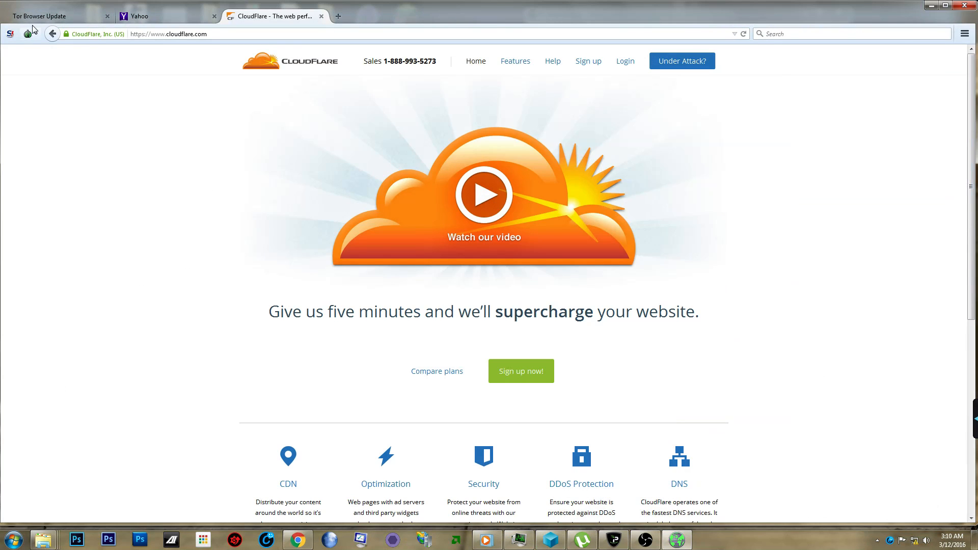
- View the Tor Browser update notice, then close the Yahoo tab, leaving CloudFlare showing
click(56, 15)
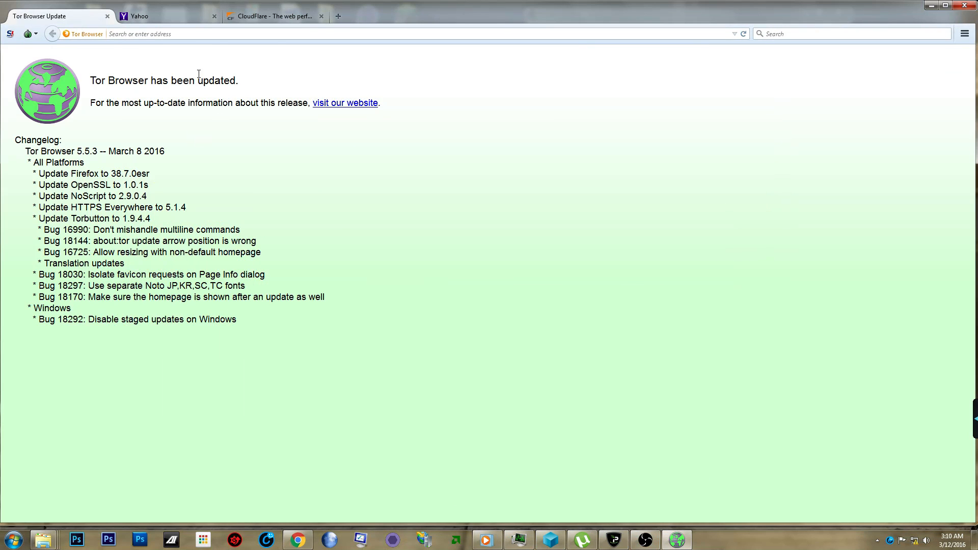
click(165, 16)
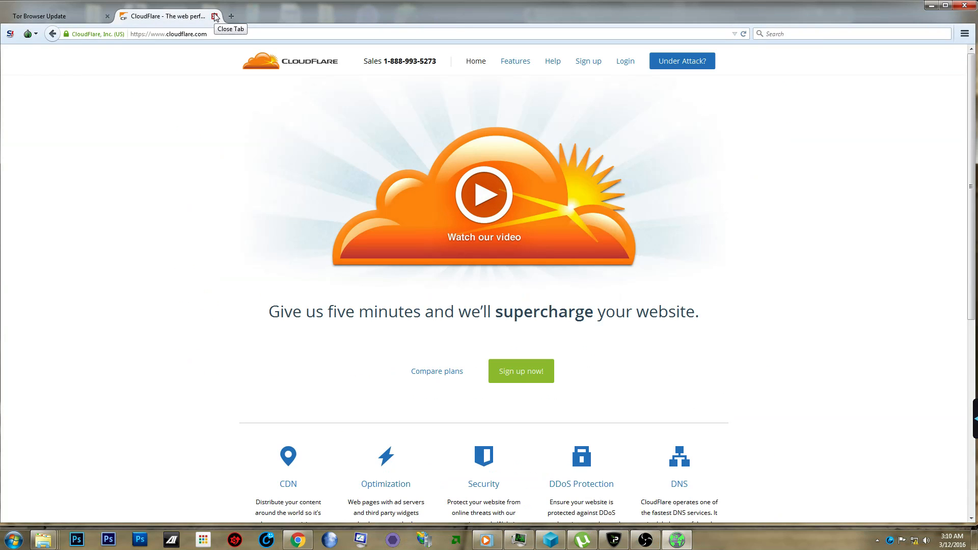
mouse_move(129, 296)
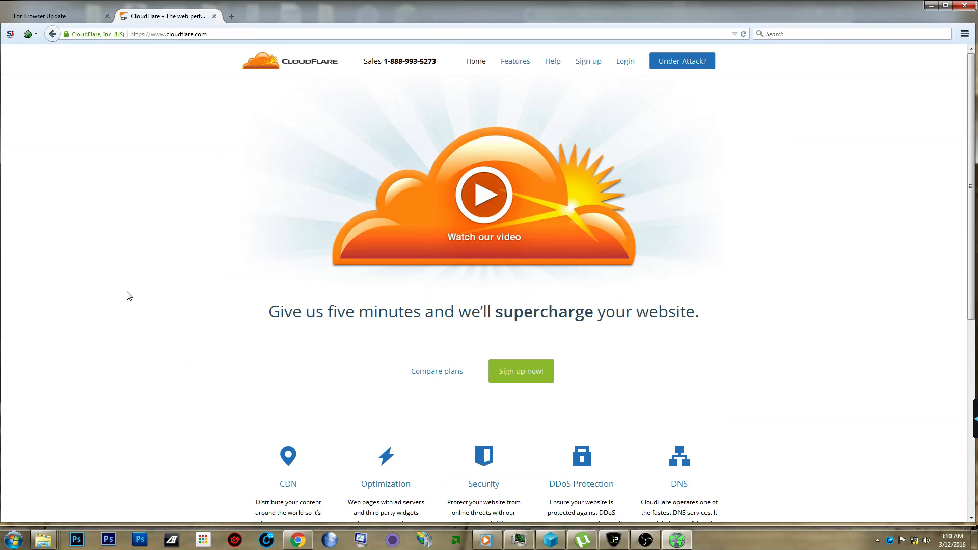
mouse_move(126, 285)
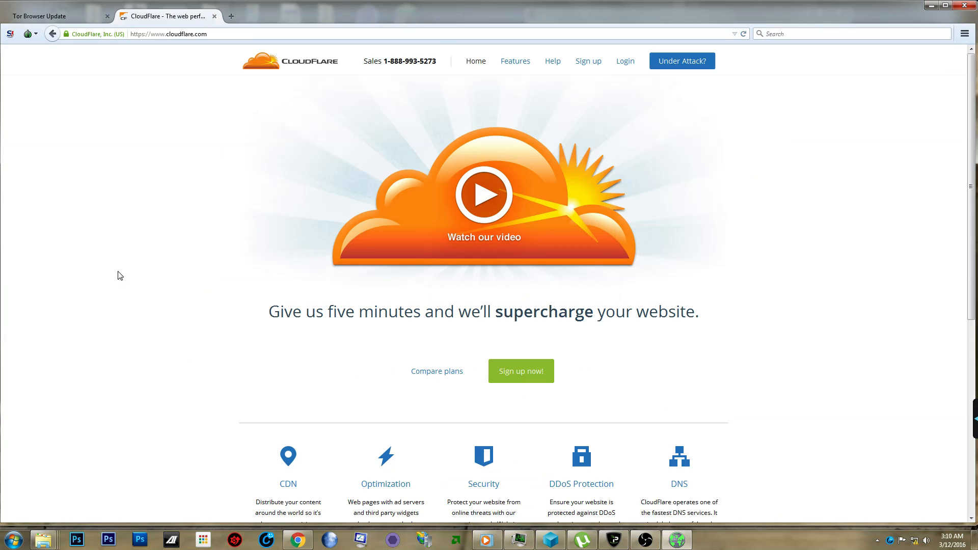
mouse_move(115, 266)
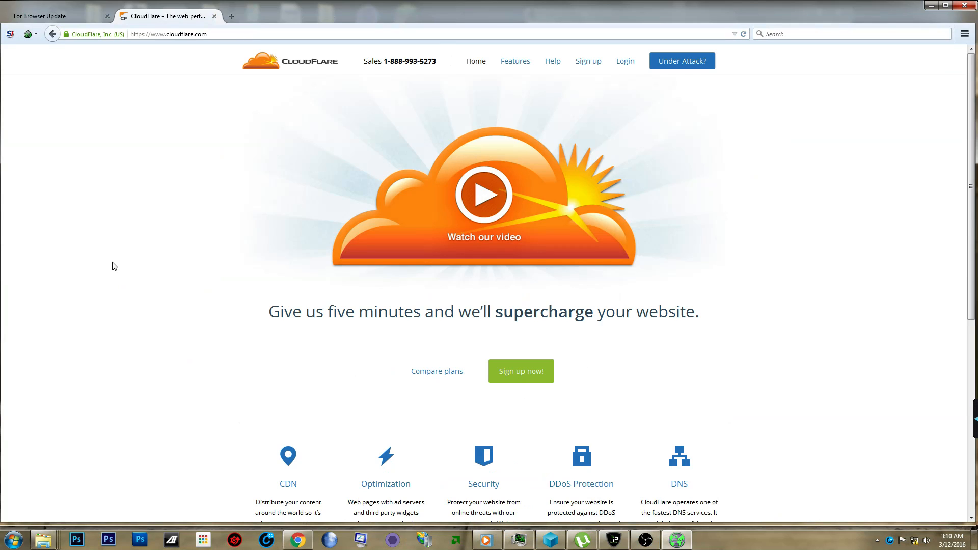
mouse_move(115, 264)
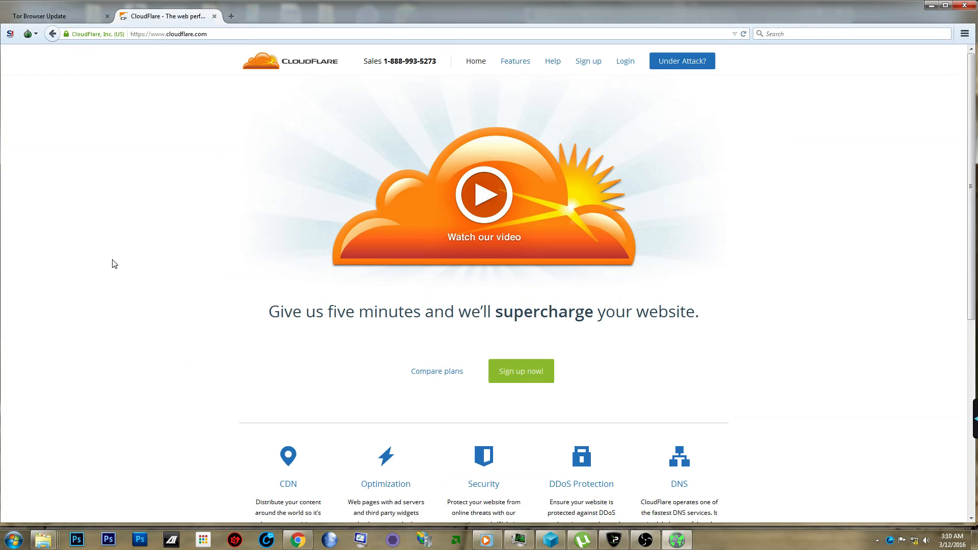